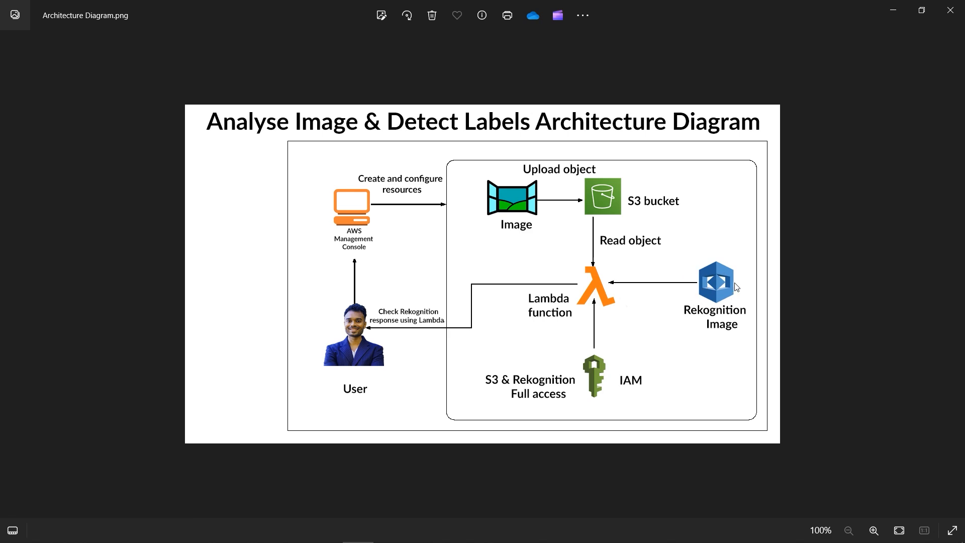
mouse_move(595, 256)
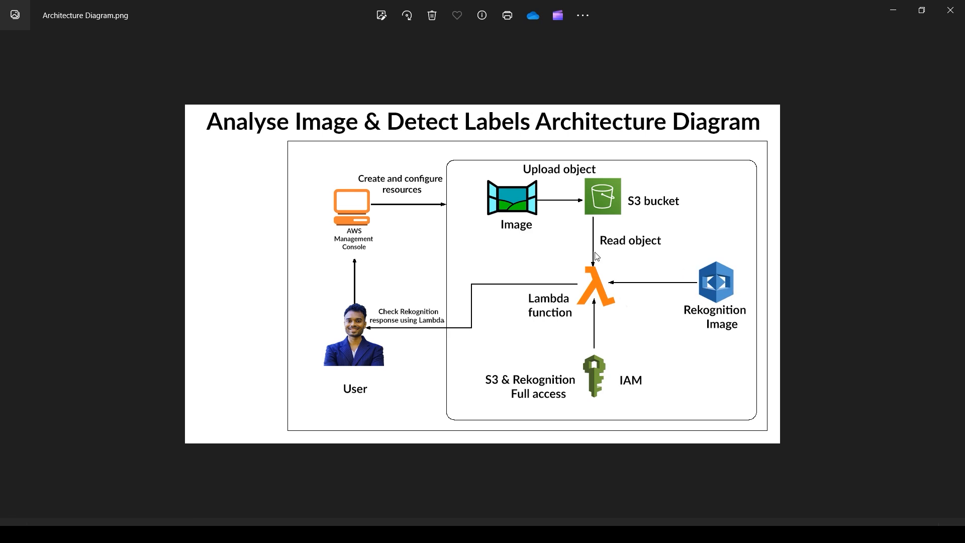
mouse_move(555, 315)
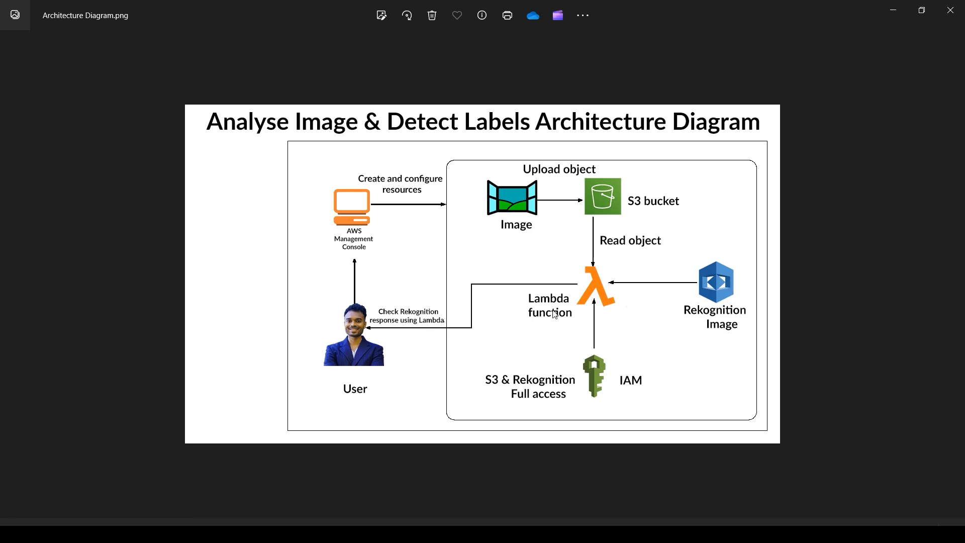
mouse_move(525, 233)
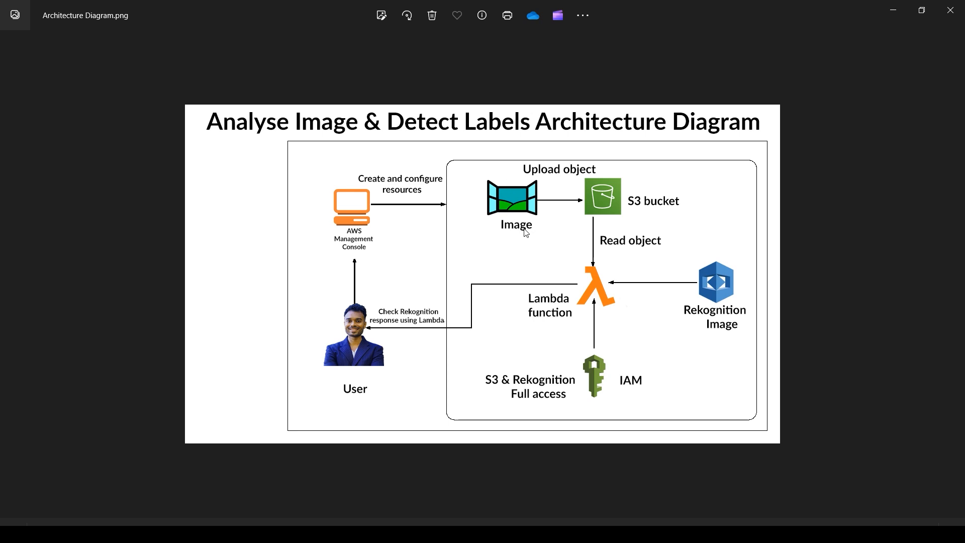
mouse_move(358, 329)
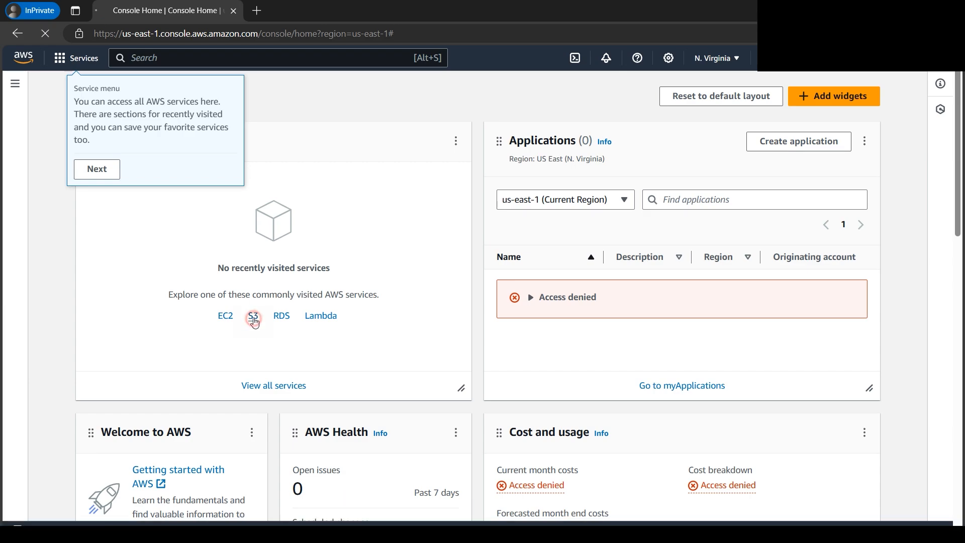
Reach the S3 create-bucket form and dismiss the two onboarding tour tips.
left_click(253, 316)
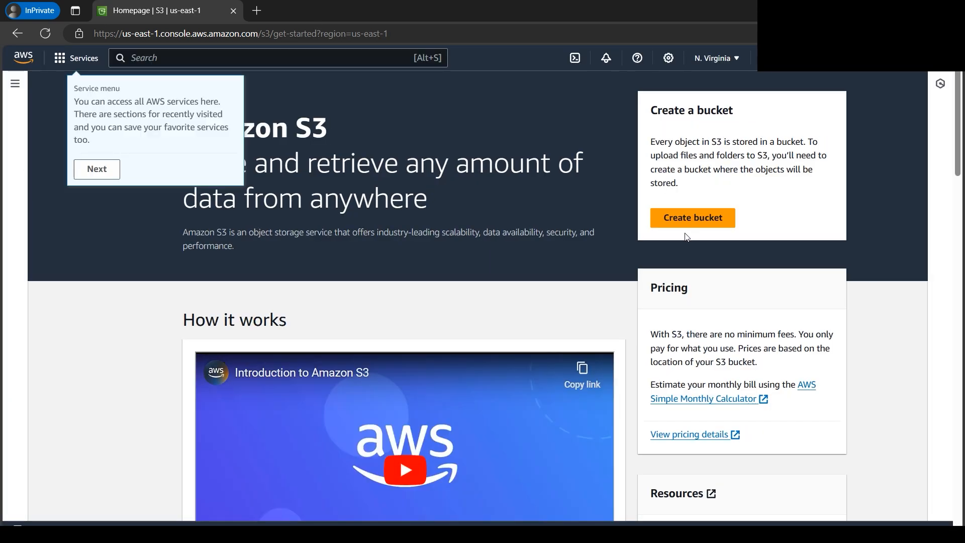
left_click(692, 217)
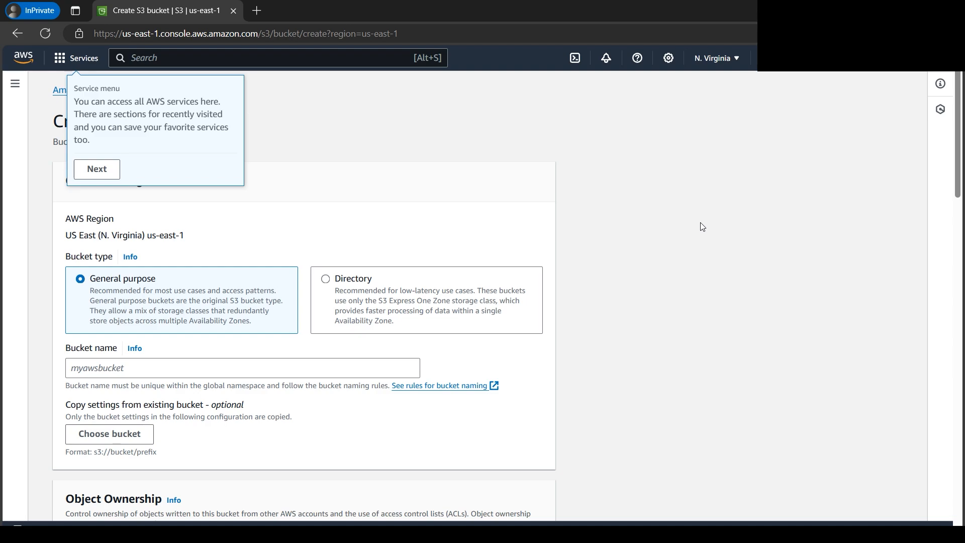
left_click(96, 169)
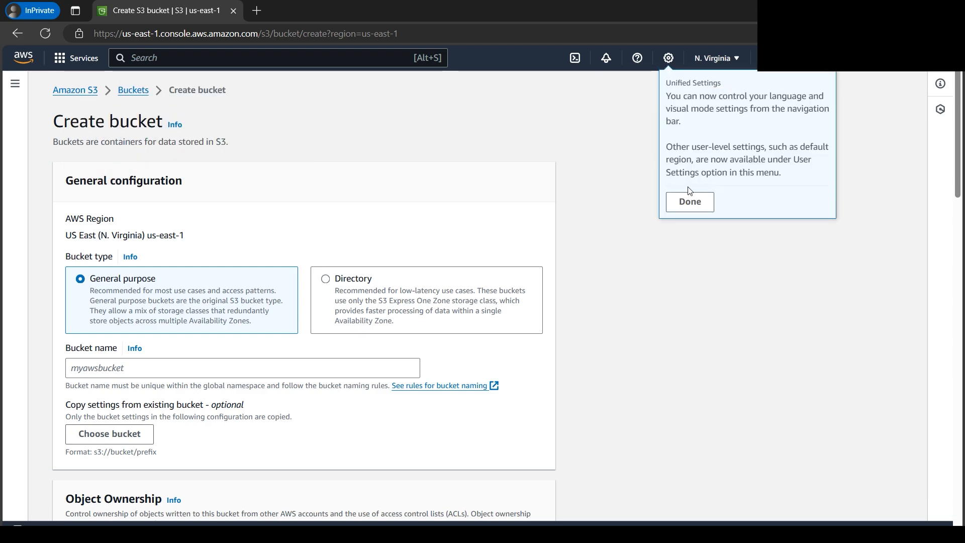
left_click(690, 202)
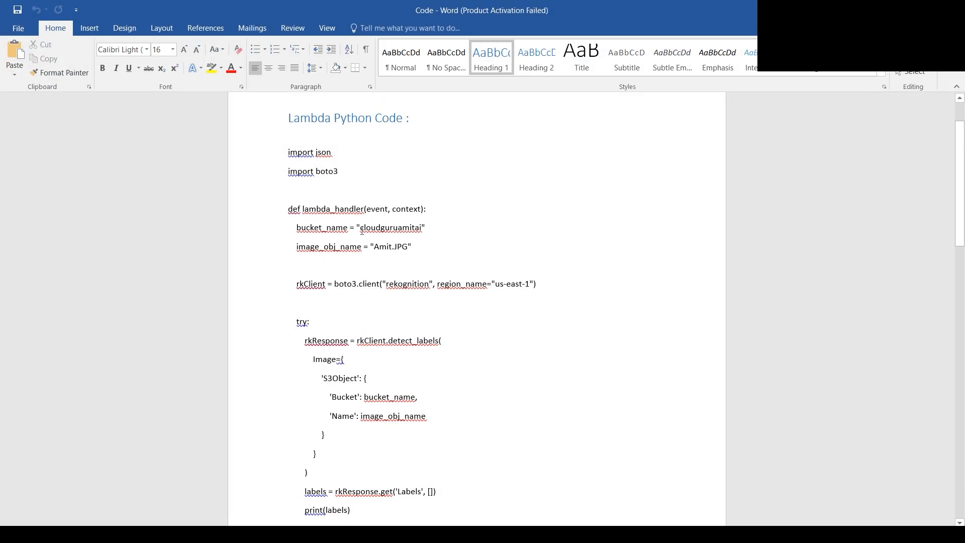
Select the bucket name cloudguruamitai in the Word code's bucket_name line.
double_click(390, 227)
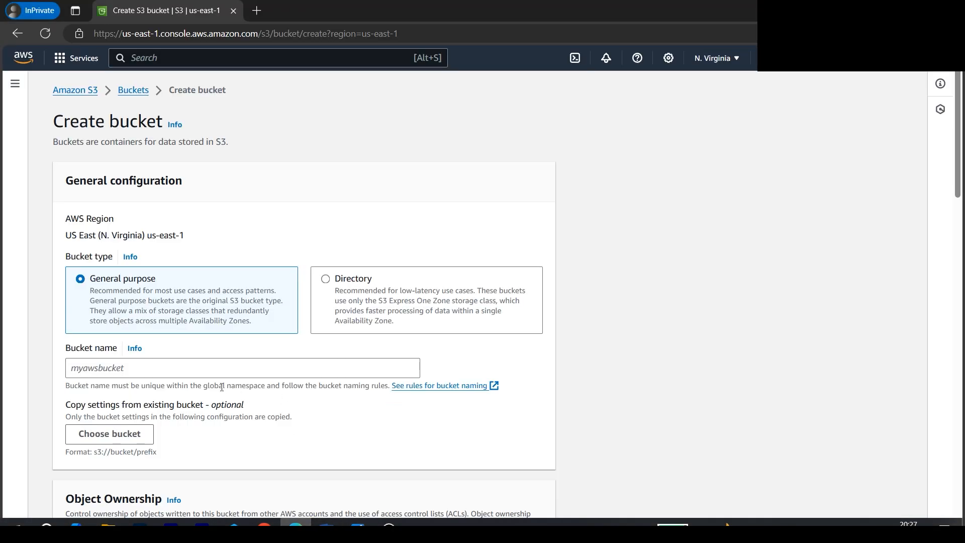
Enter cloudguruamitai as the bucket name and select the AWS Region text.
type("cloudguruamitai")
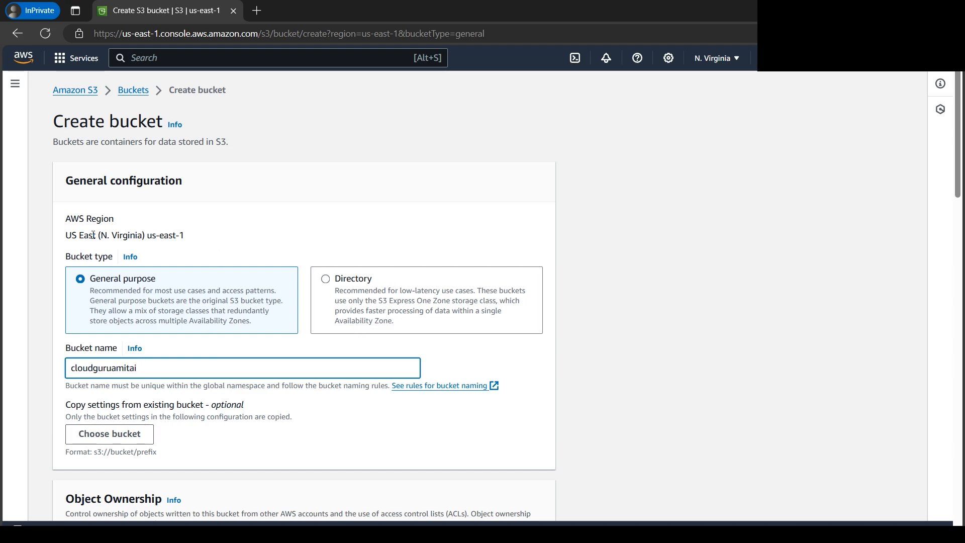
double_click(165, 235)
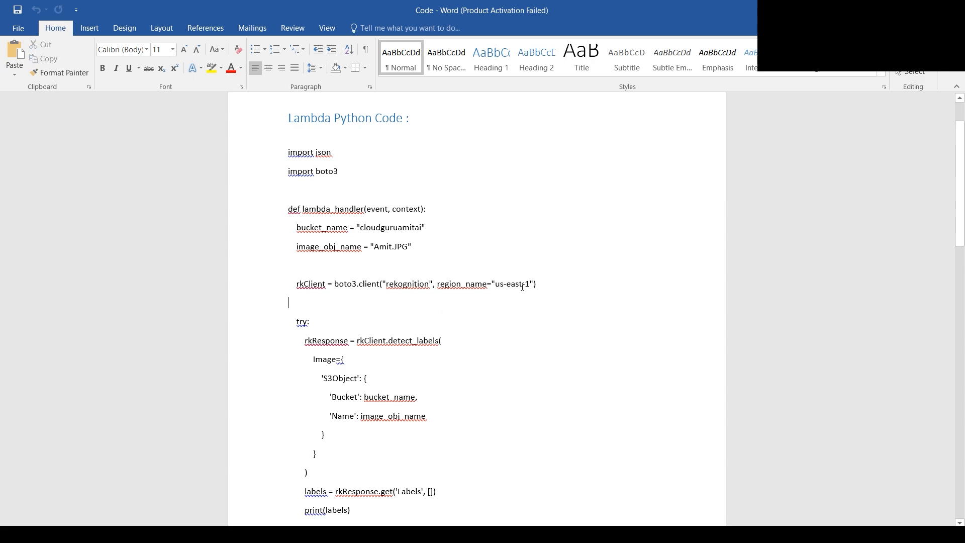
Select the region name us-east-1 in the Word code's region_name argument.
double_click(390, 246)
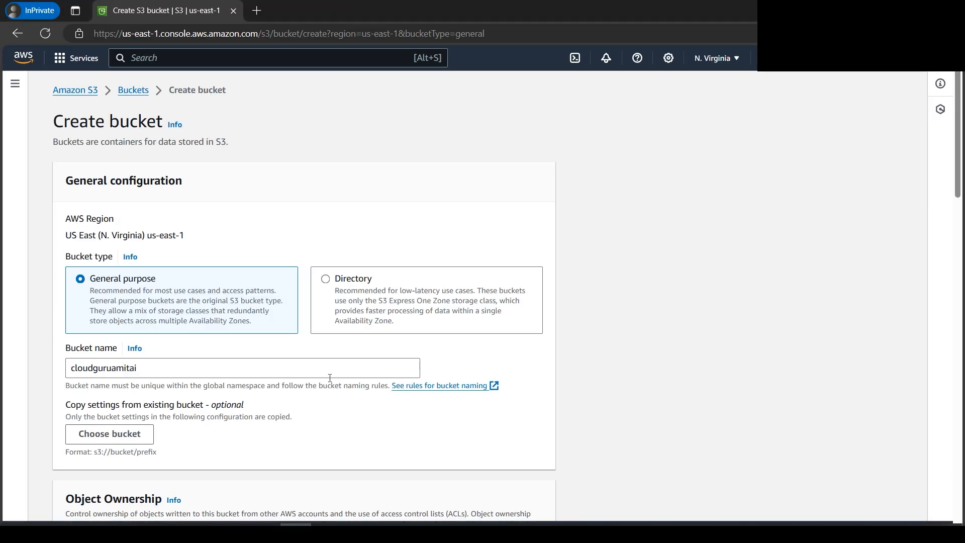
Unblock public access, acknowledge the warning, and create the cloudguruamitai bucket.
scroll("down", 3)
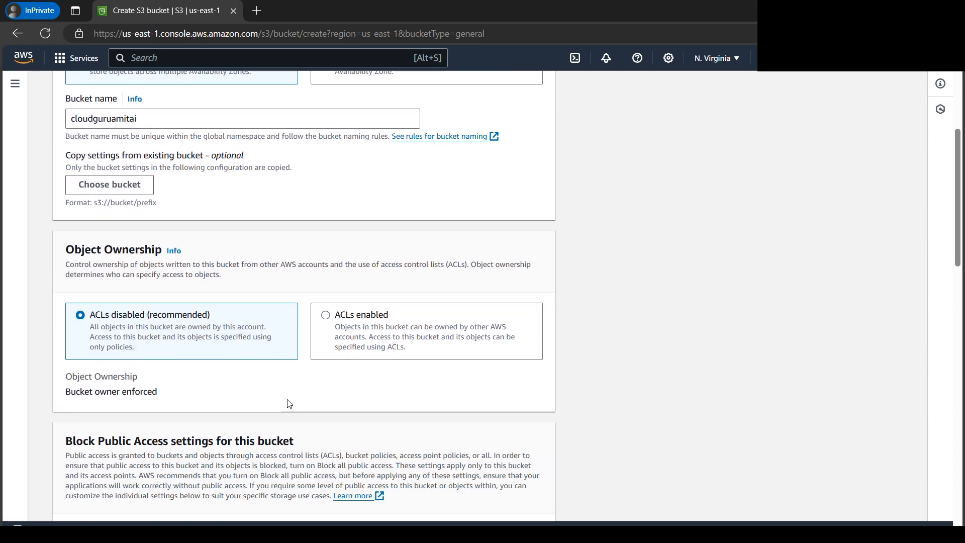
scroll("down", 3)
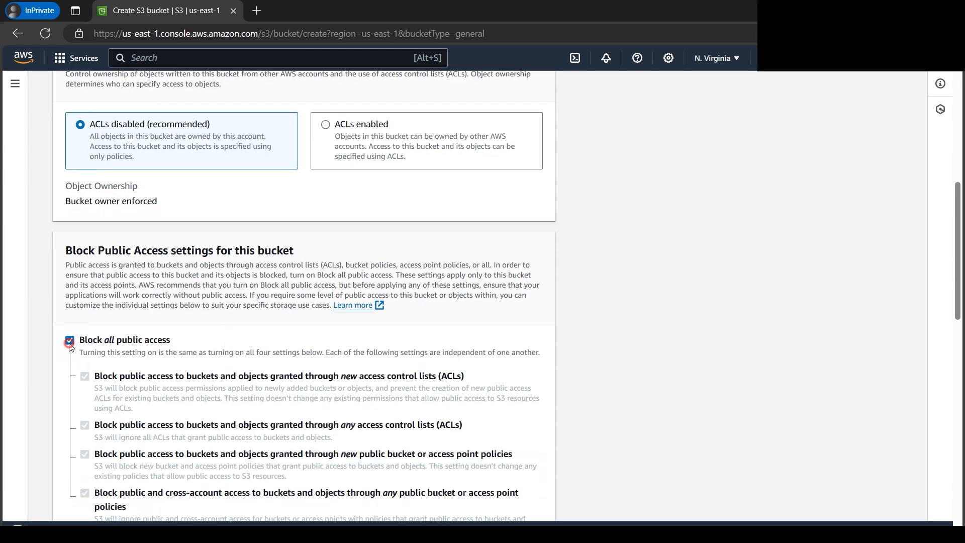
left_click(68, 340)
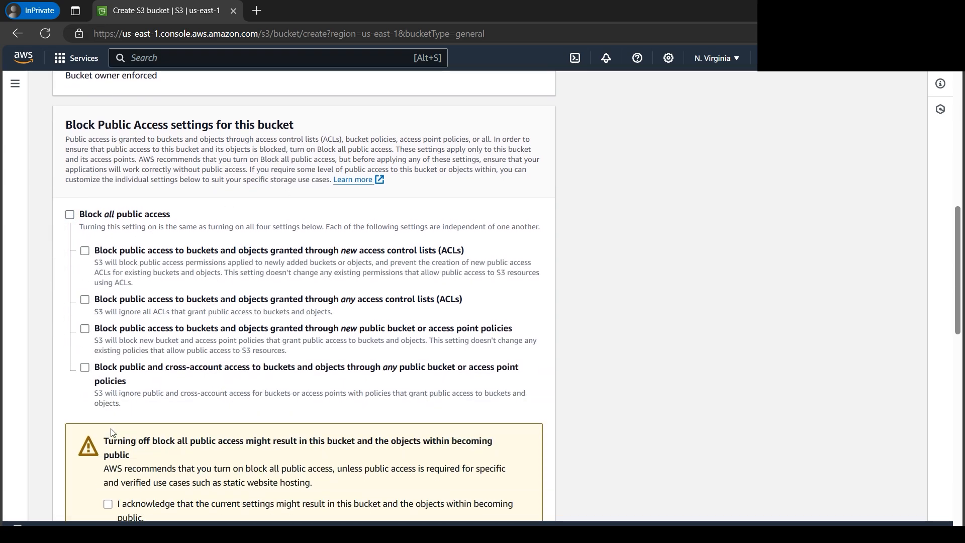
left_click(108, 442)
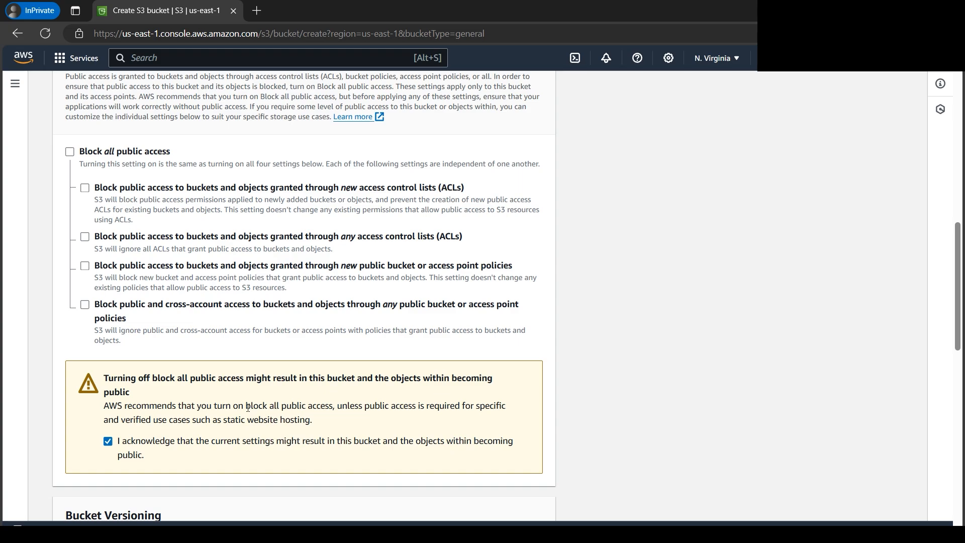
scroll("down", 3)
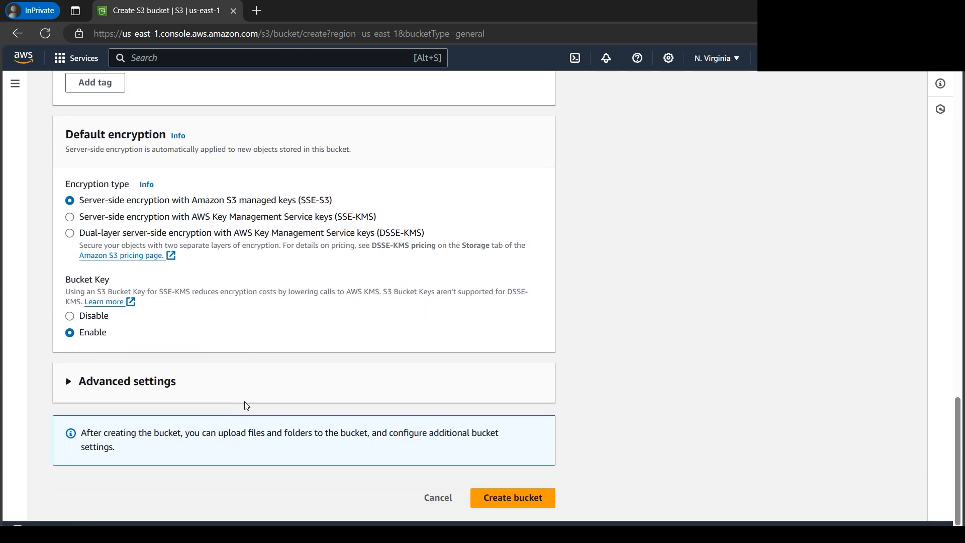
left_click(513, 498)
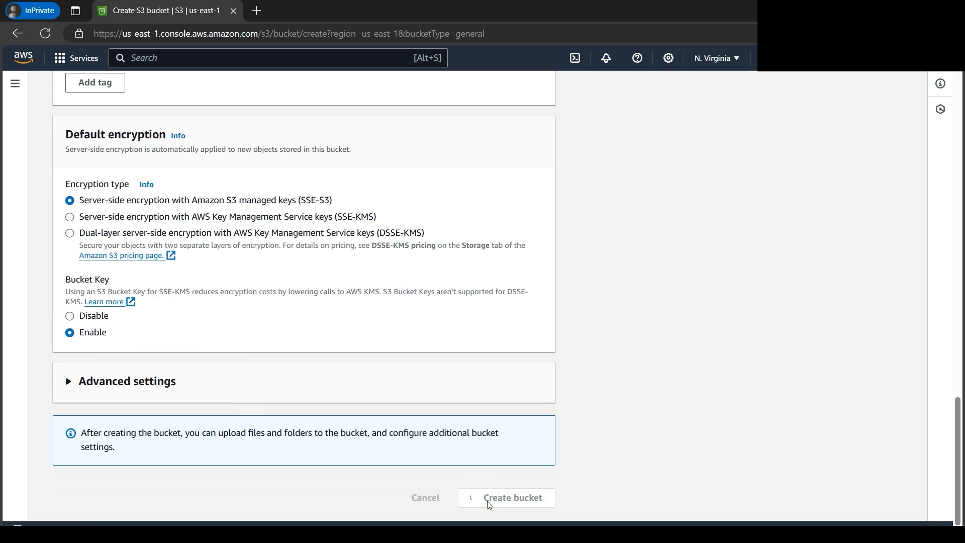
left_click(507, 498)
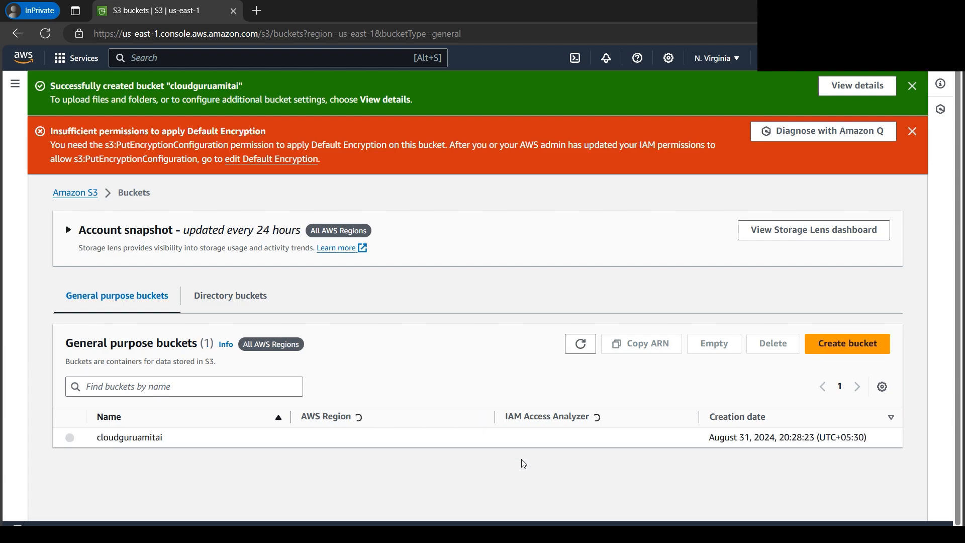
Dismiss the creation notifications, enter the cloudguruamitai bucket and start an upload.
left_click(130, 438)
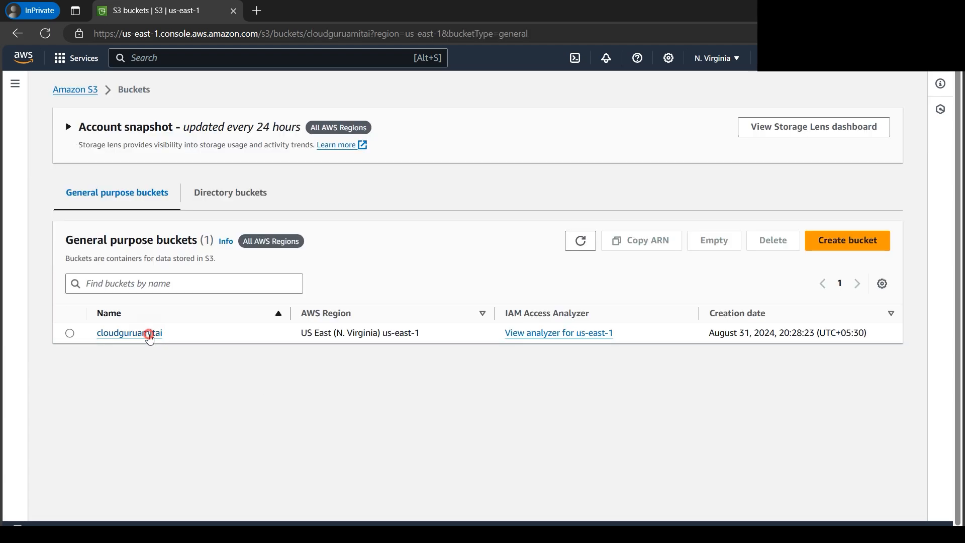
left_click(128, 333)
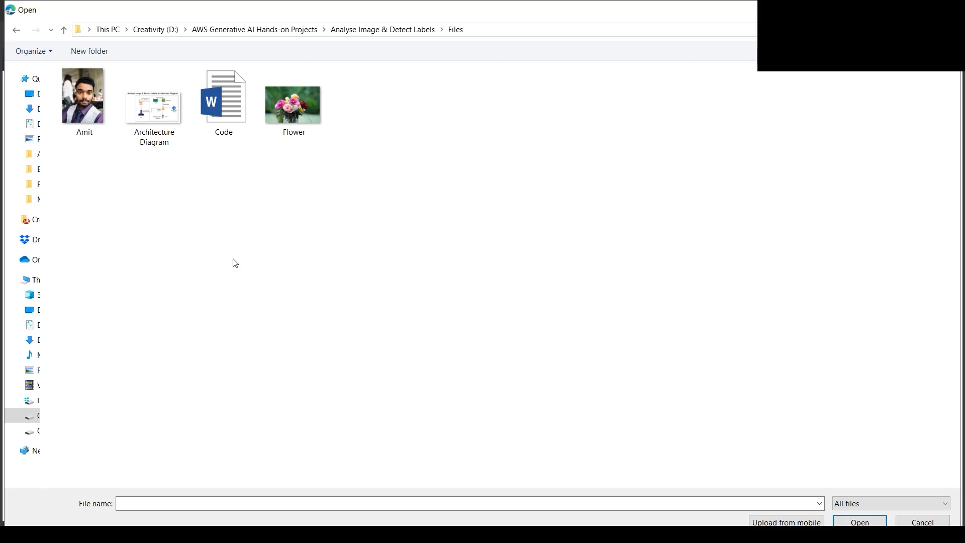
left_click(83, 99)
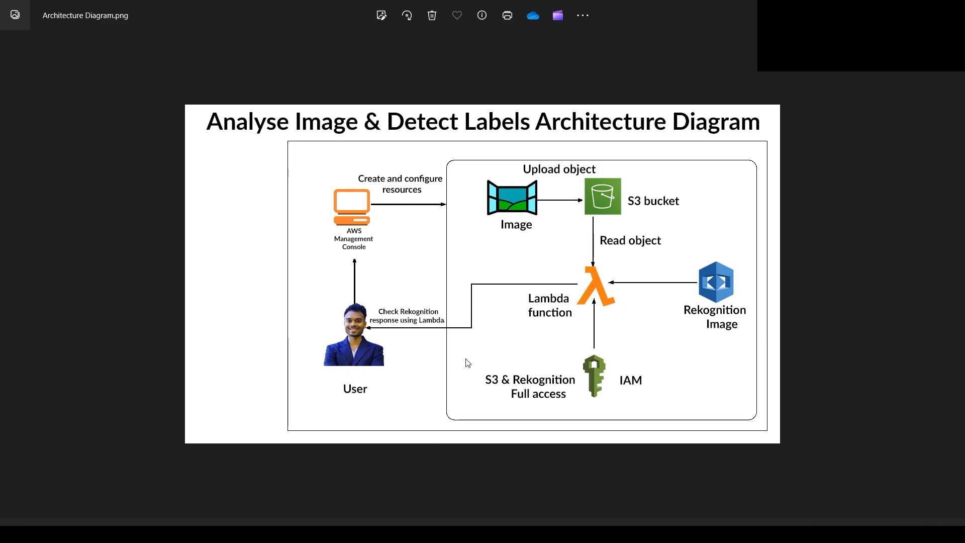
mouse_move(573, 195)
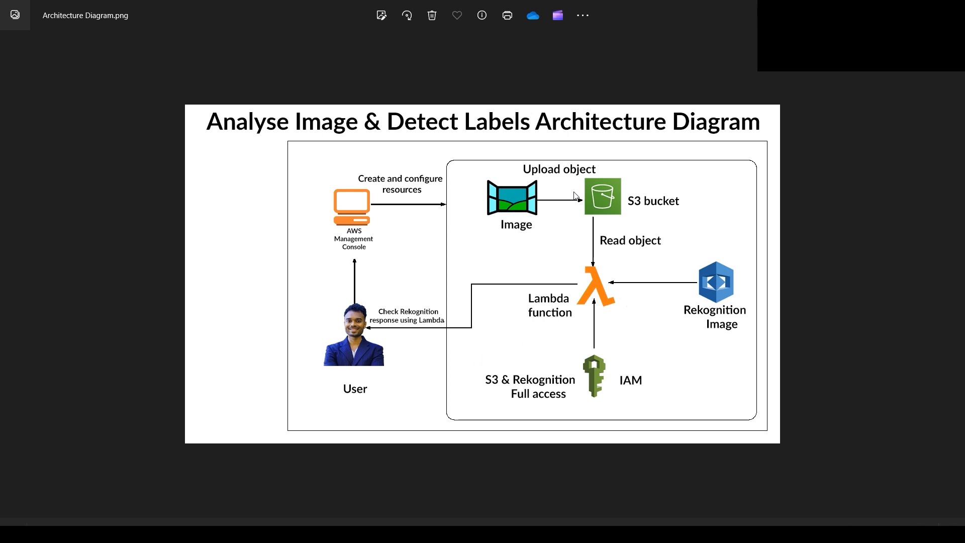
mouse_move(595, 320)
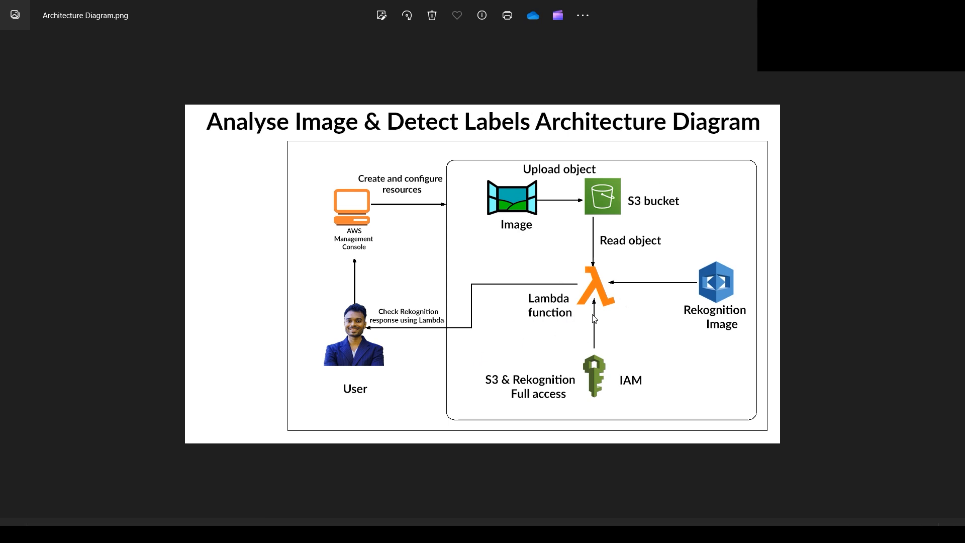
mouse_move(750, 294)
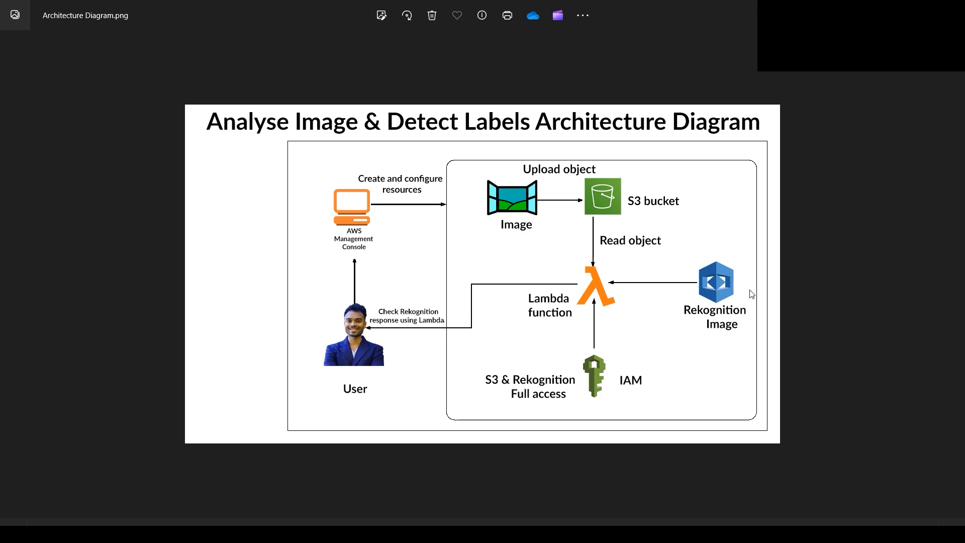
mouse_move(588, 296)
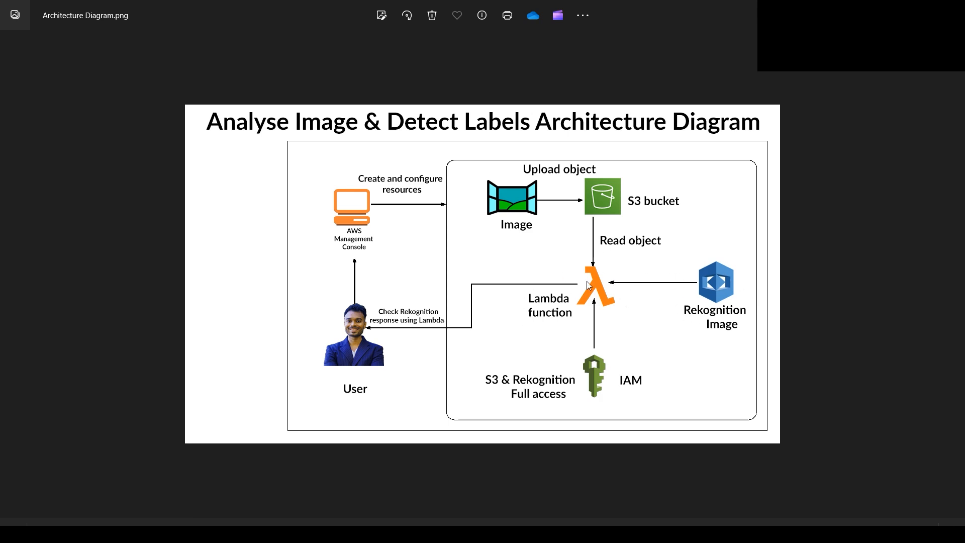
mouse_move(709, 320)
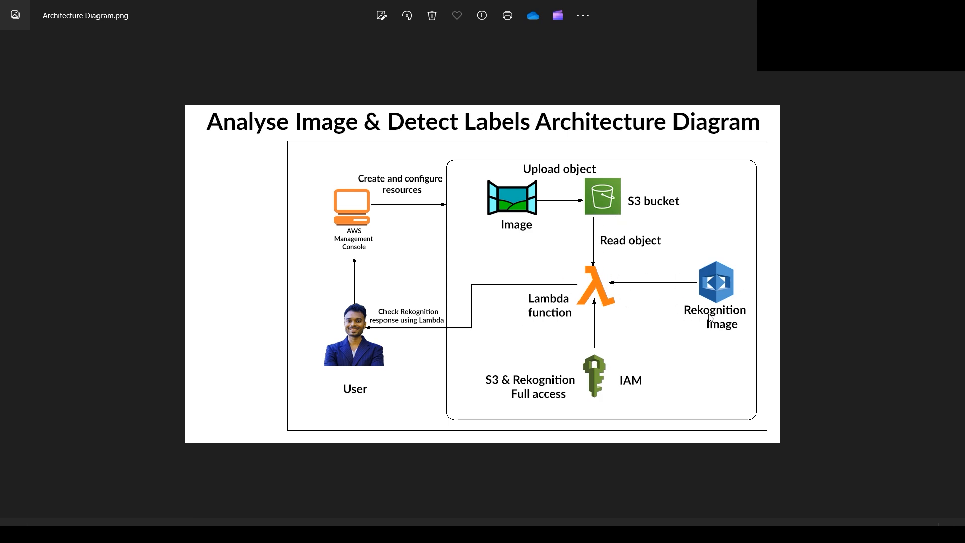
mouse_move(603, 296)
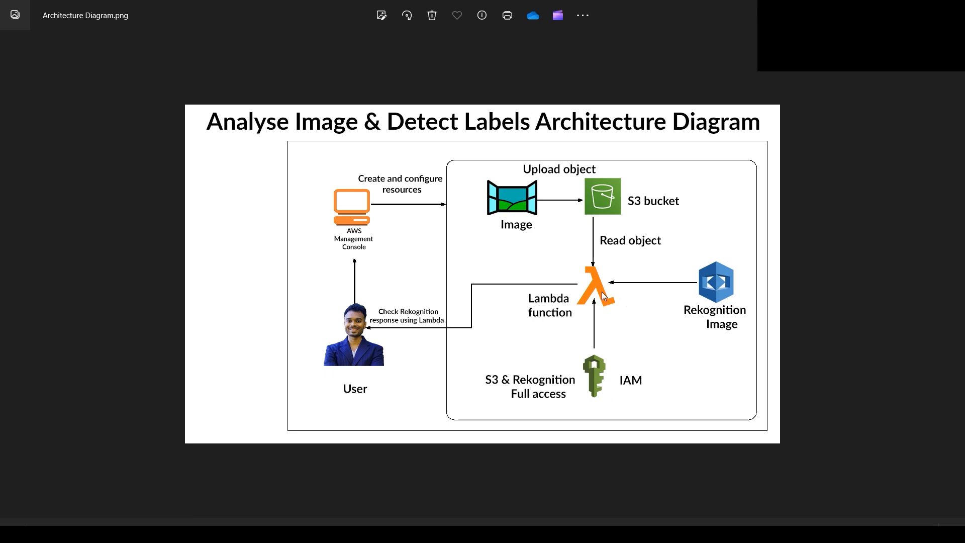
mouse_move(585, 384)
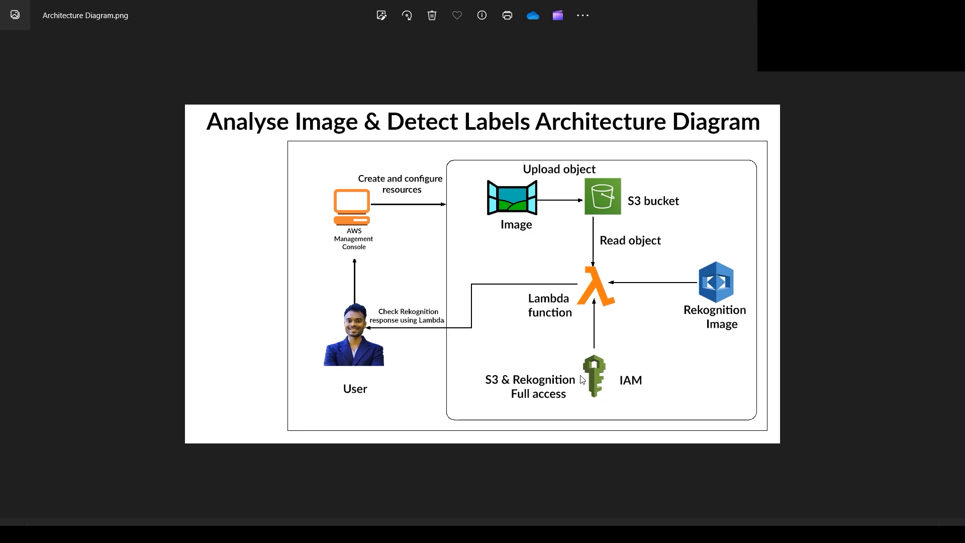
mouse_move(490, 386)
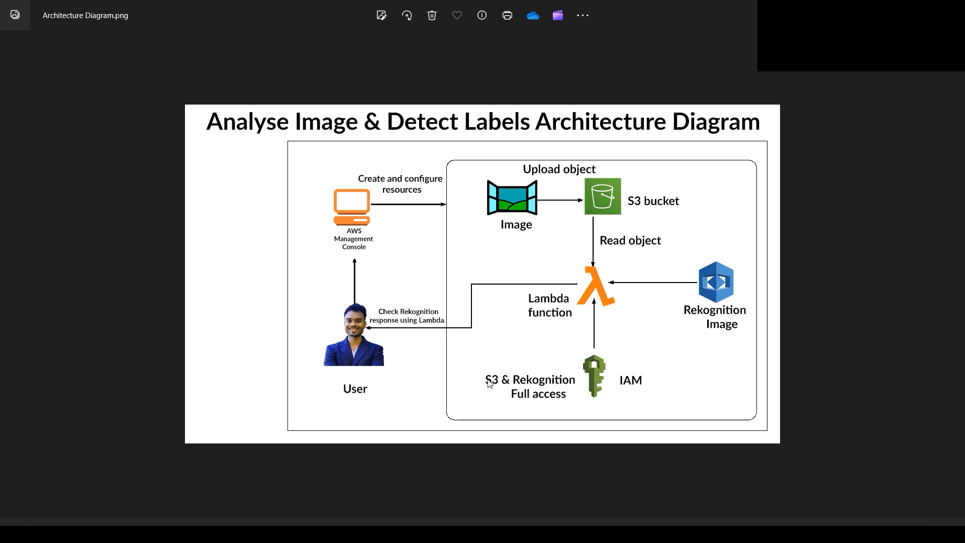
mouse_move(545, 231)
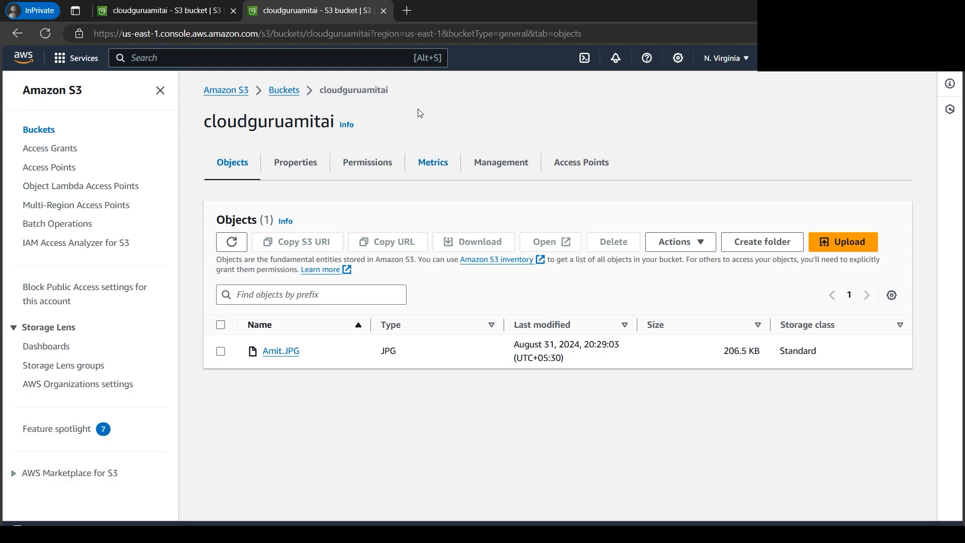
Find the Lambda service and start creating a new function.
type("lambda")
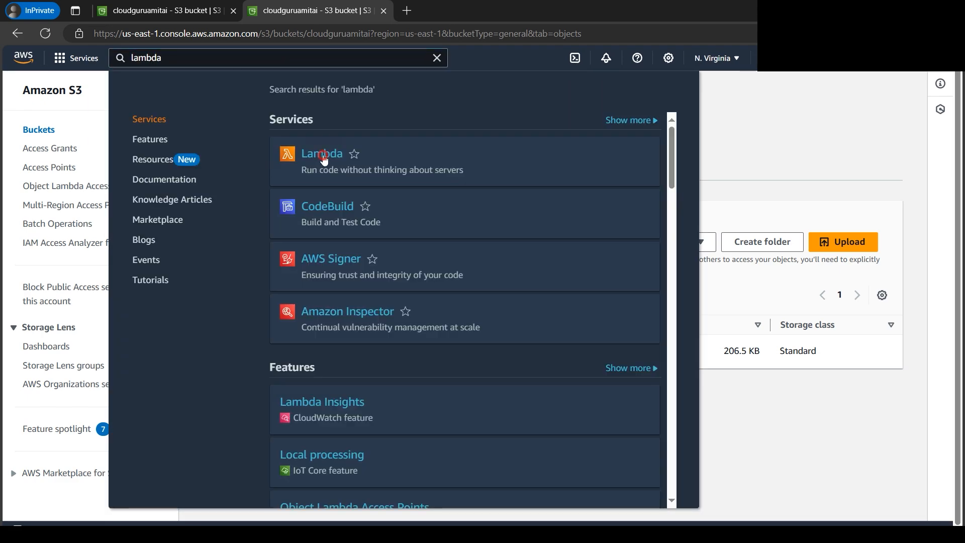
left_click(322, 153)
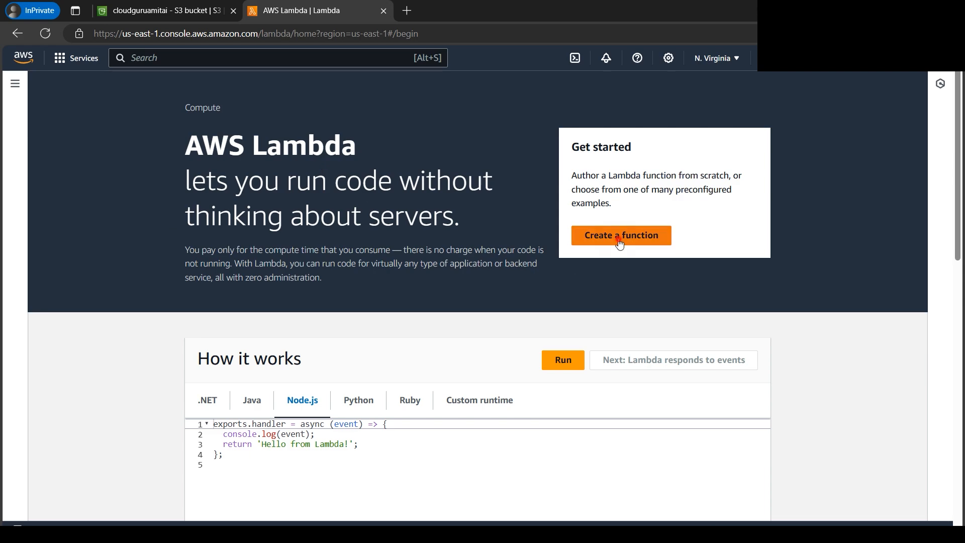
left_click(621, 235)
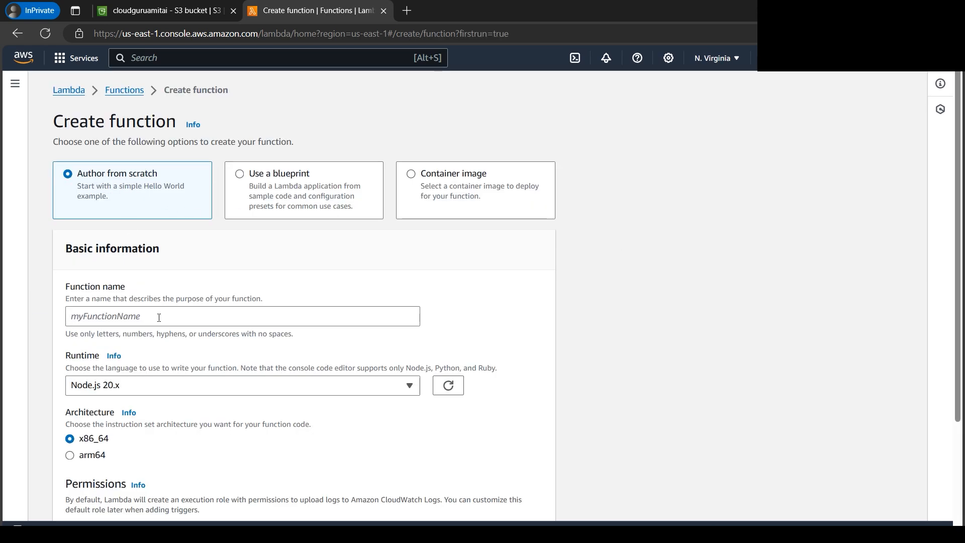
Name the function genaitest, choose runtime Python 3.12, and reveal the execution role options.
type("genai")
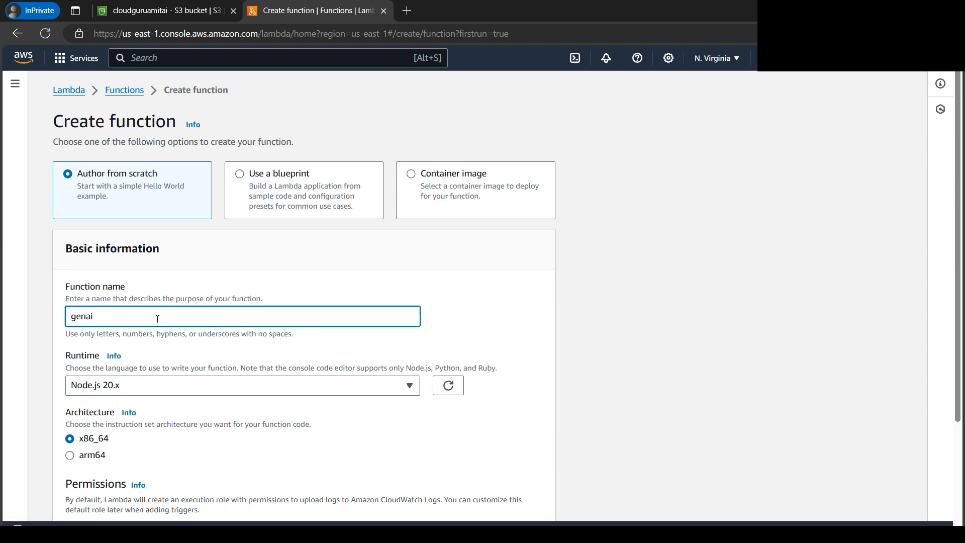
type("test")
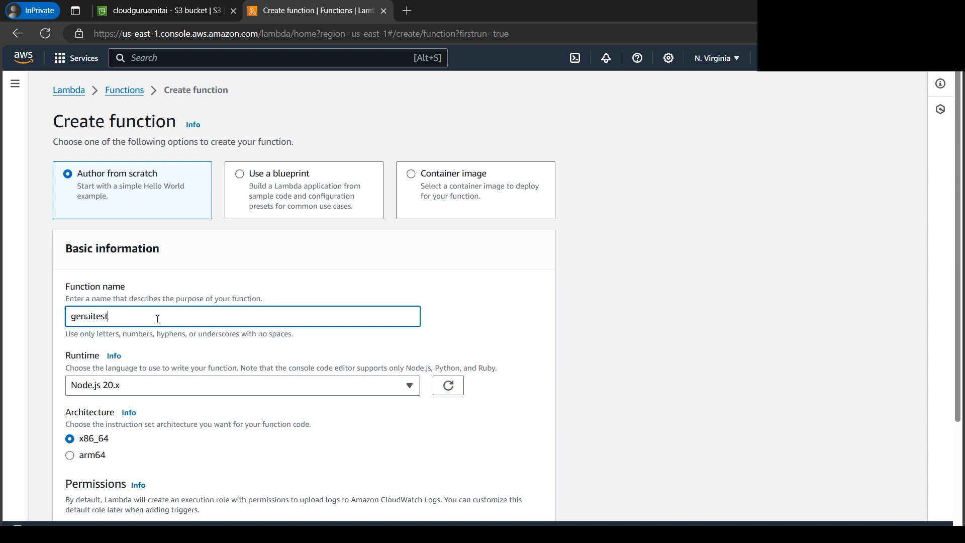
left_click(242, 385)
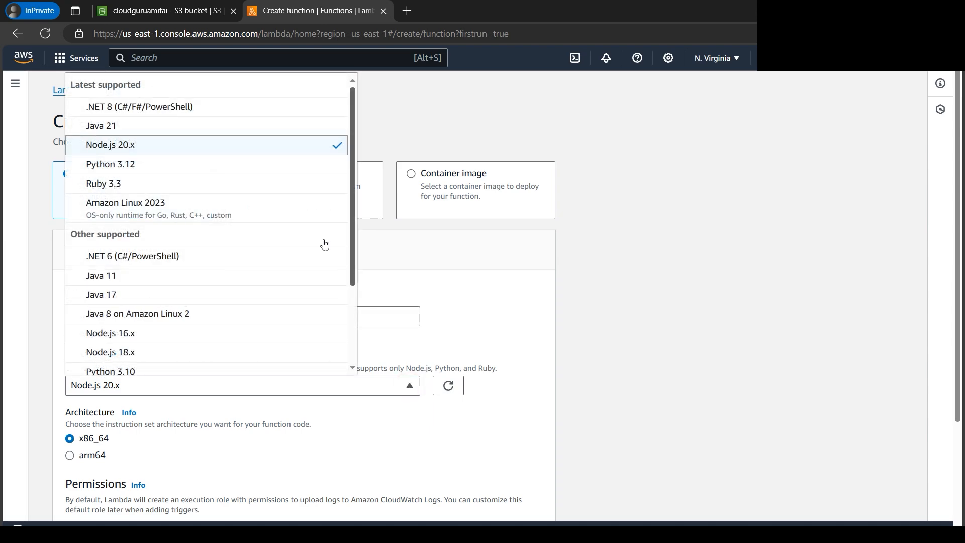
mouse_move(260, 206)
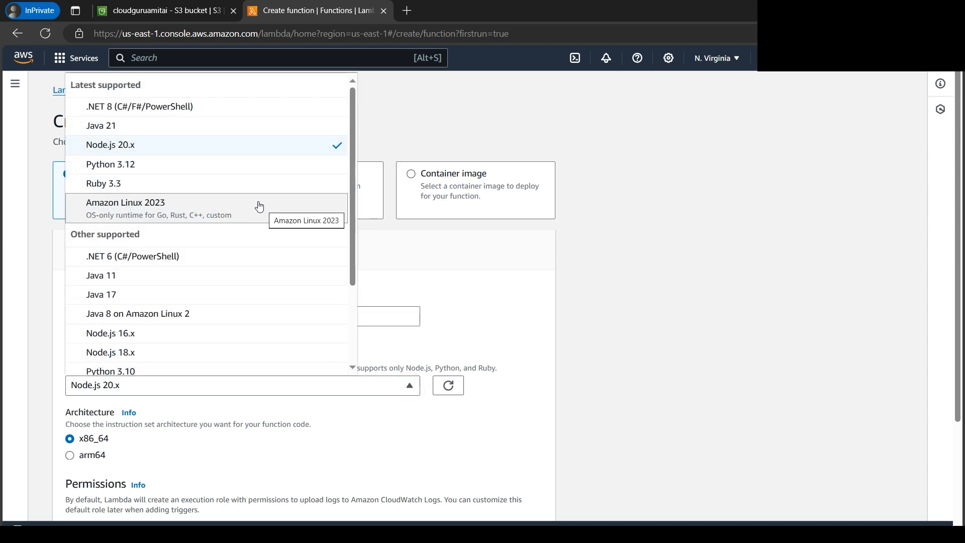
left_click(111, 165)
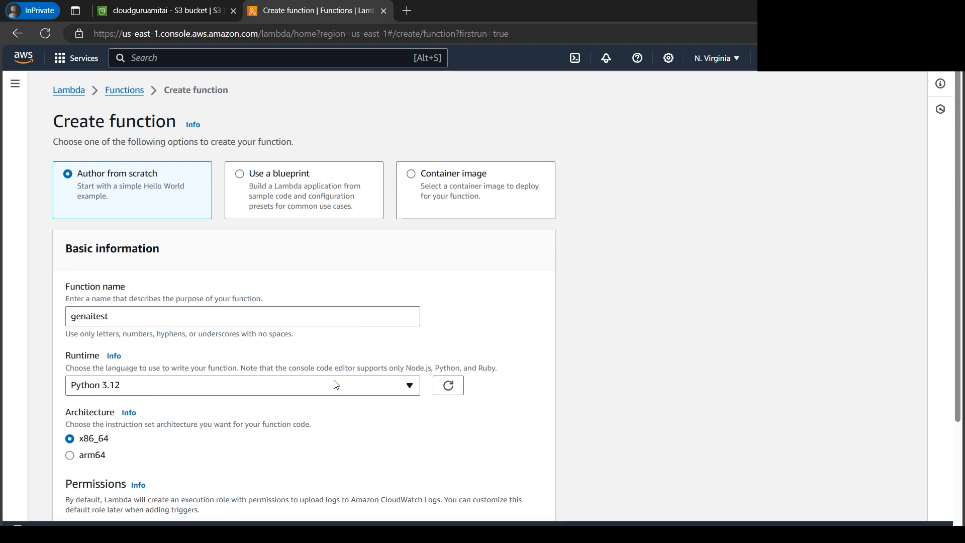
scroll("down", 3)
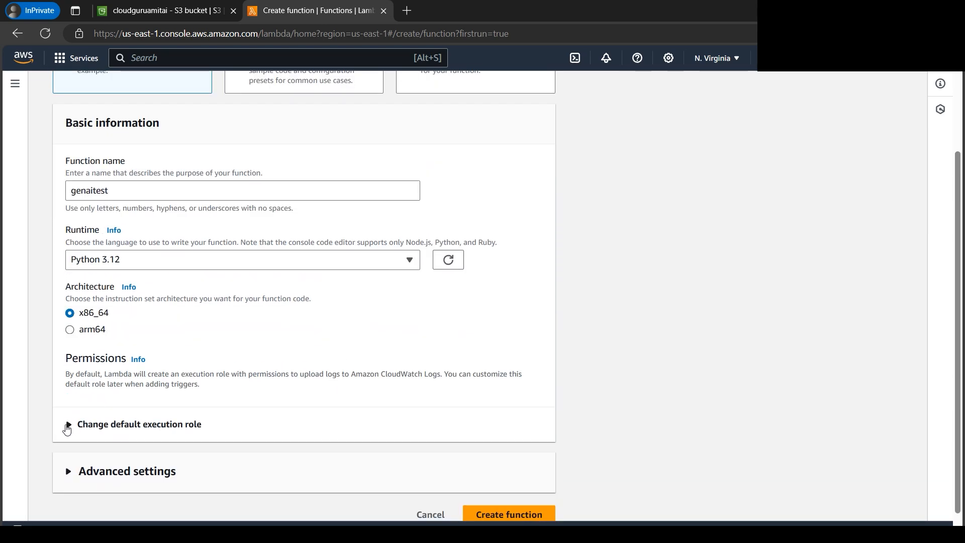
left_click(68, 424)
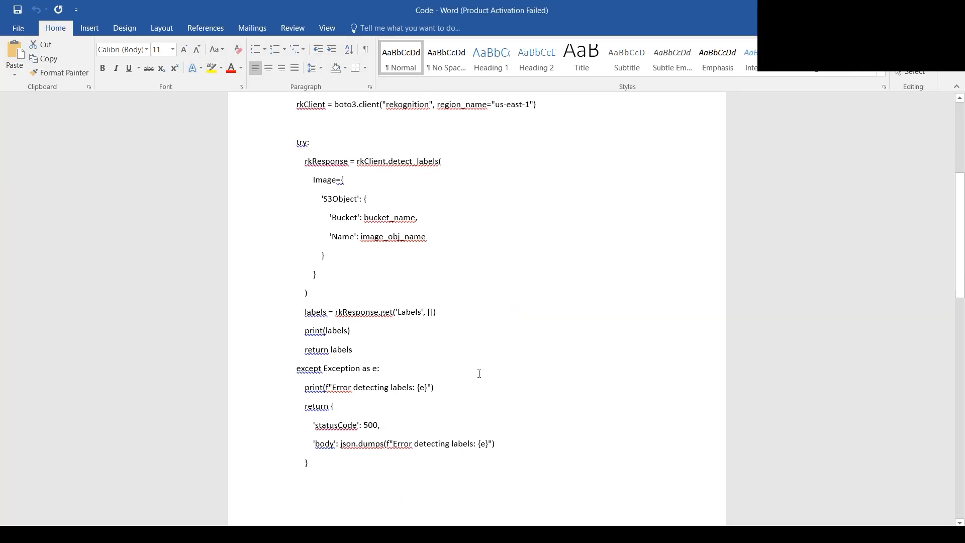
scroll("down", 3)
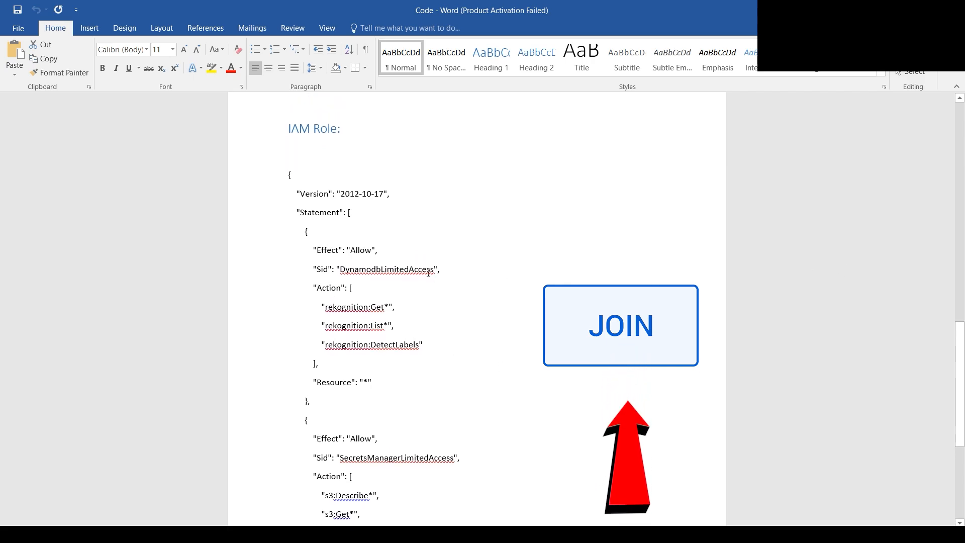
scroll("down", 3)
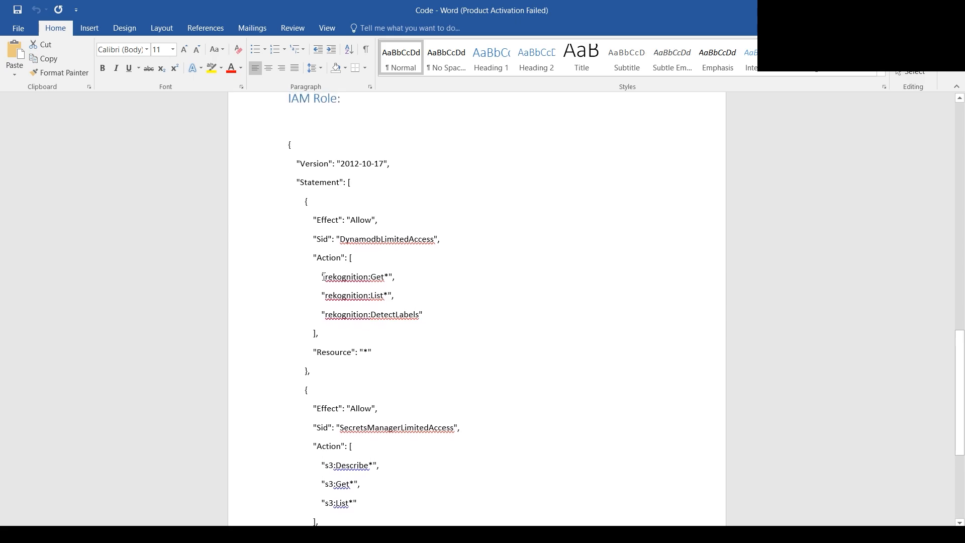
left_click_drag(323, 276, 424, 320)
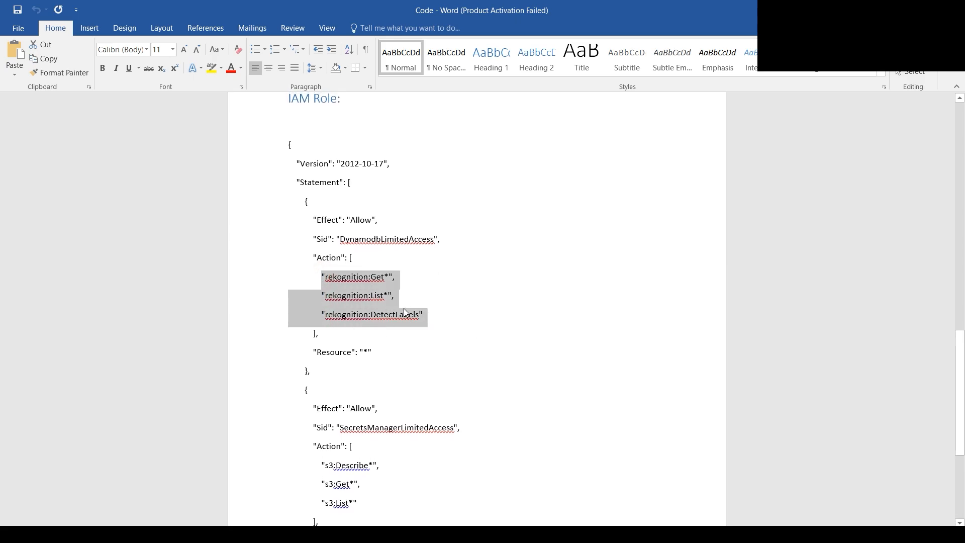
left_click(386, 314)
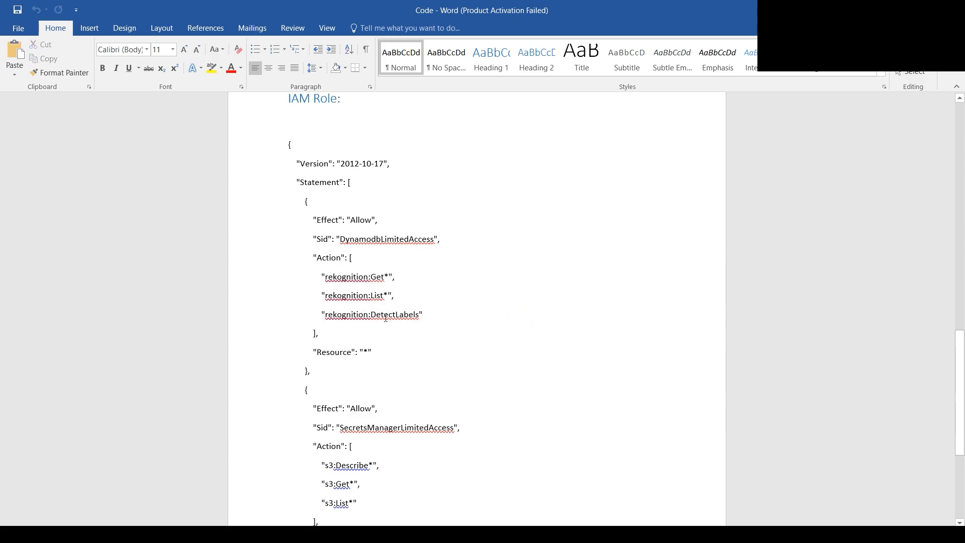
scroll("down", 3)
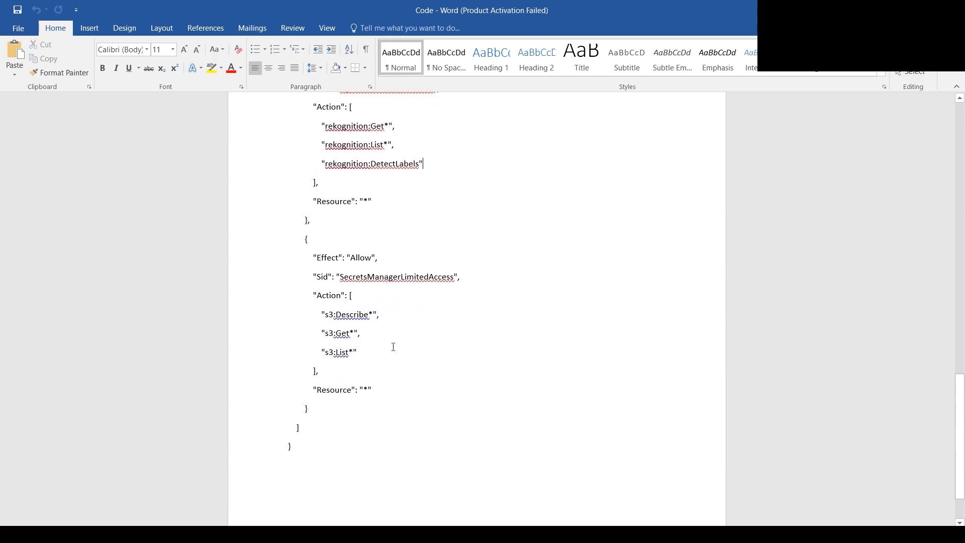
double_click(348, 314)
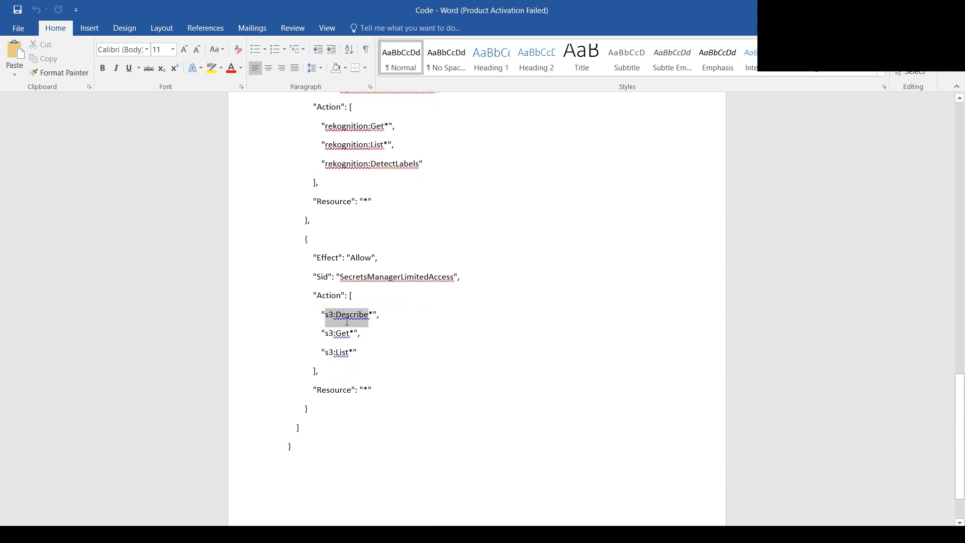
left_click_drag(326, 315, 363, 358)
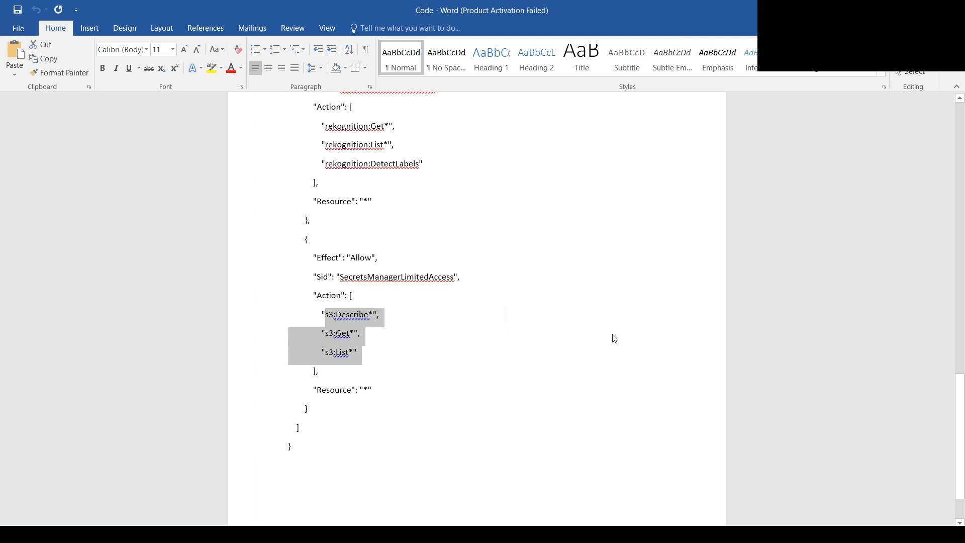
left_click(387, 344)
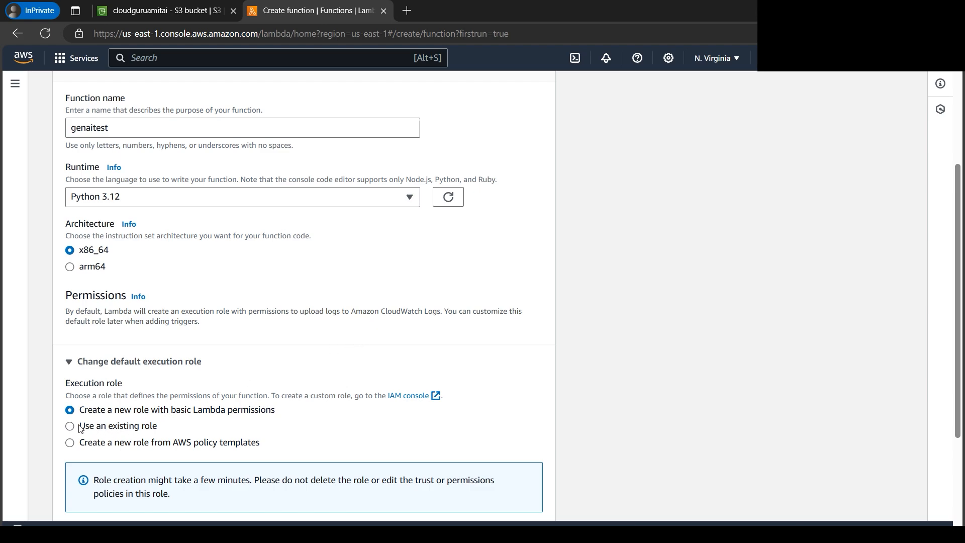
Create the genaitest function using an existing execution role.
left_click(70, 427)
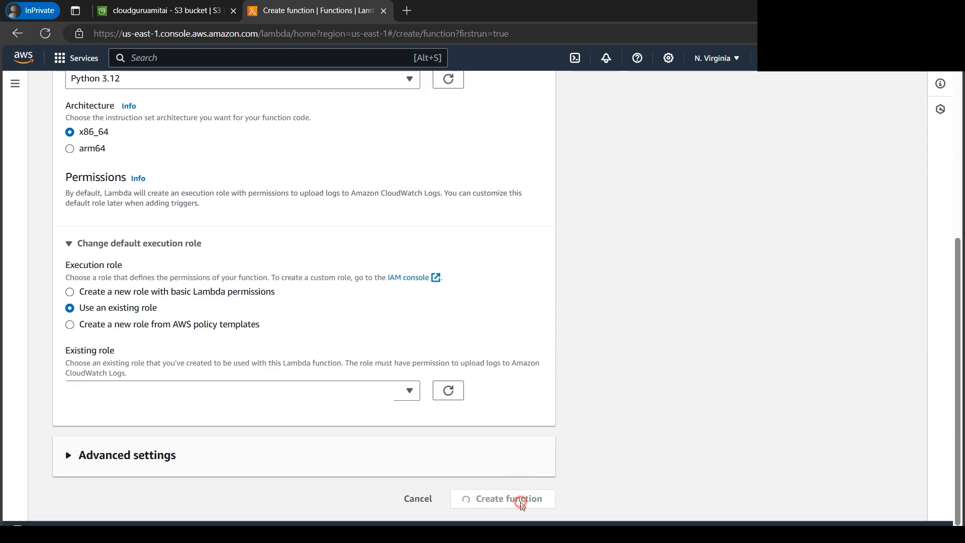
left_click(518, 502)
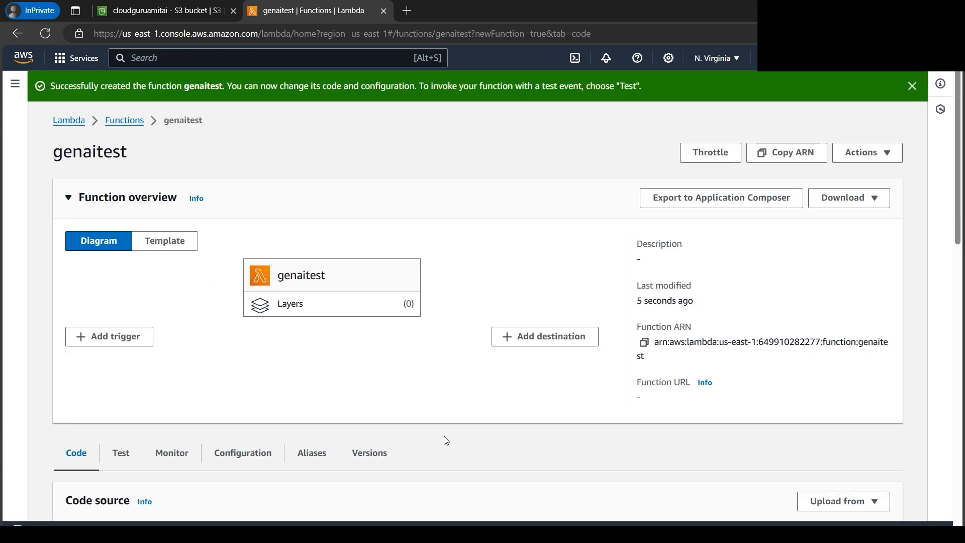
mouse_move(430, 335)
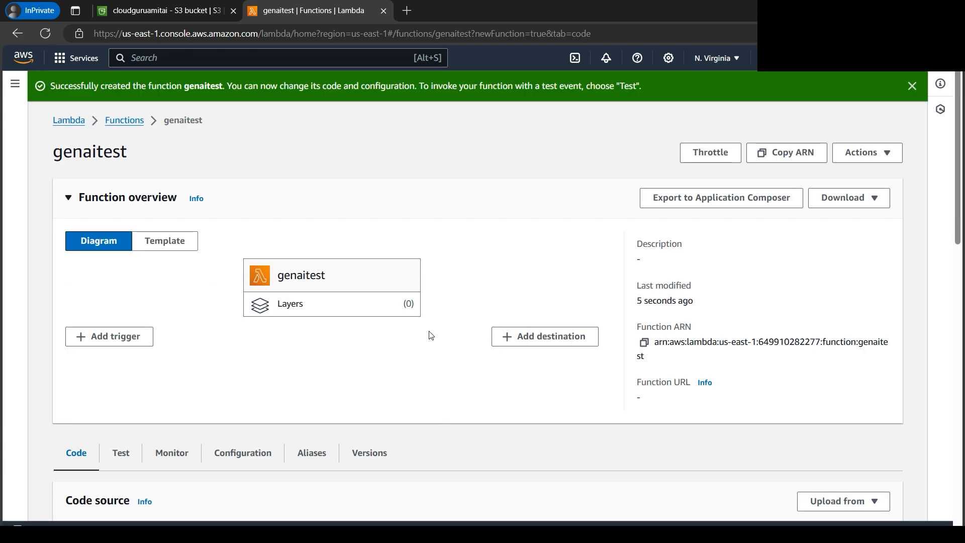
scroll("down", 3)
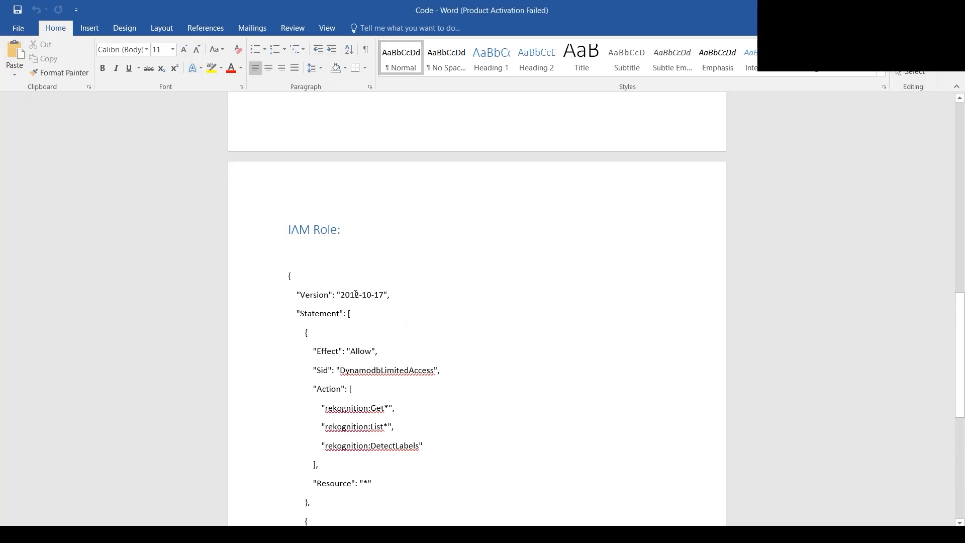
Select the Lambda Python code block in the Word document for copying.
scroll("down", 3)
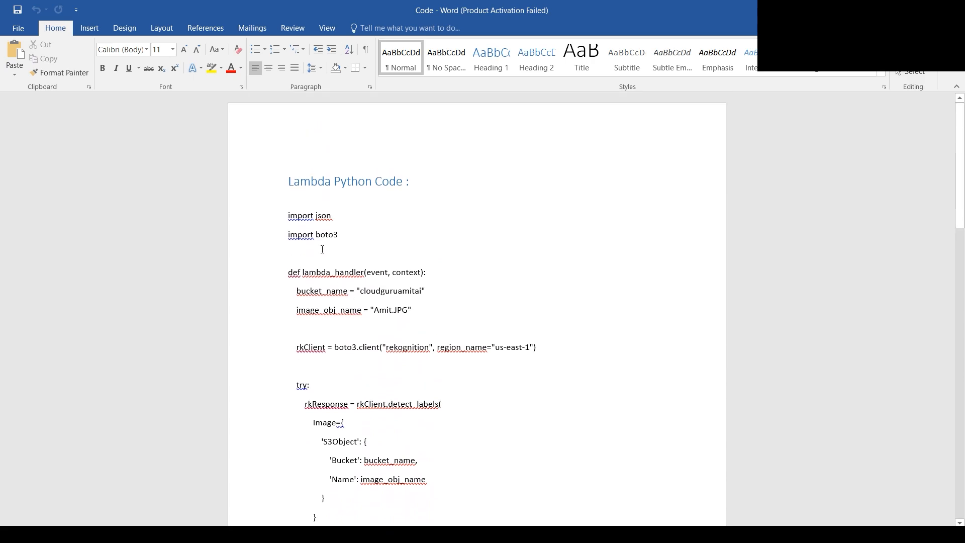
left_click_drag(287, 215, 352, 351)
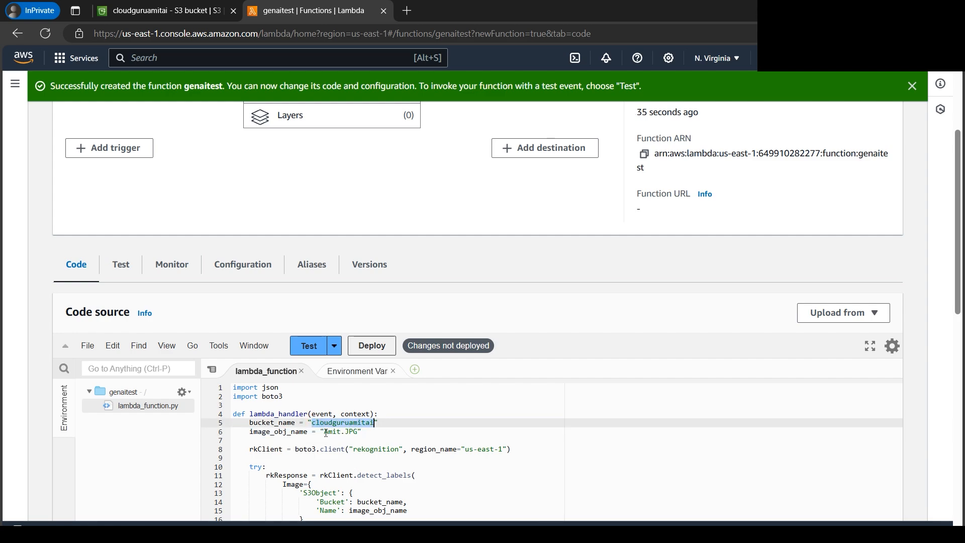
Copy the Amit.JPG object name from the S3 bucket and return to genaitest's code.
left_click(171, 11)
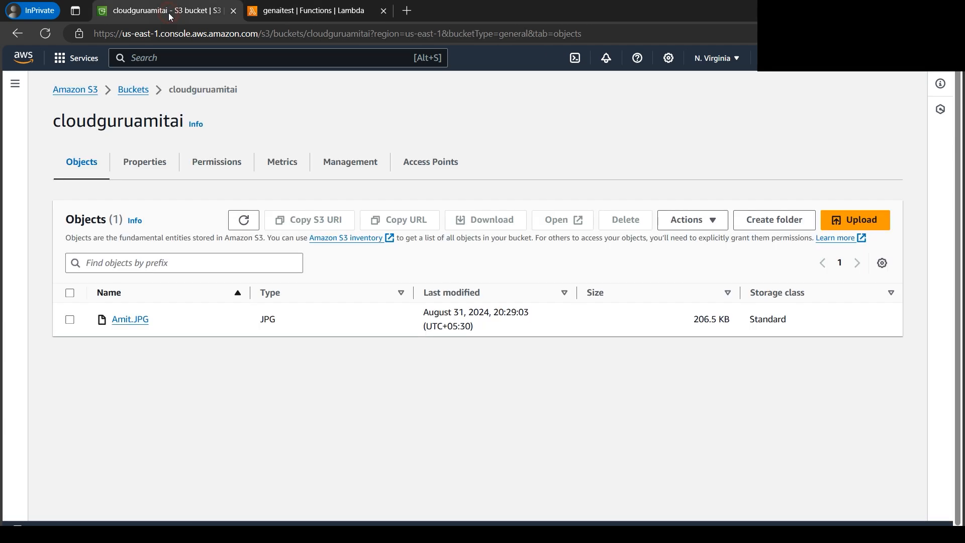
double_click(117, 122)
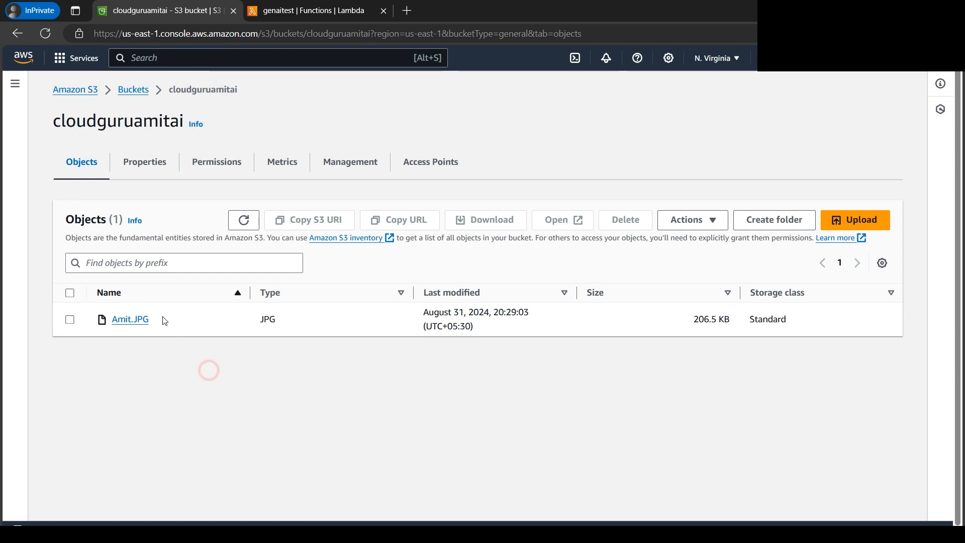
double_click(129, 319)
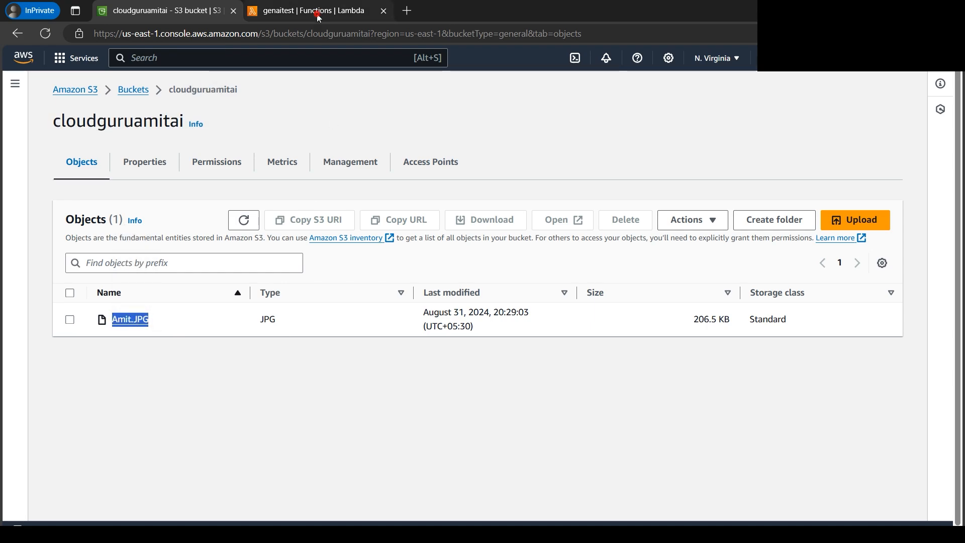
left_click(320, 10)
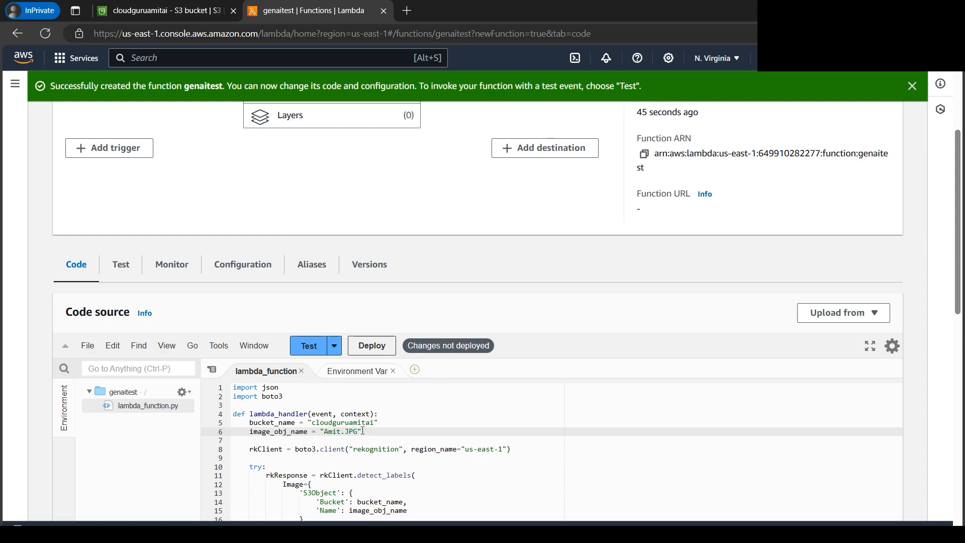
mouse_move(433, 424)
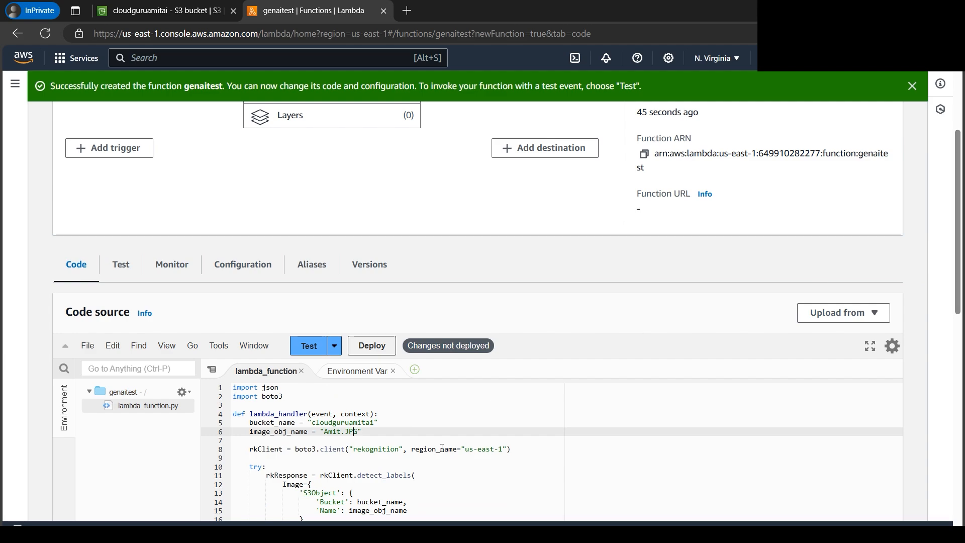
Deploy the edited Rekognition label-detection code until the 'Successfully updated' banner appears.
scroll("down", 3)
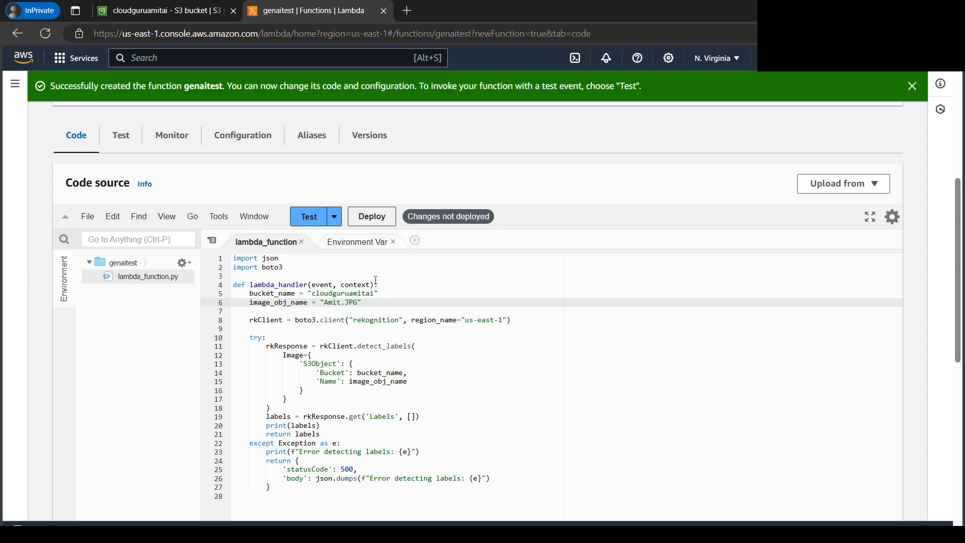
mouse_move(363, 231)
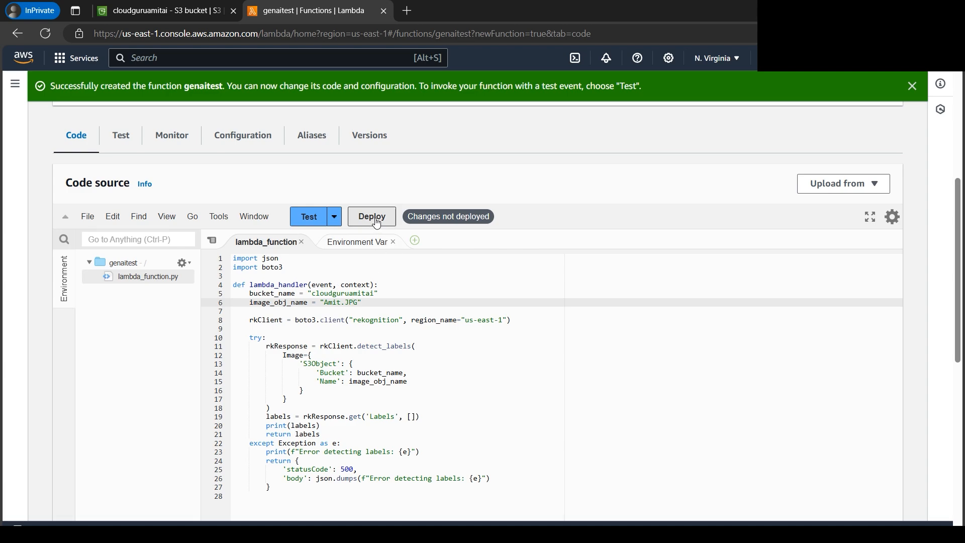
left_click(372, 216)
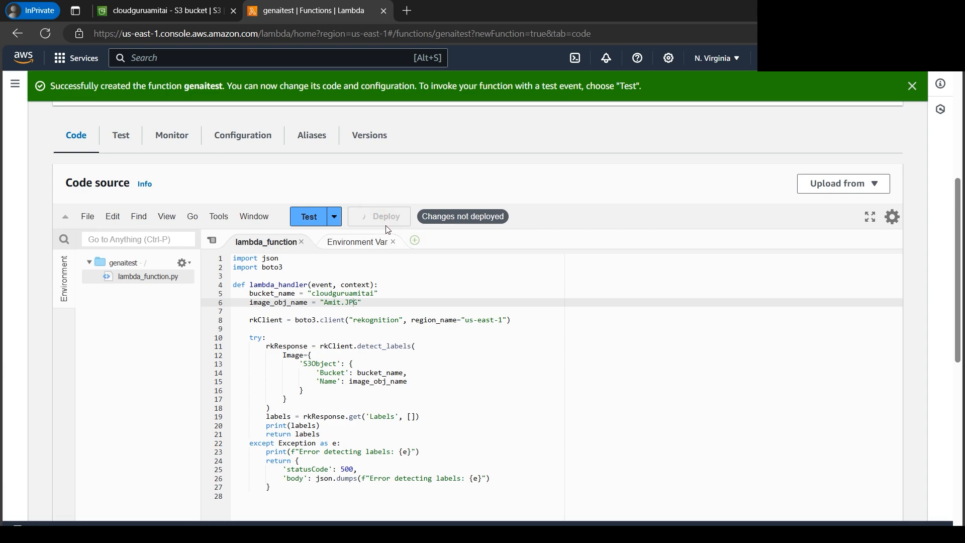
left_click(384, 216)
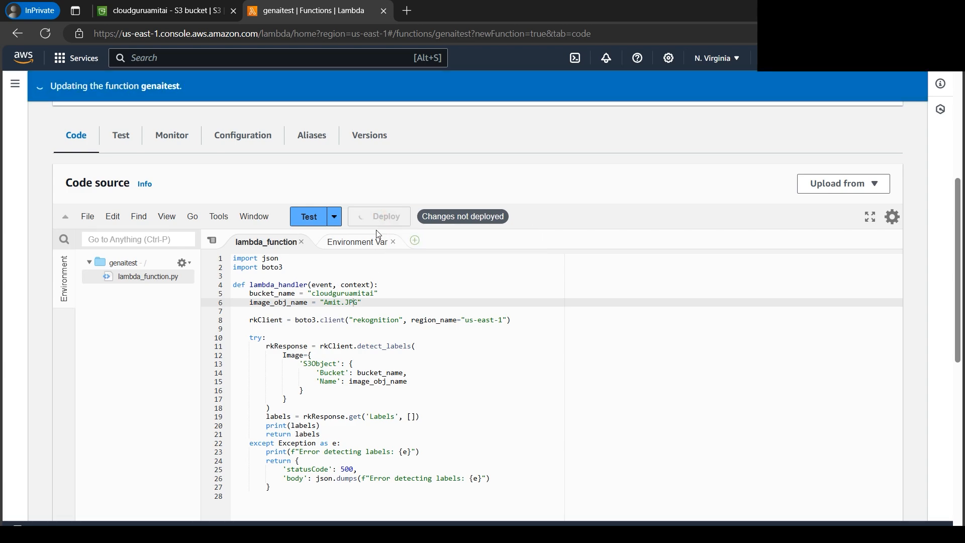
left_click(380, 216)
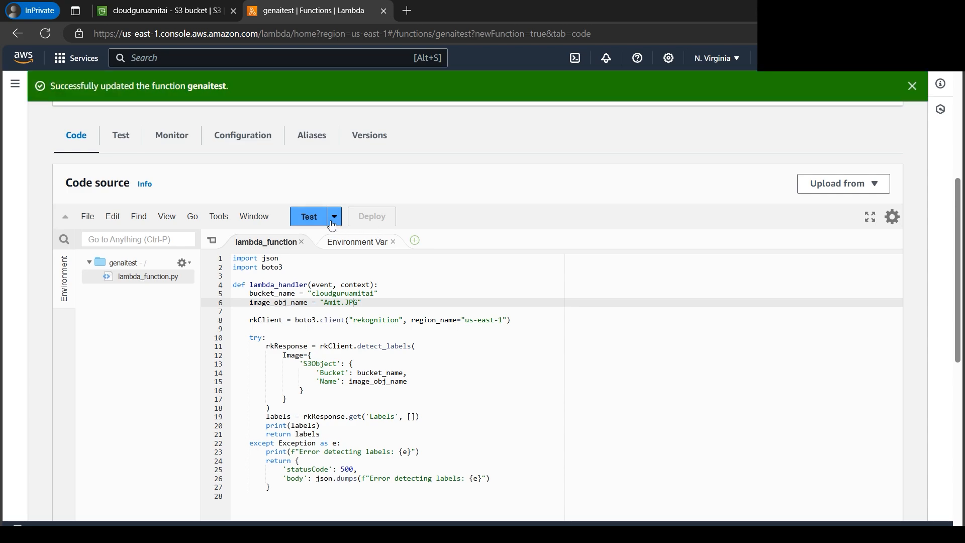
Save a new test event named 'test' and run genaitest with it.
left_click(310, 216)
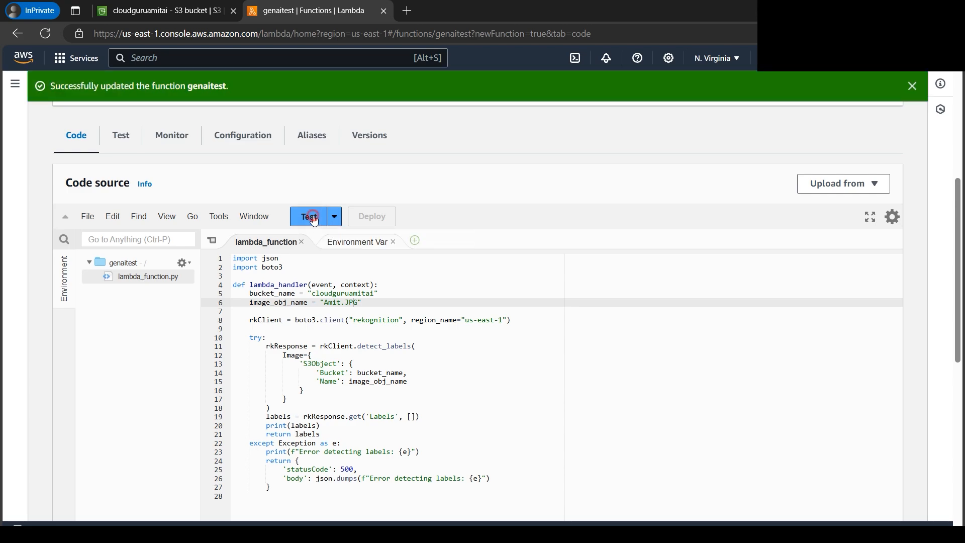
left_click(308, 216)
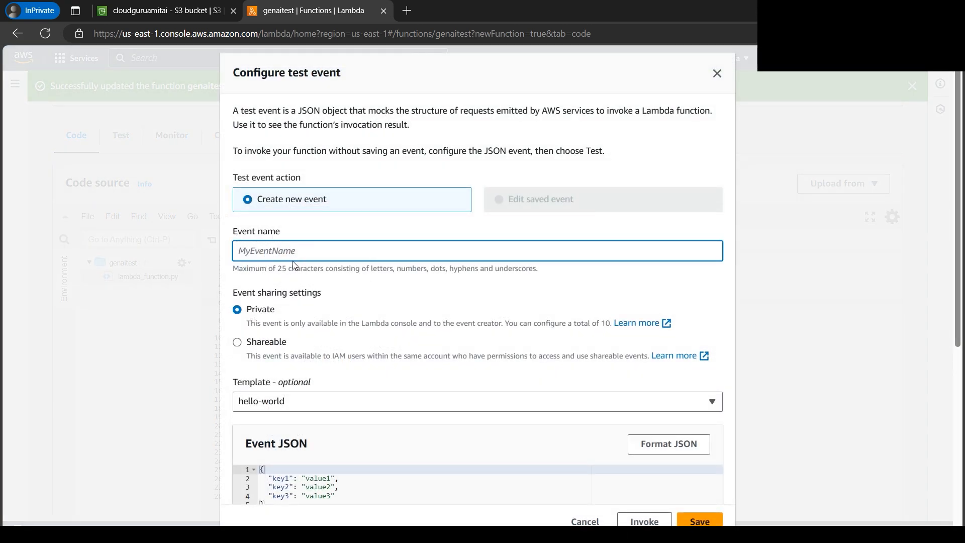
type("test")
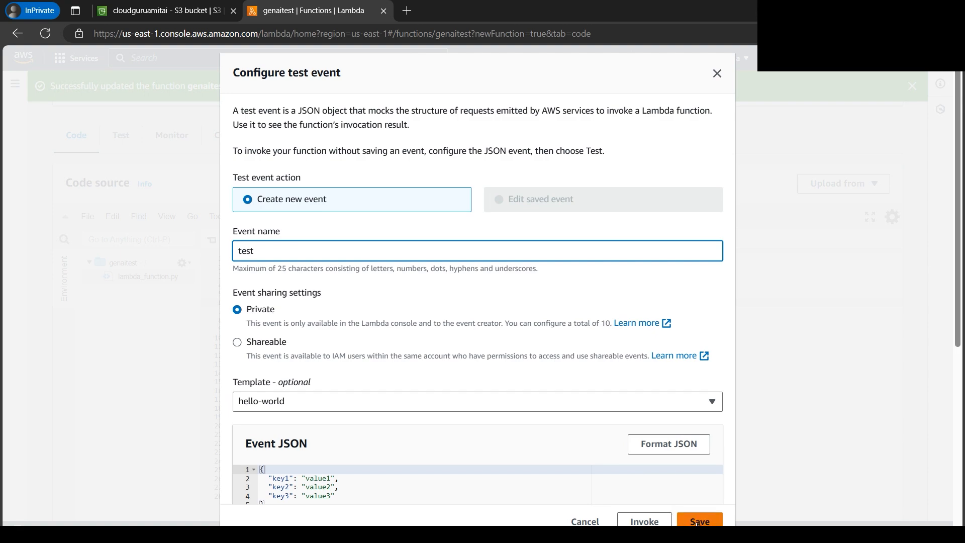
left_click(700, 521)
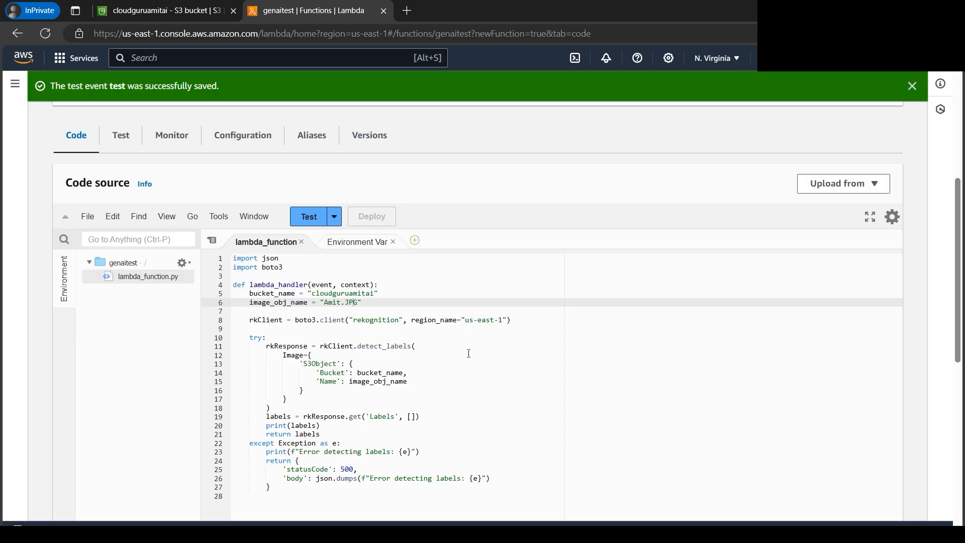
mouse_move(312, 222)
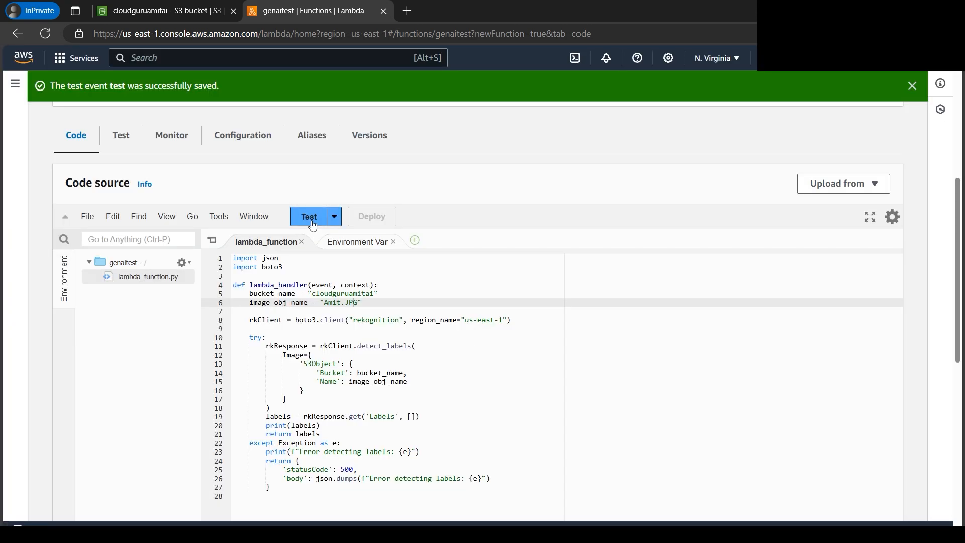
left_click(308, 216)
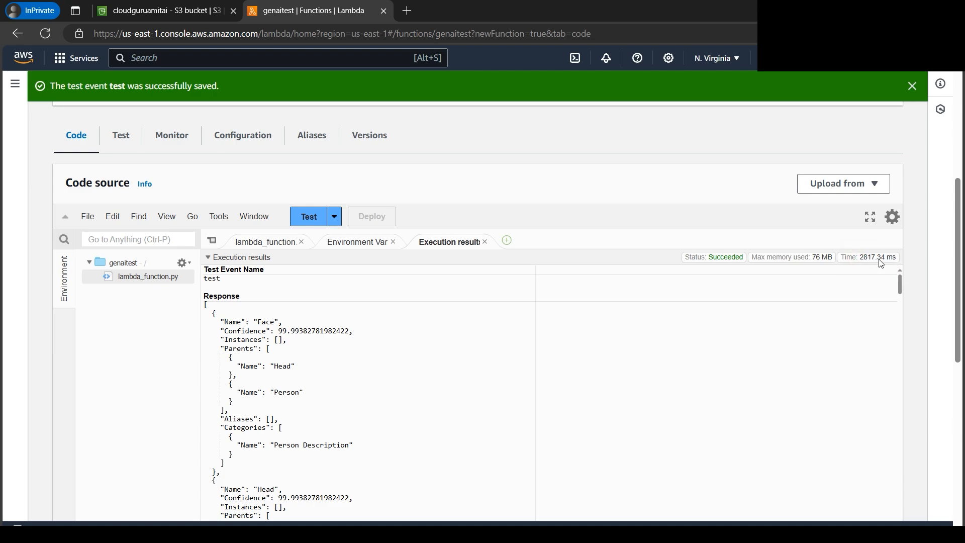
mouse_move(879, 268)
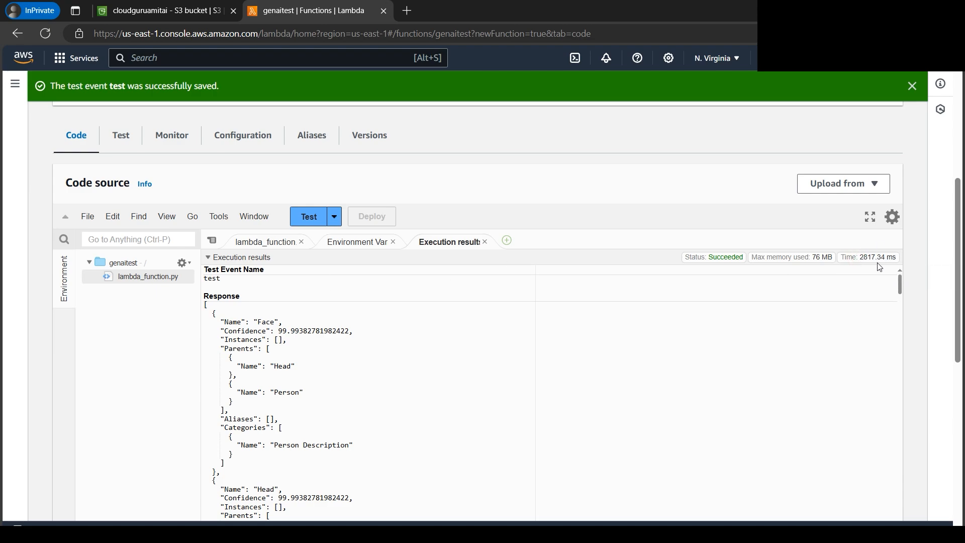
mouse_move(881, 312)
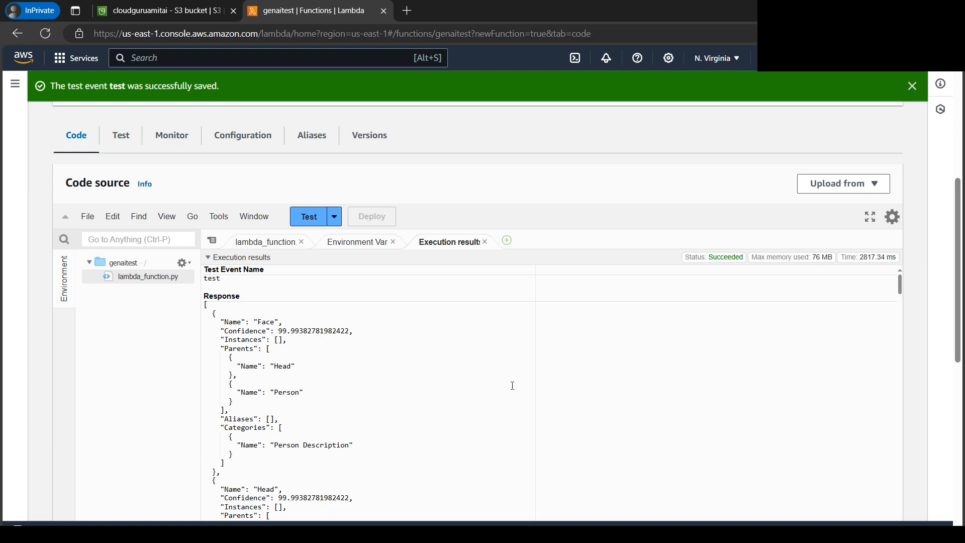
mouse_move(865, 257)
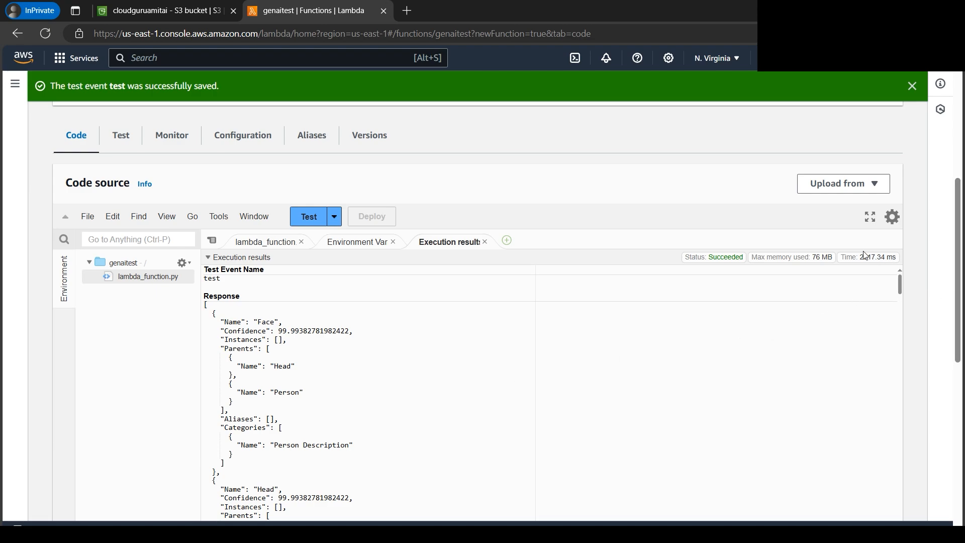
mouse_move(701, 270)
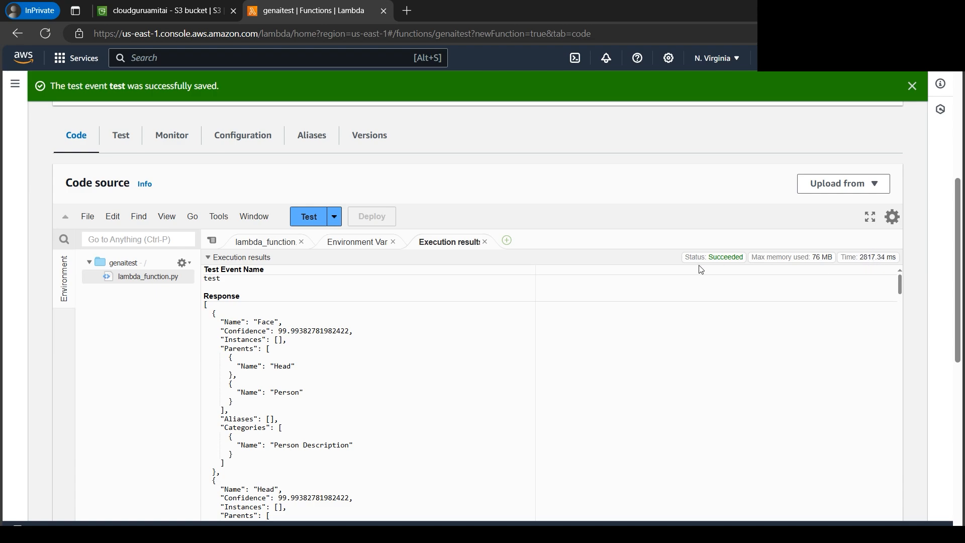
mouse_move(237, 145)
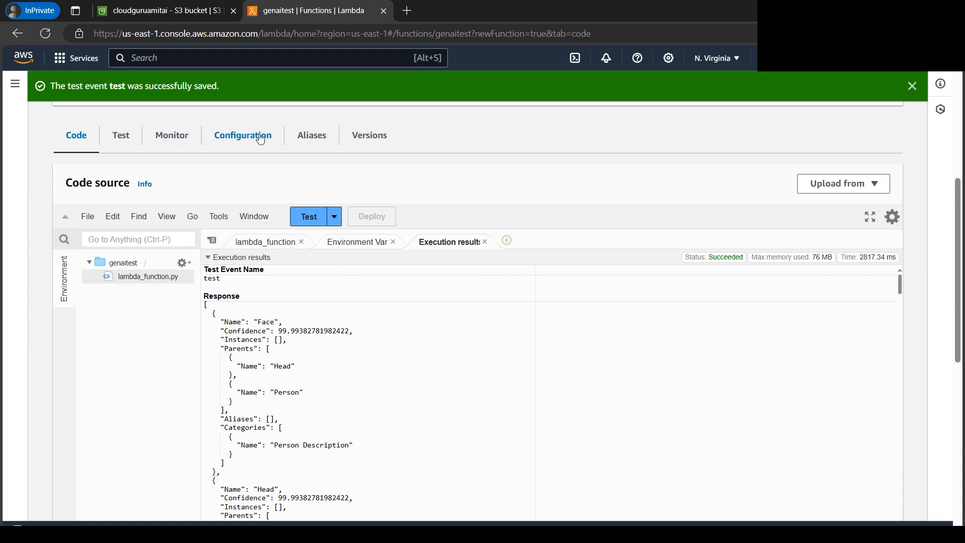
mouse_move(872, 260)
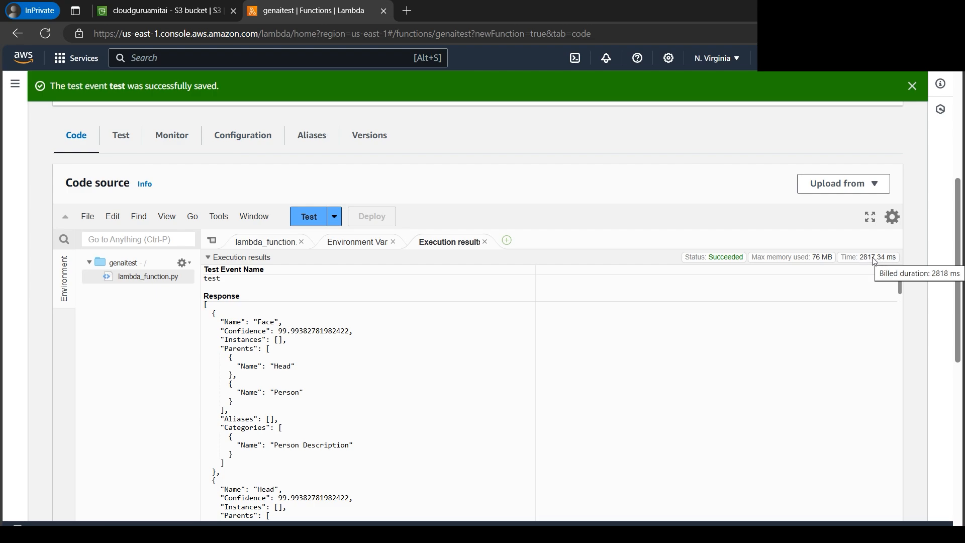
mouse_move(922, 290)
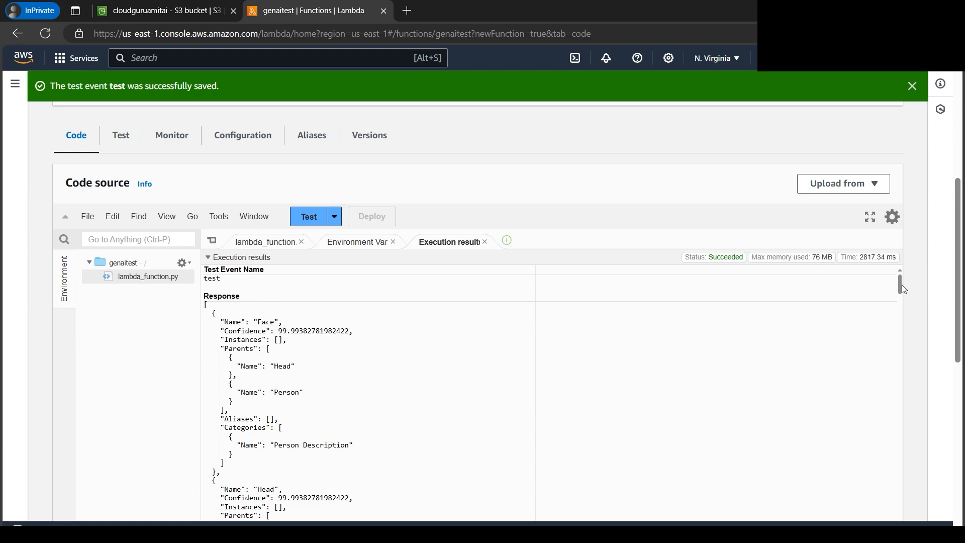
mouse_move(797, 321)
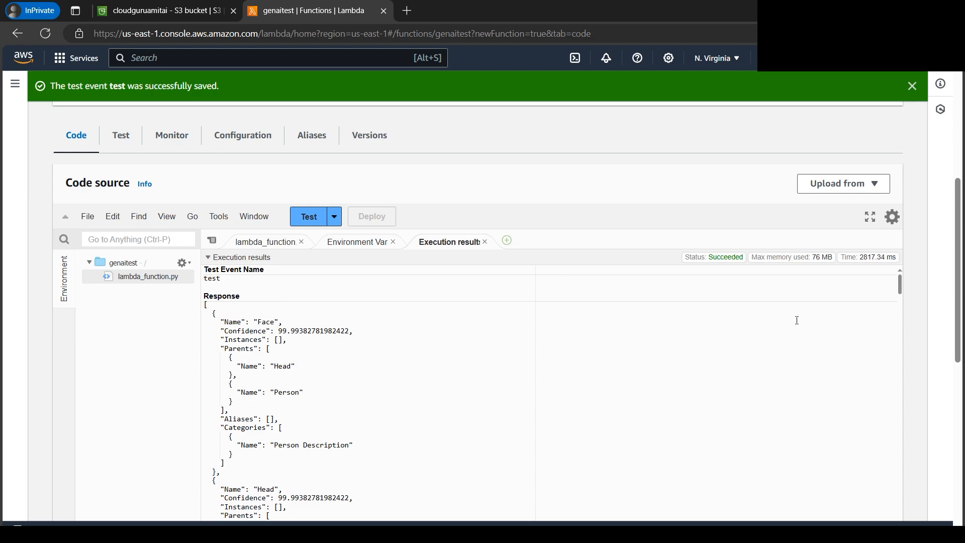
mouse_move(710, 325)
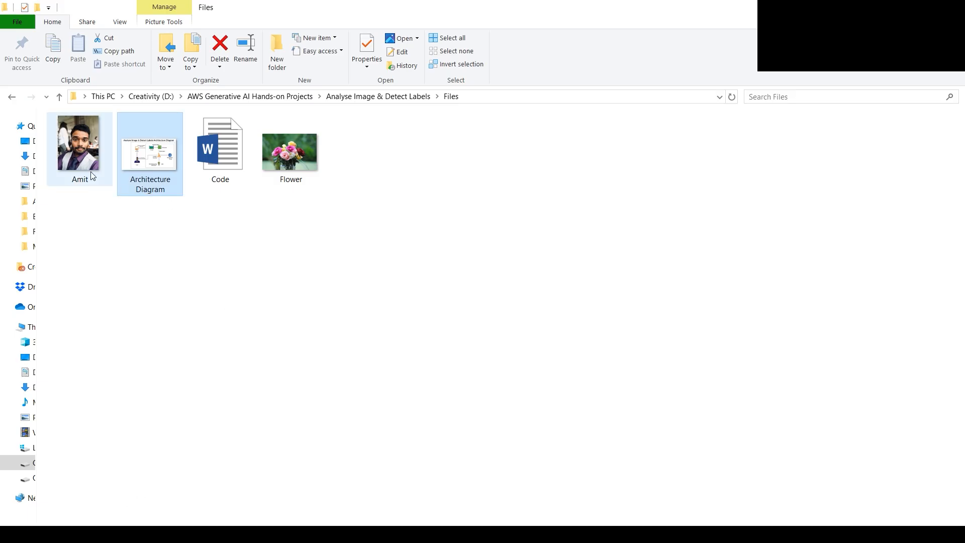
View Amit.JPG, the portrait genaitest analysed, in Windows Photos.
double_click(77, 146)
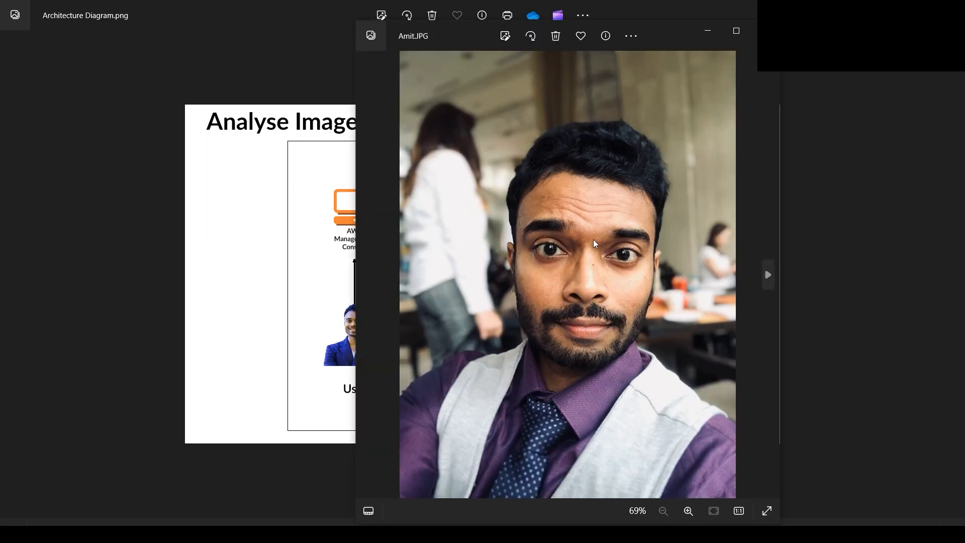
mouse_move(610, 323)
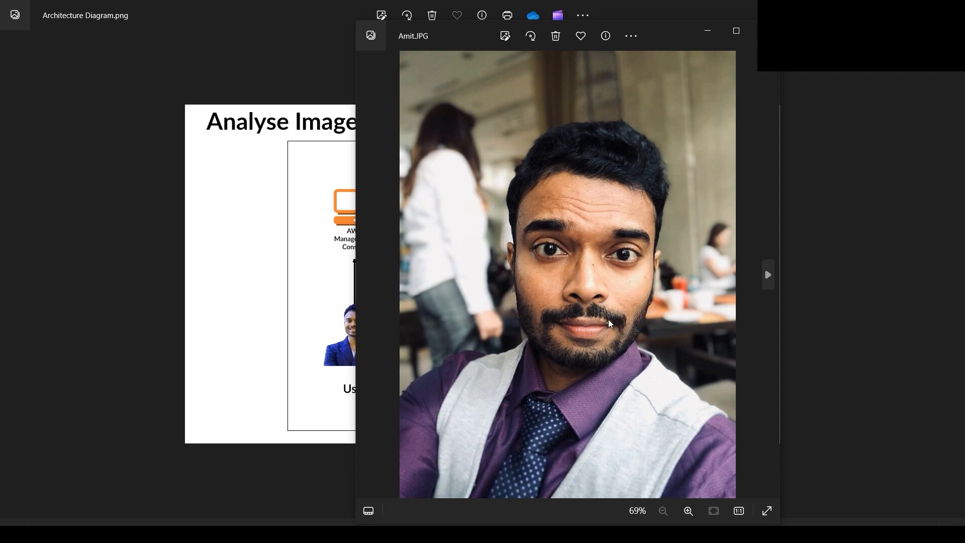
mouse_move(537, 353)
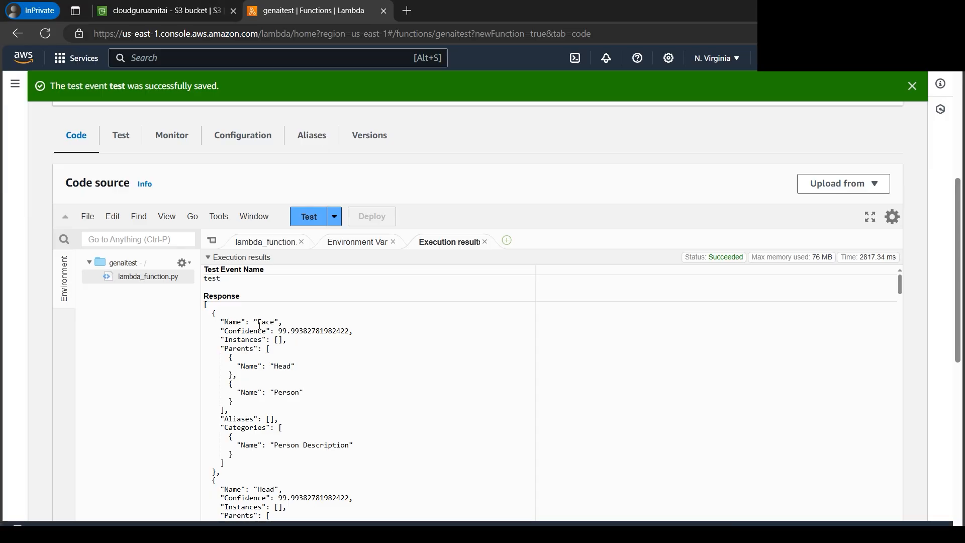
double_click(266, 322)
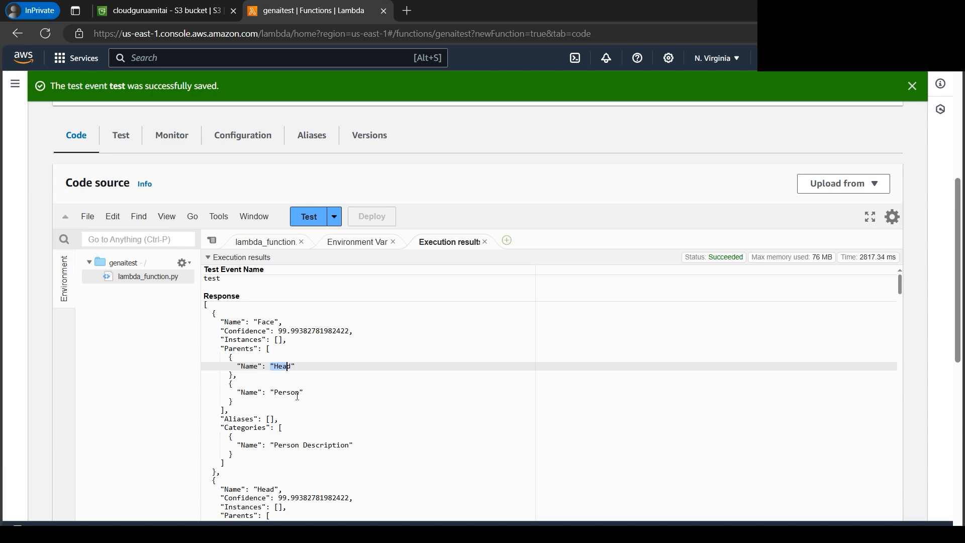
scroll("down", 3)
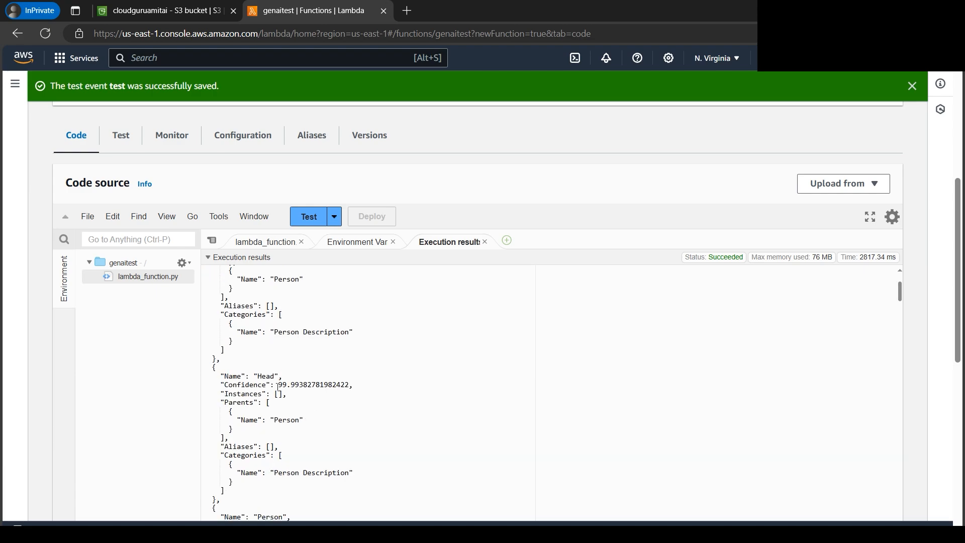
double_click(312, 384)
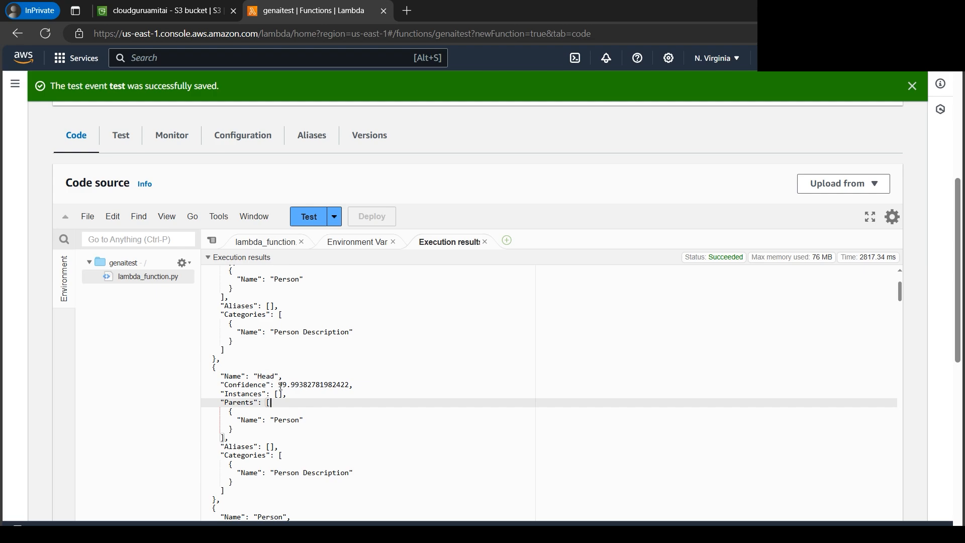
double_click(267, 376)
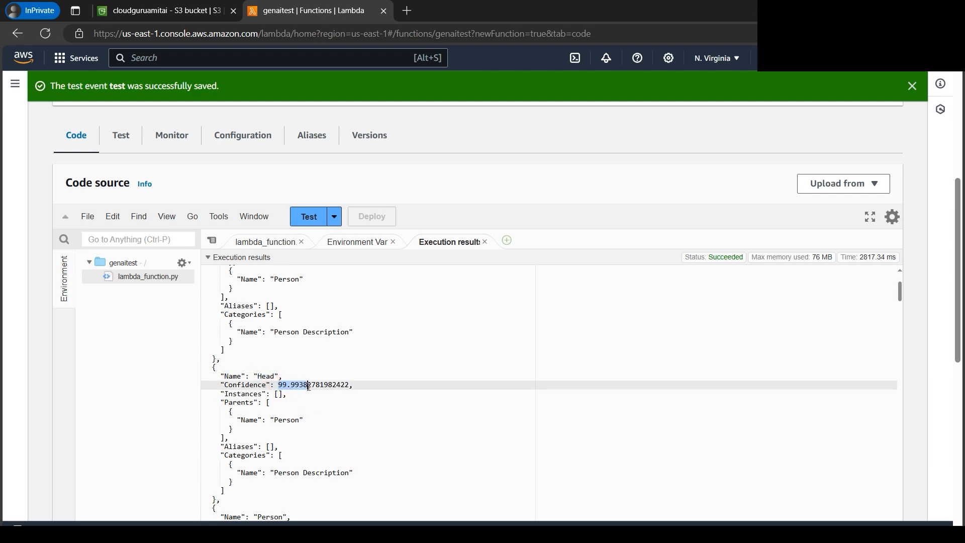
scroll("down", 3)
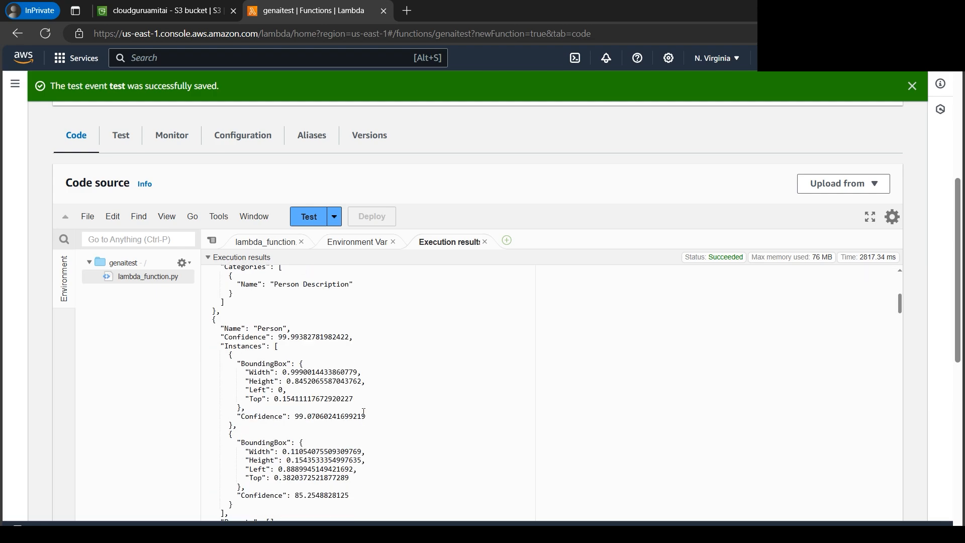
mouse_move(291, 385)
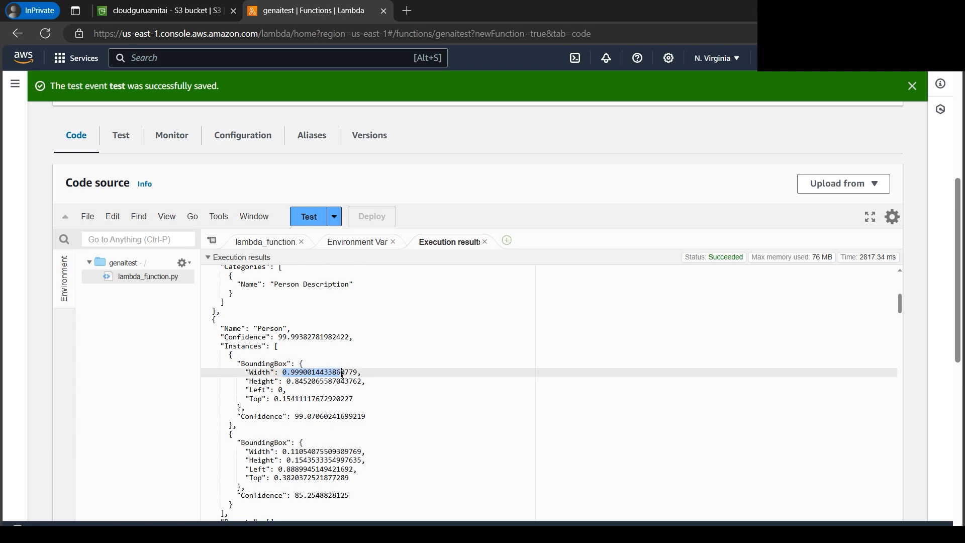
mouse_move(338, 381)
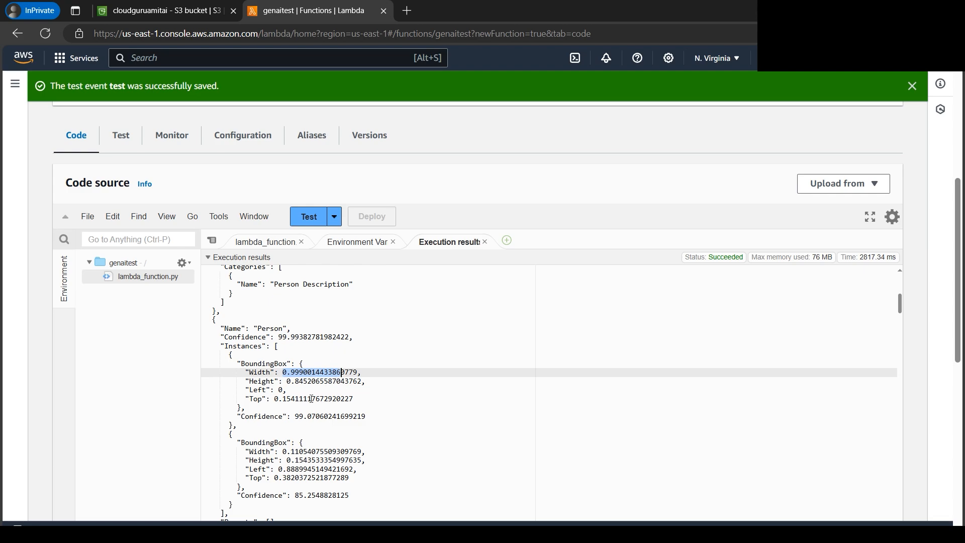
scroll("down", 3)
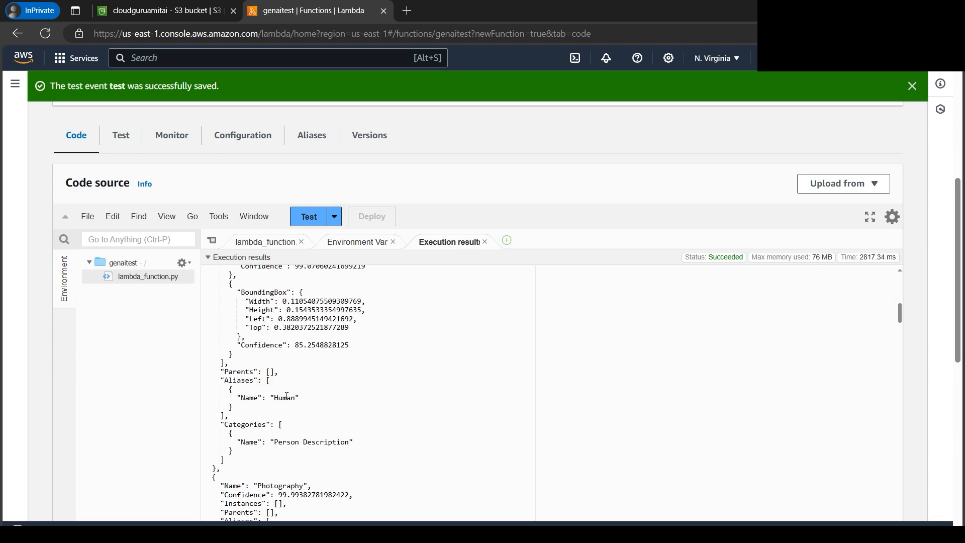
double_click(286, 398)
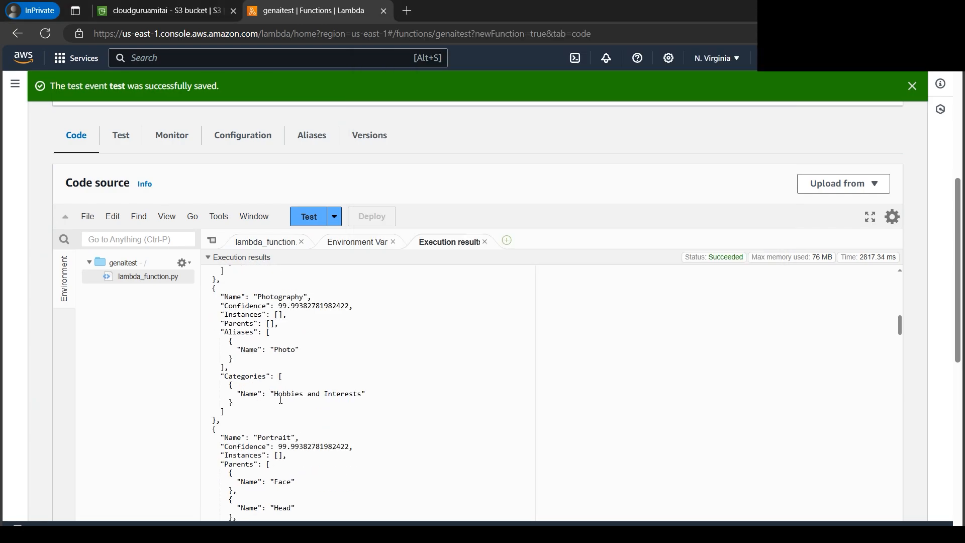
double_click(273, 438)
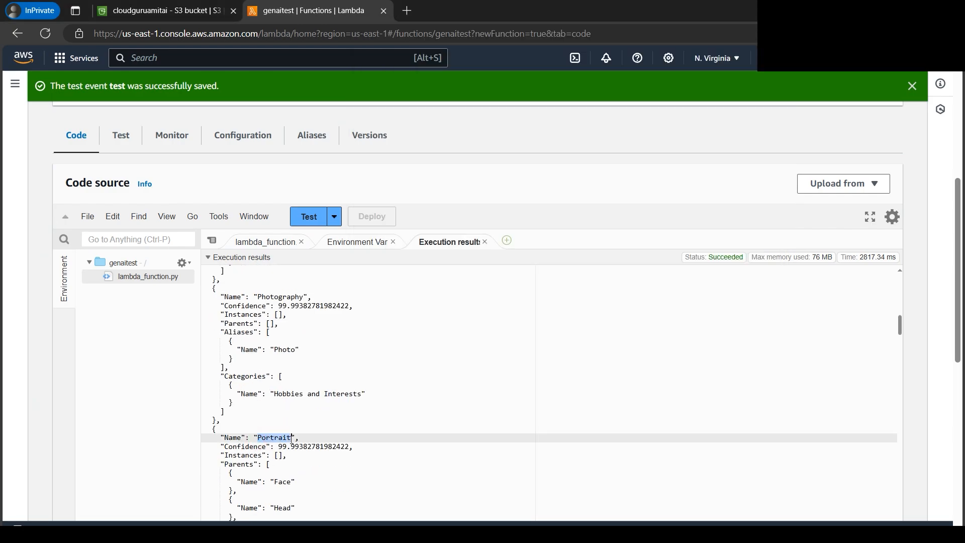
scroll("down", 3)
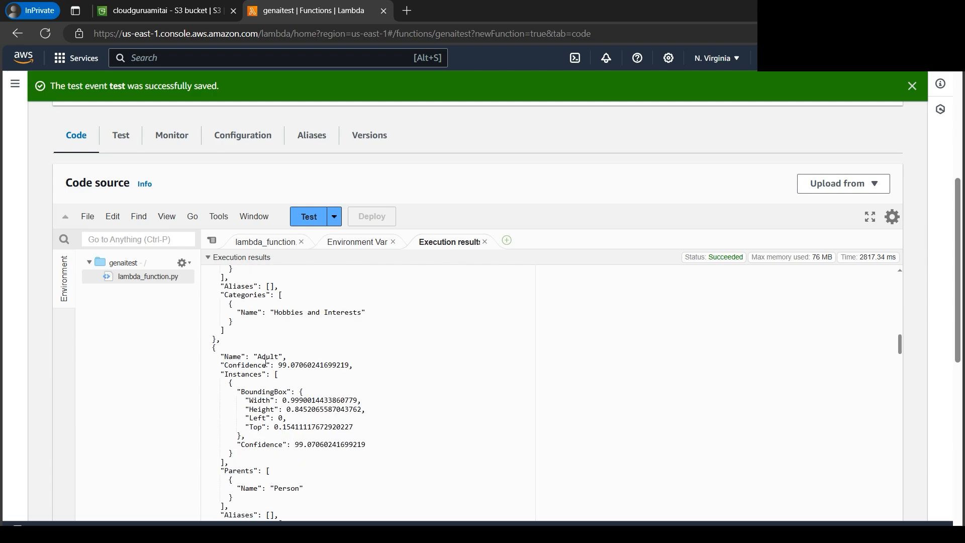
double_click(268, 356)
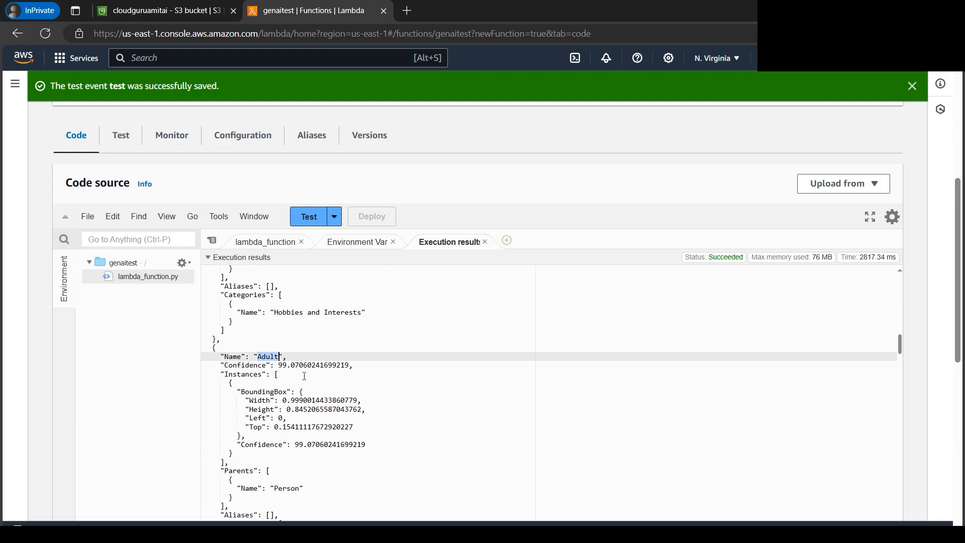
scroll("down", 3)
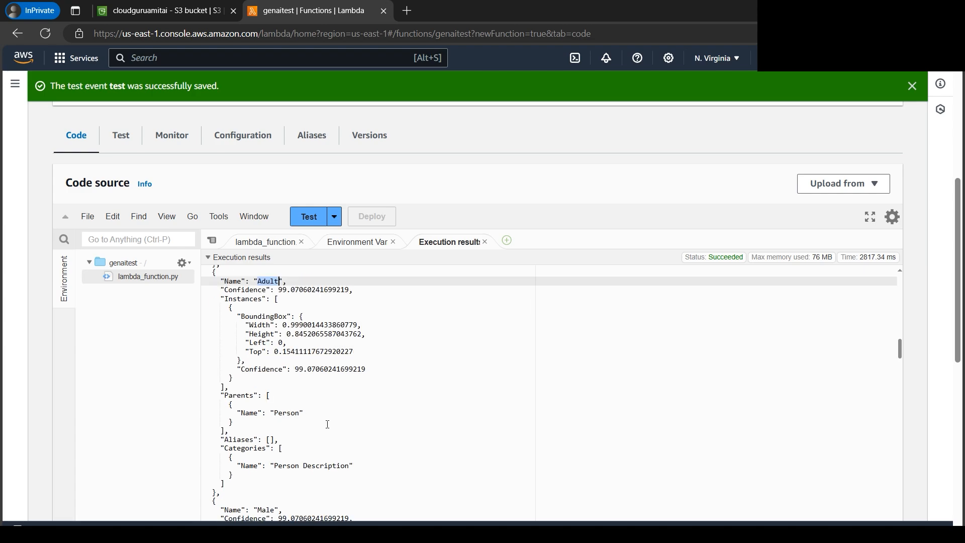
scroll("down", 3)
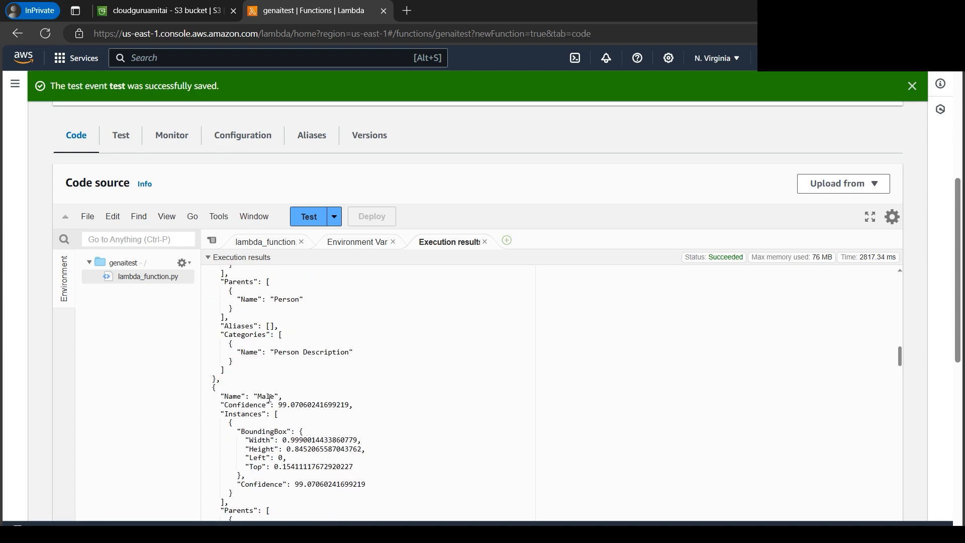
double_click(266, 396)
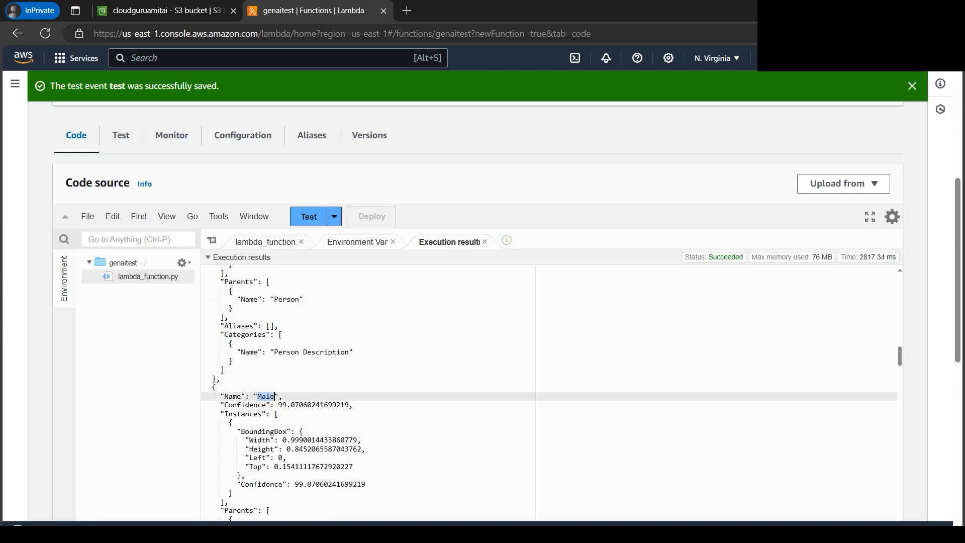
scroll("down", 3)
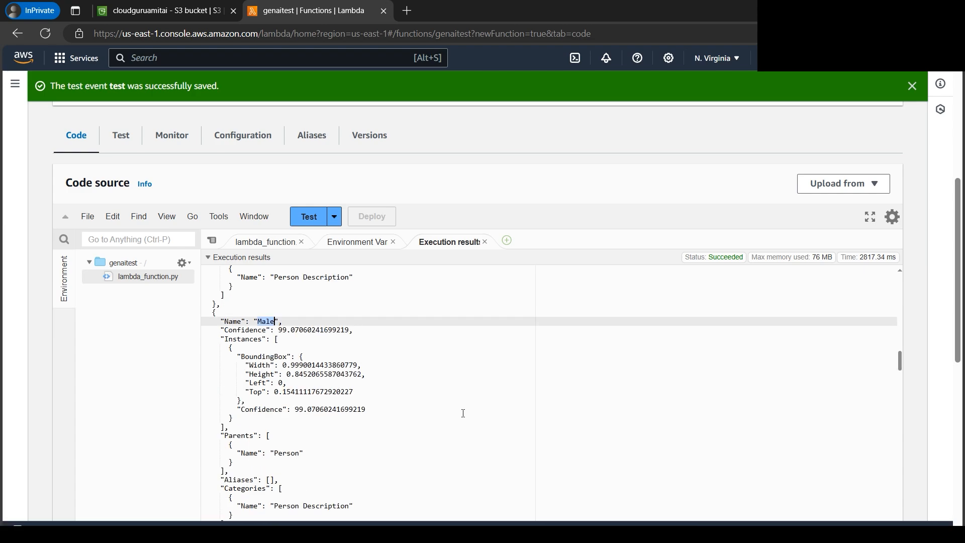
scroll("down", 3)
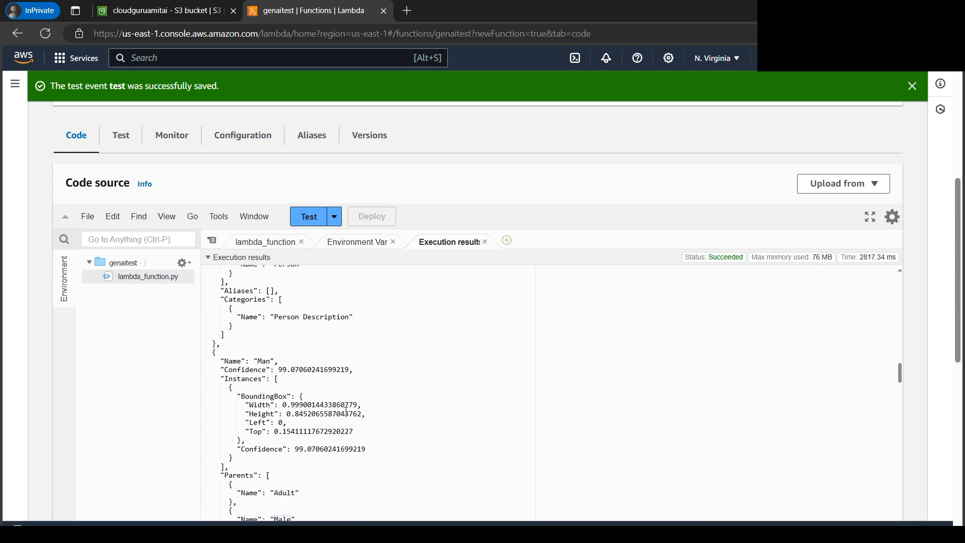
scroll("down", 3)
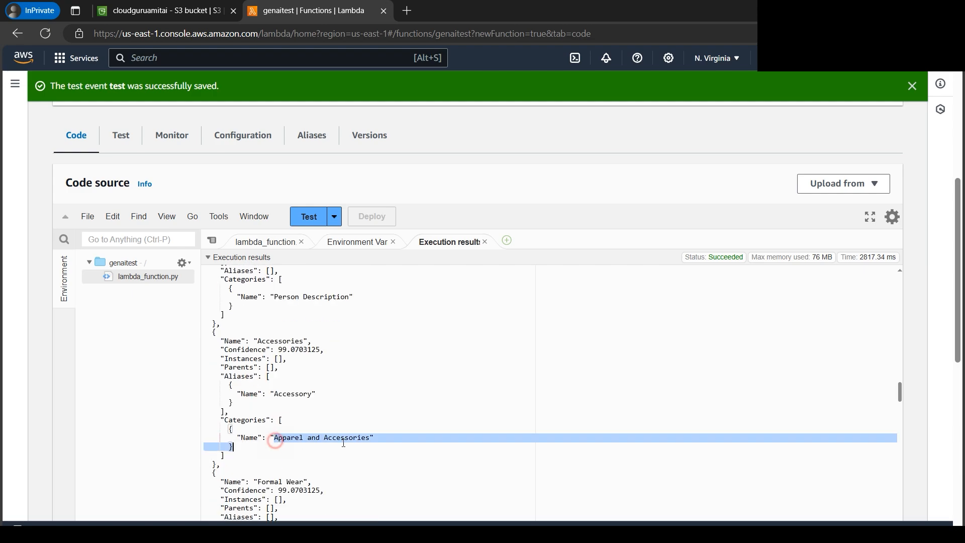
scroll("down", 3)
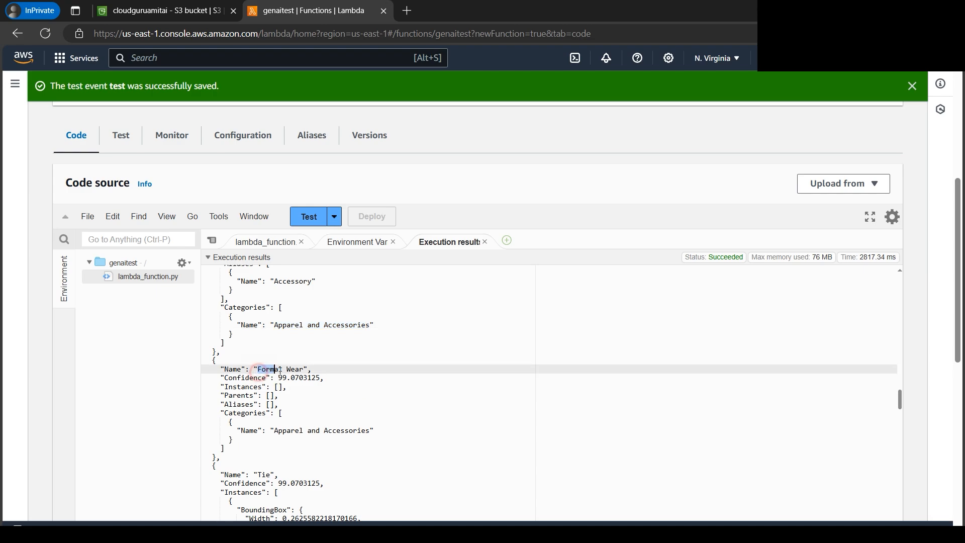
double_click(271, 369)
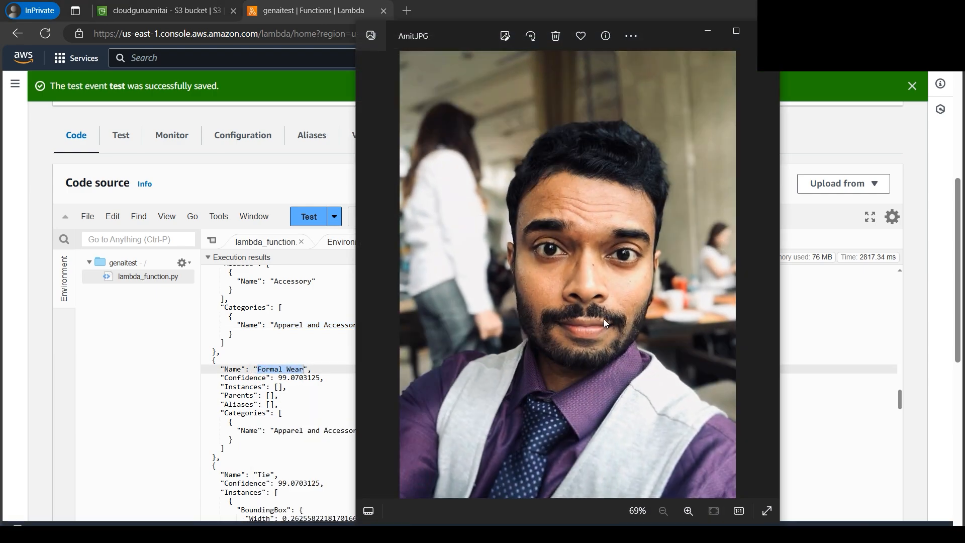
mouse_move(592, 376)
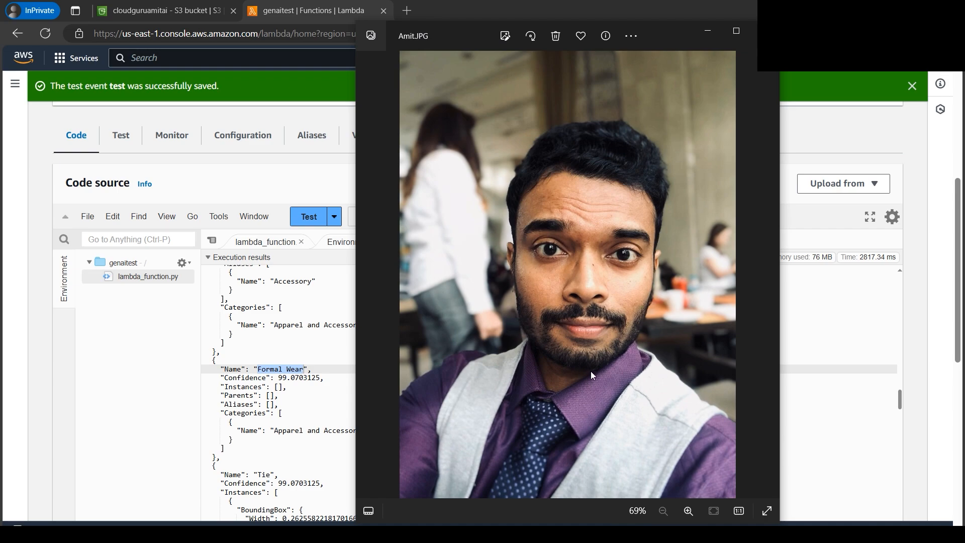
left_click(732, 36)
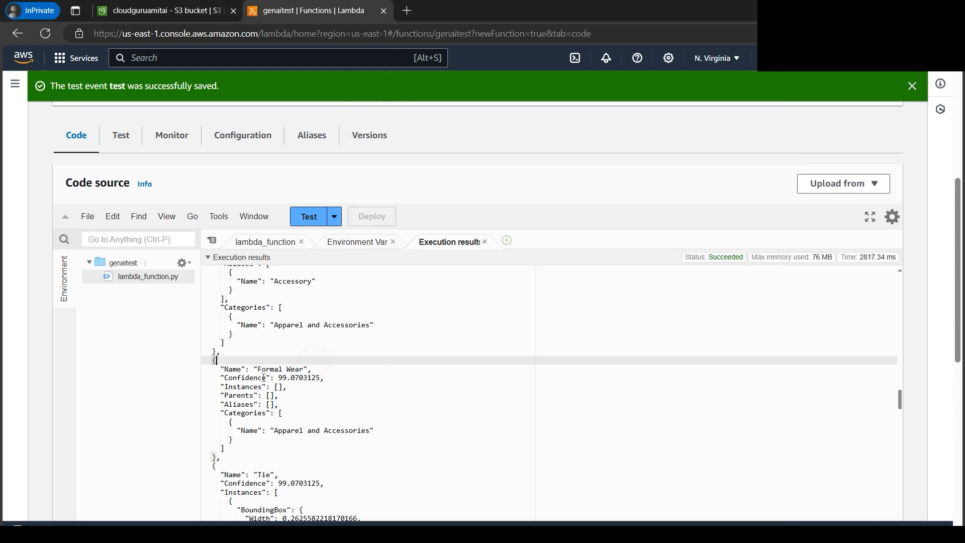
scroll("down", 3)
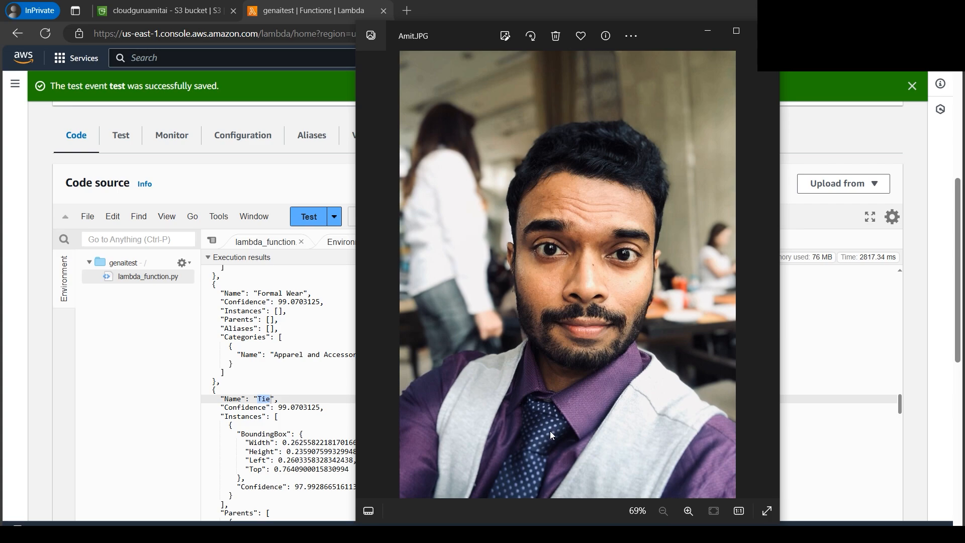
mouse_move(256, 452)
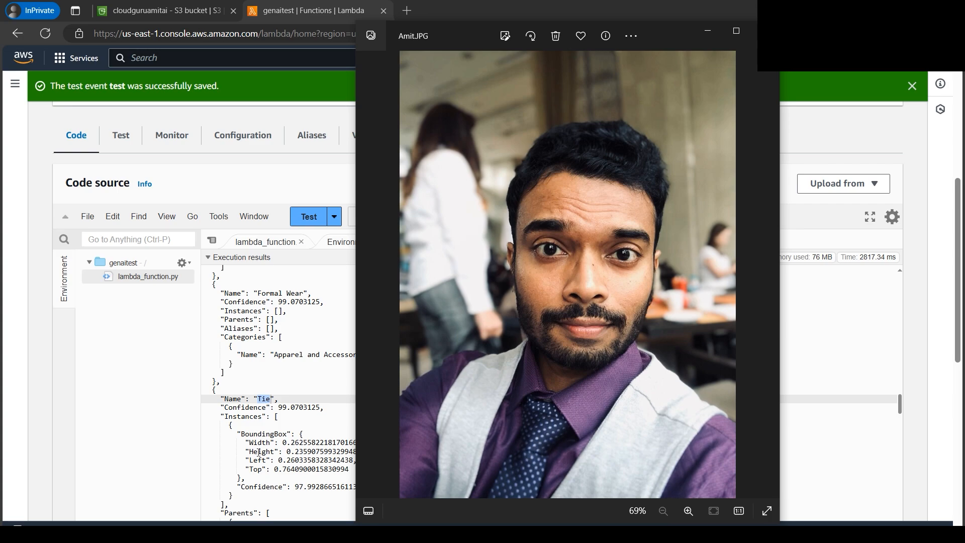
left_click(736, 31)
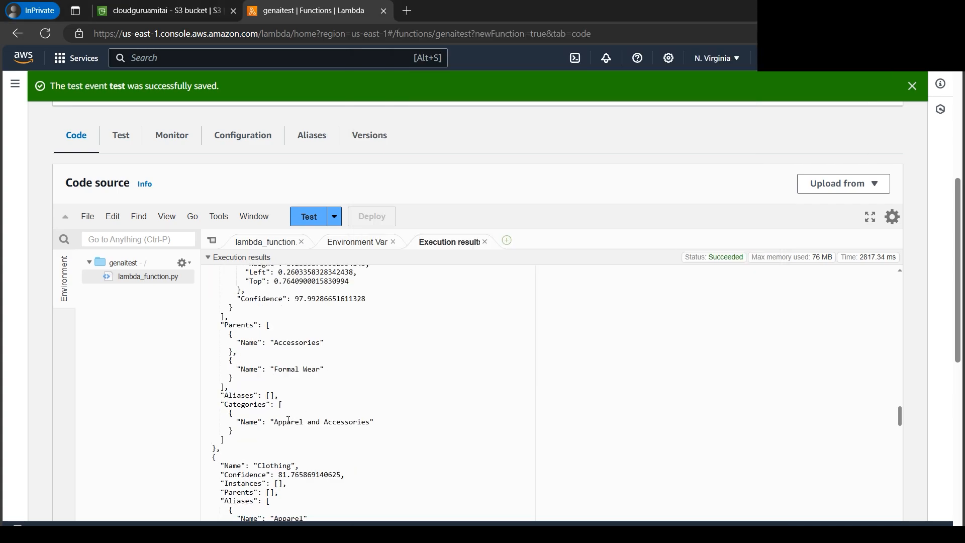
scroll("down", 3)
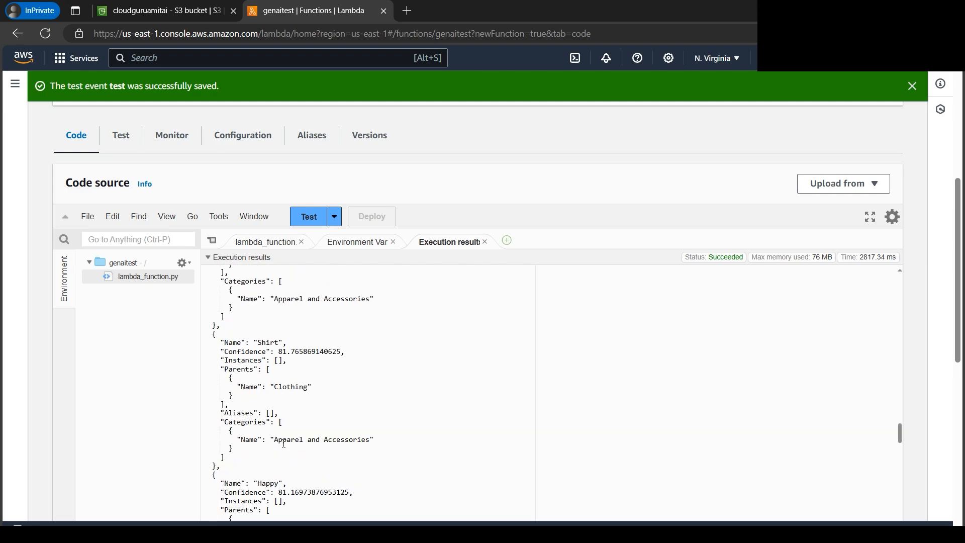
scroll("down", 3)
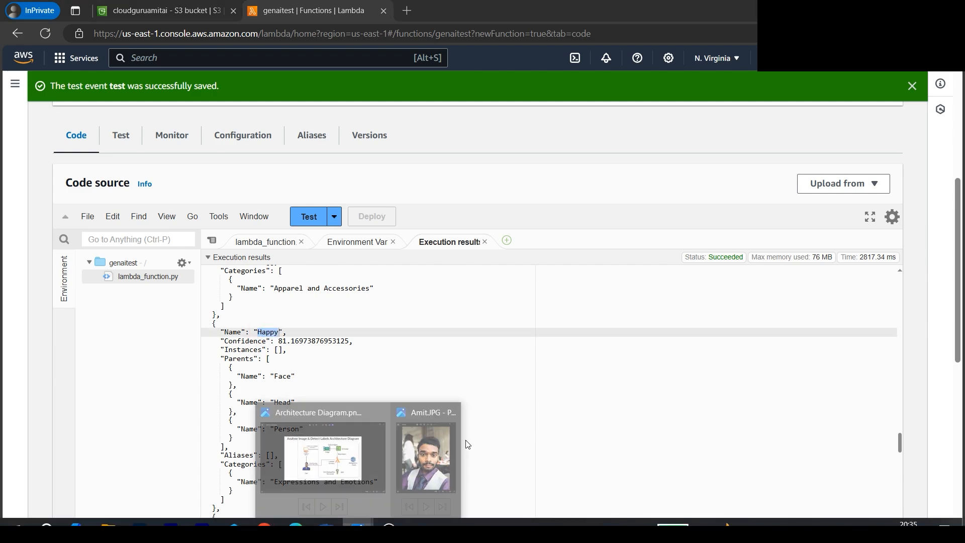
left_click(426, 456)
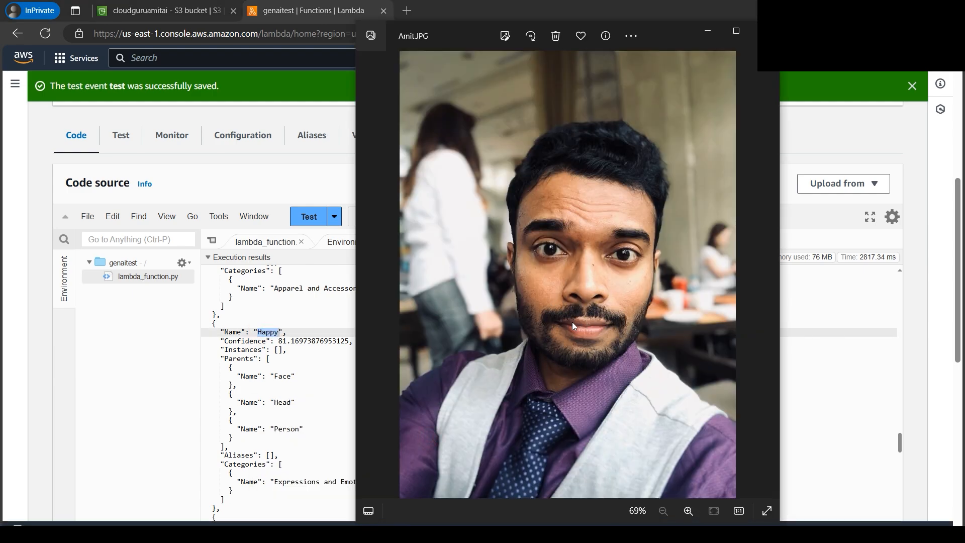
mouse_move(610, 347)
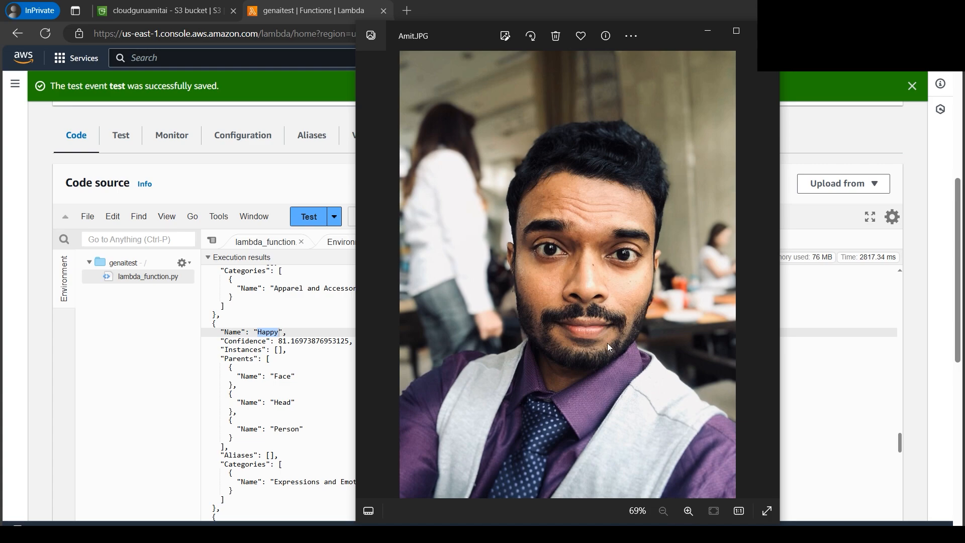
mouse_move(304, 388)
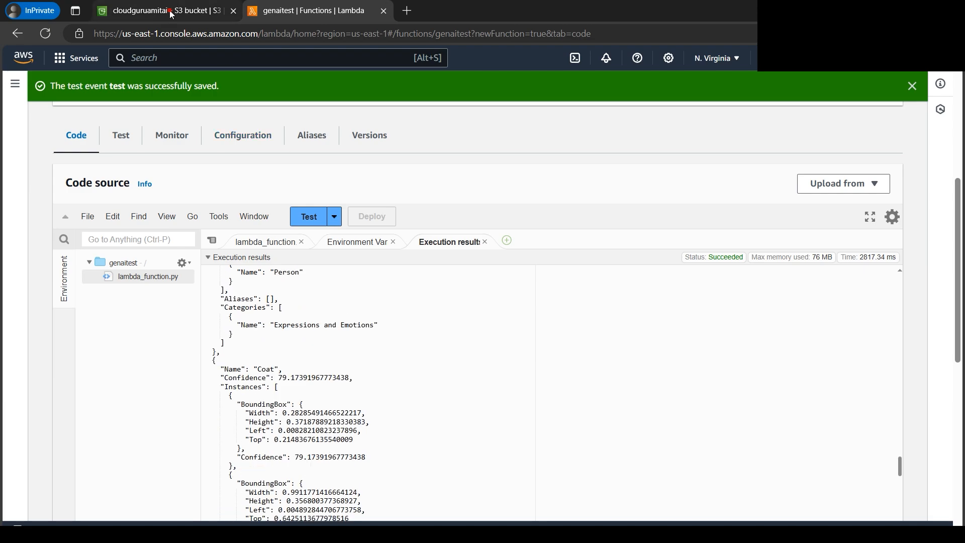
Glance at the Files folder and return to the cloudguruamitai bucket's object list.
left_click(165, 10)
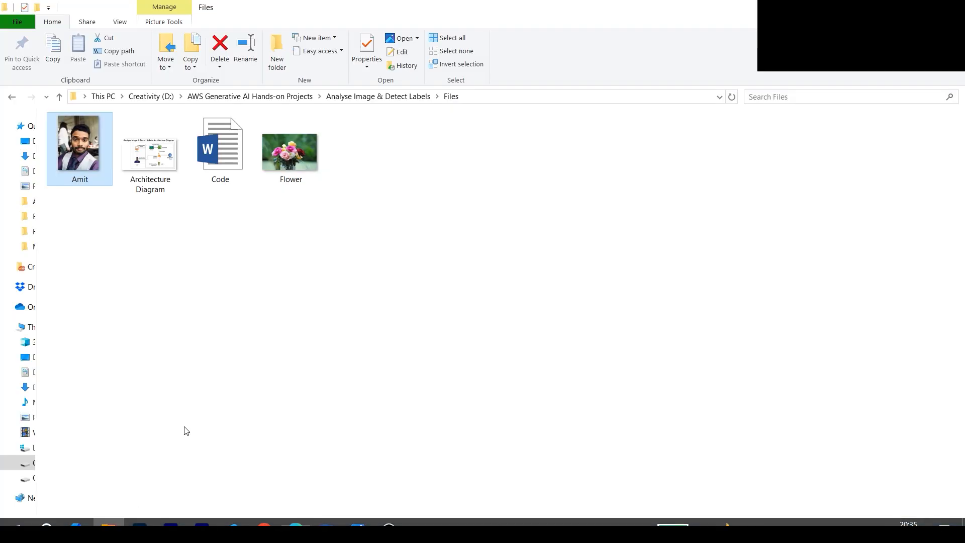
double_click(290, 151)
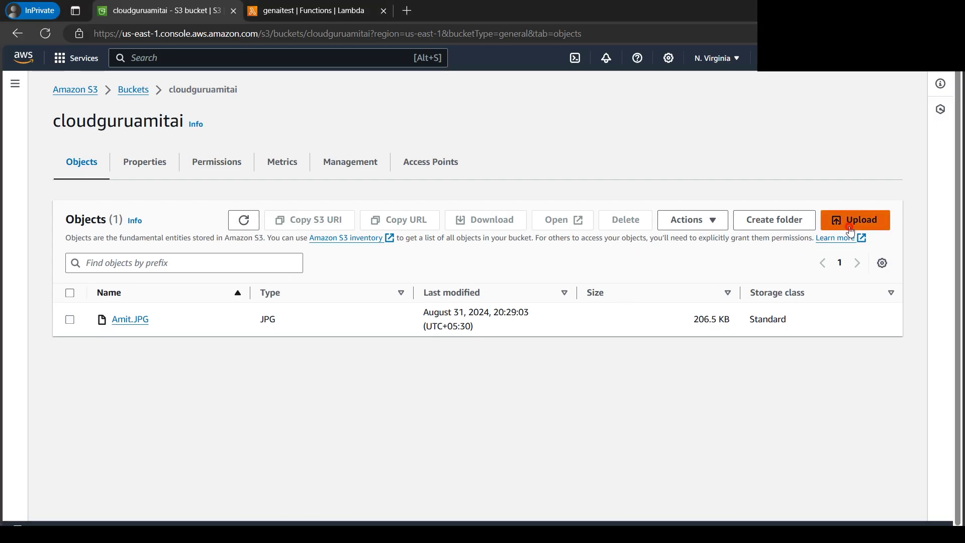
Upload Flower.JPG to the cloudguruamitai bucket alongside Amit.JPG.
left_click(860, 219)
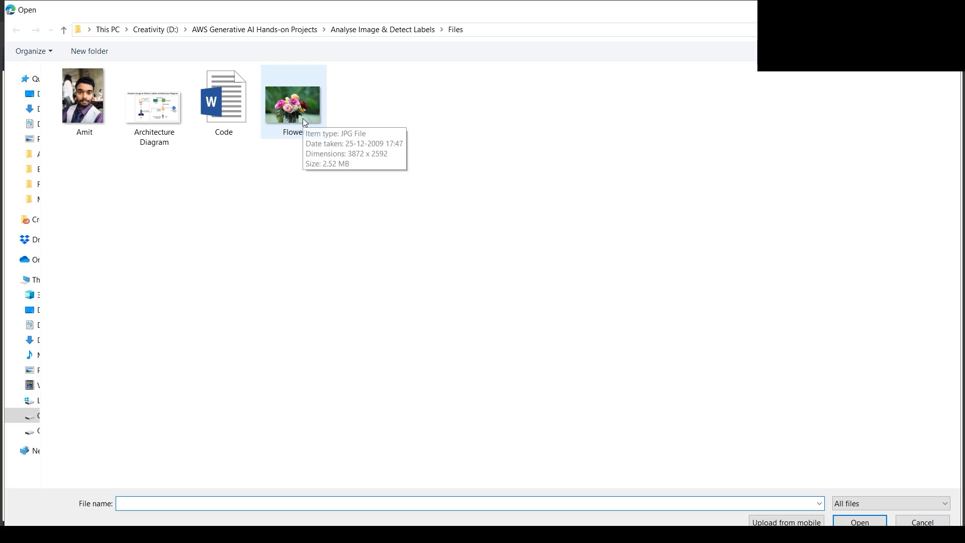
left_click(861, 523)
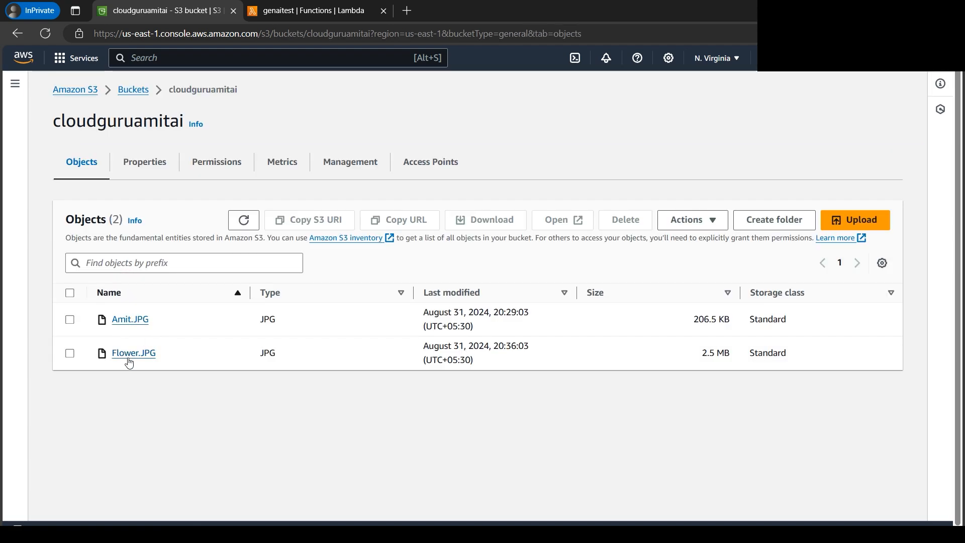
mouse_move(144, 360)
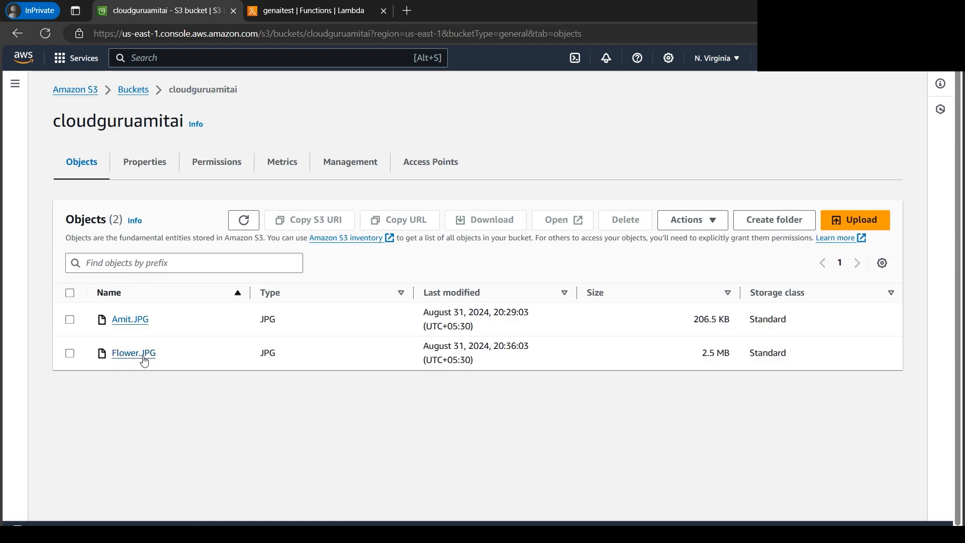
Change image_obj_name from Amit.JPG to Flower.JPG in lambda_function.py and deploy it.
left_click(316, 10)
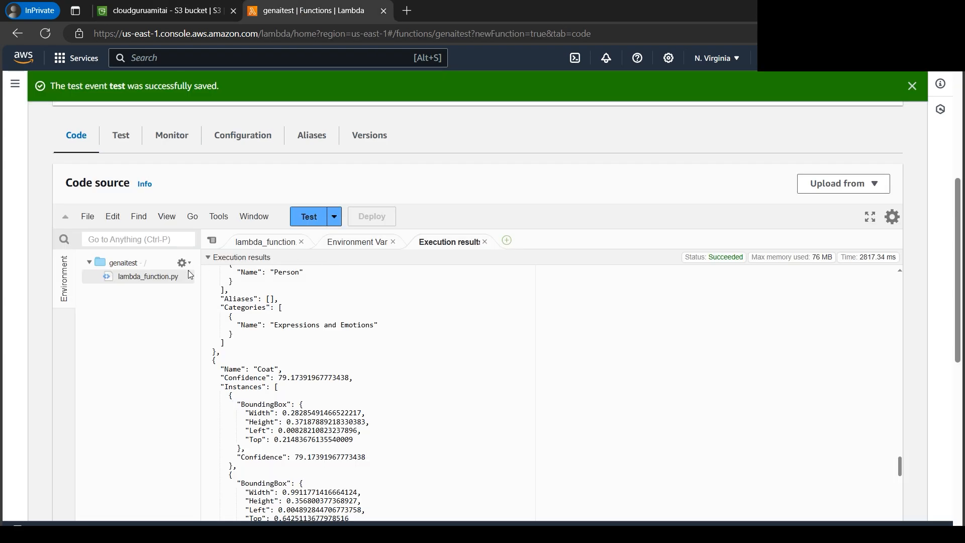
left_click(265, 241)
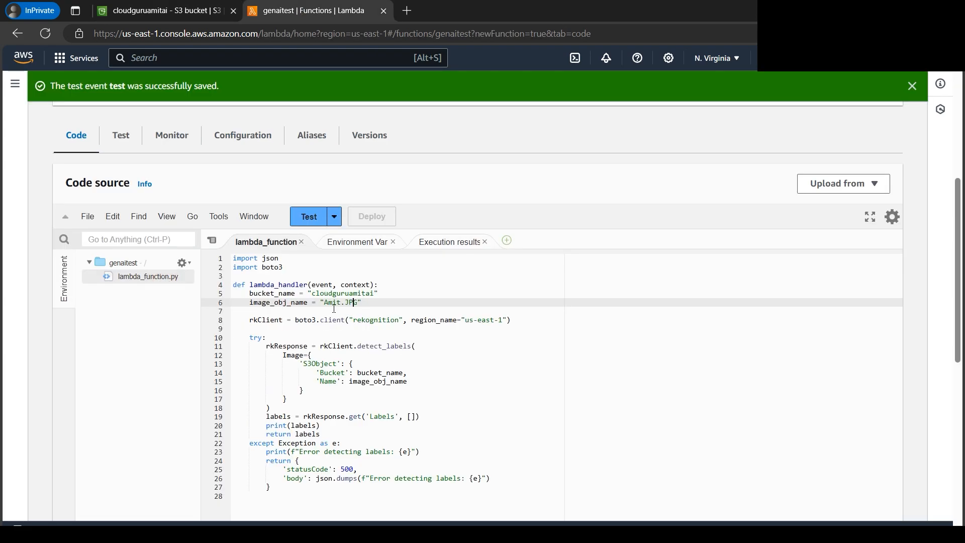
left_click(166, 11)
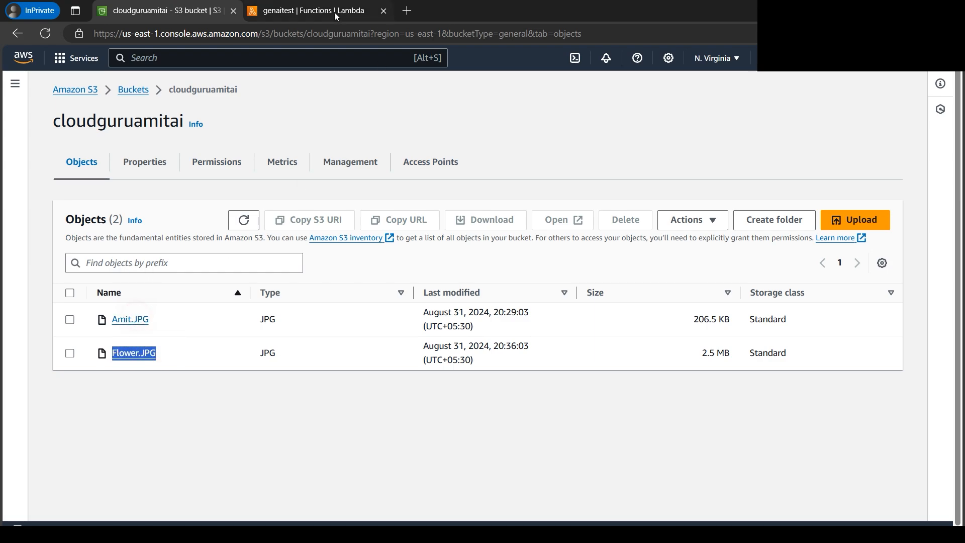
left_click(313, 11)
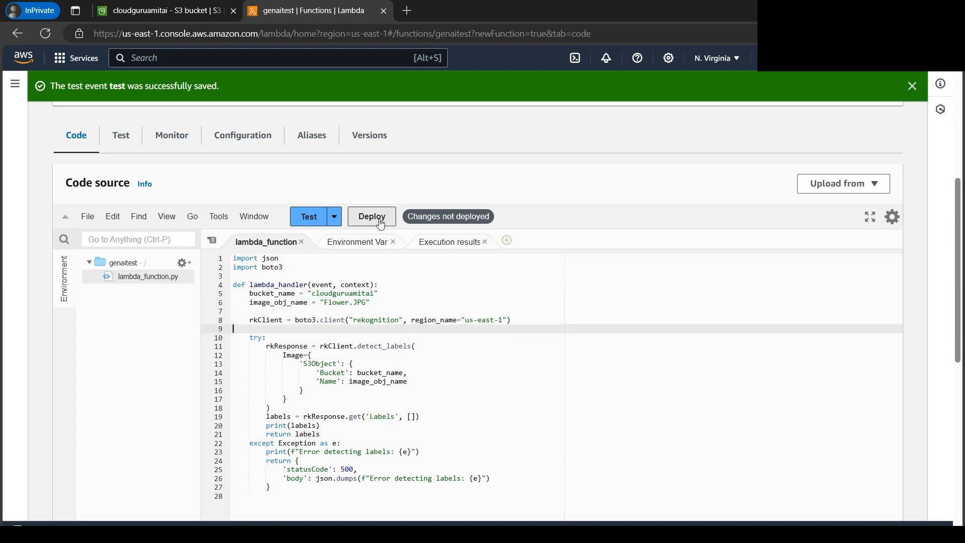
left_click(372, 216)
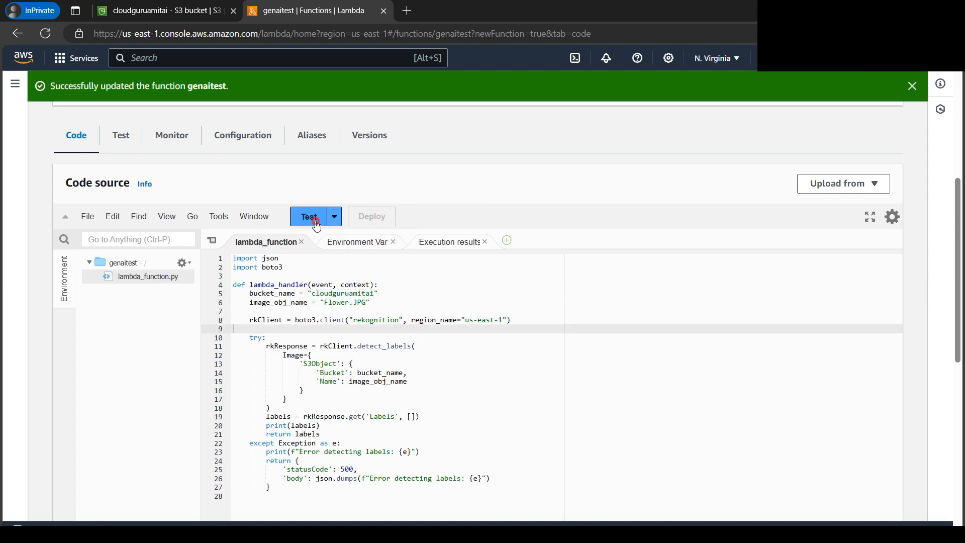
Run the test event and note the 3-second timeout error in the response.
left_click(308, 216)
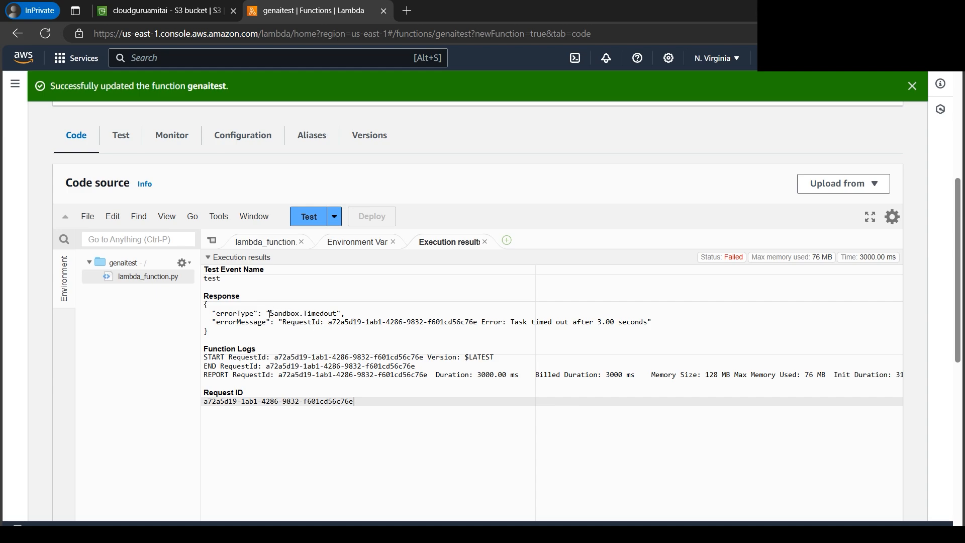
double_click(319, 314)
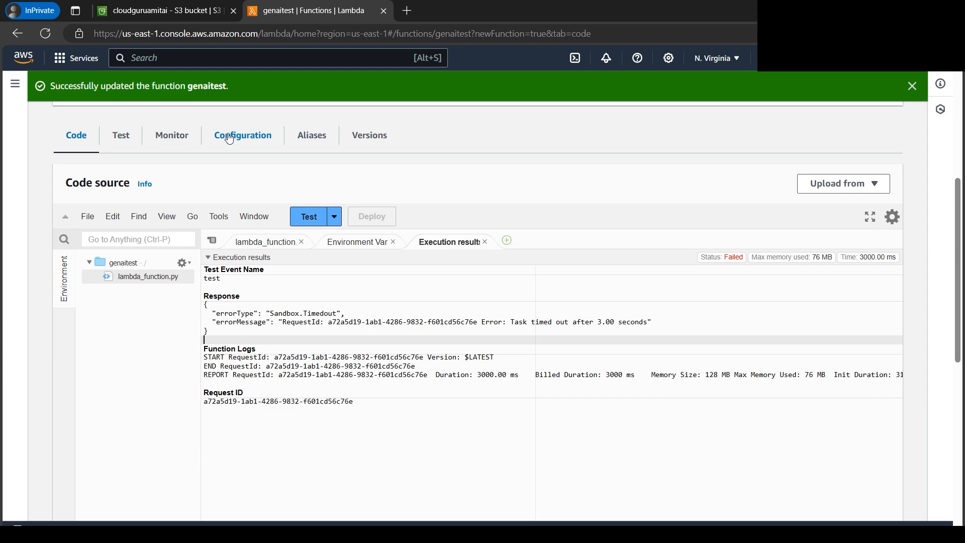
Set the function's timeout to 10 seconds in General configuration and save.
left_click(242, 135)
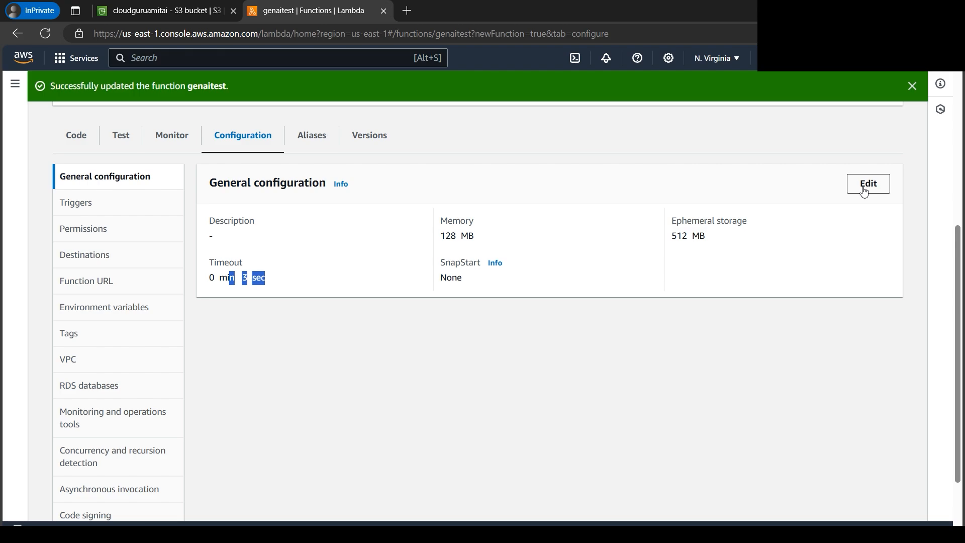
left_click(869, 183)
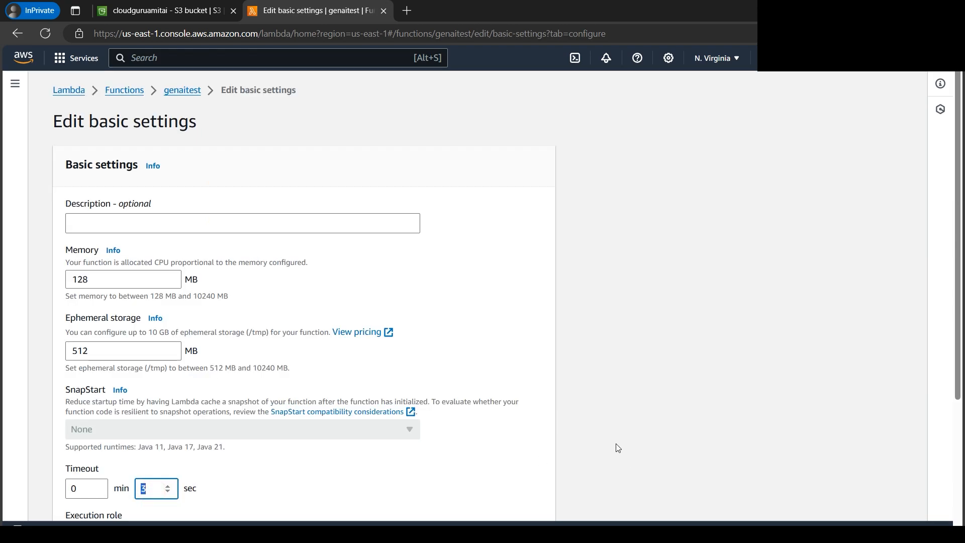
type("10")
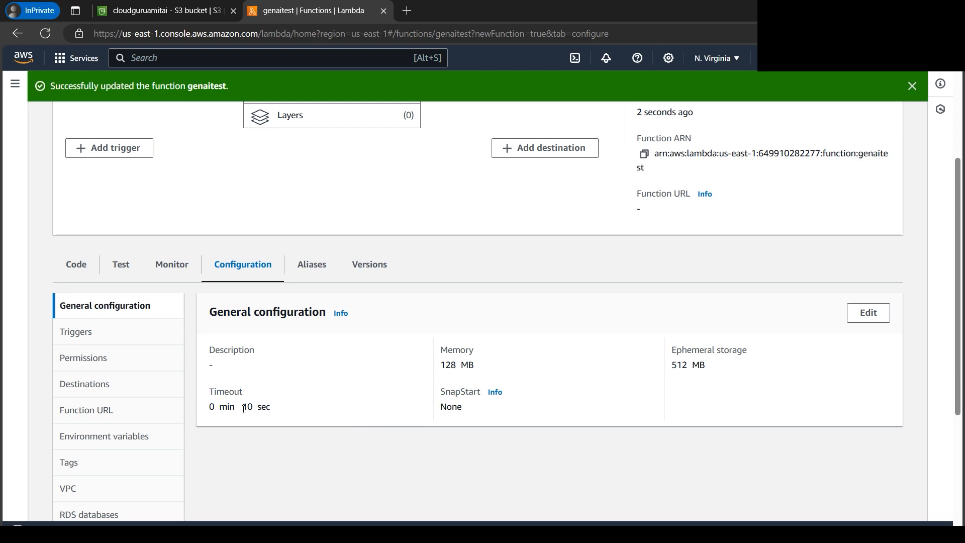
double_click(247, 407)
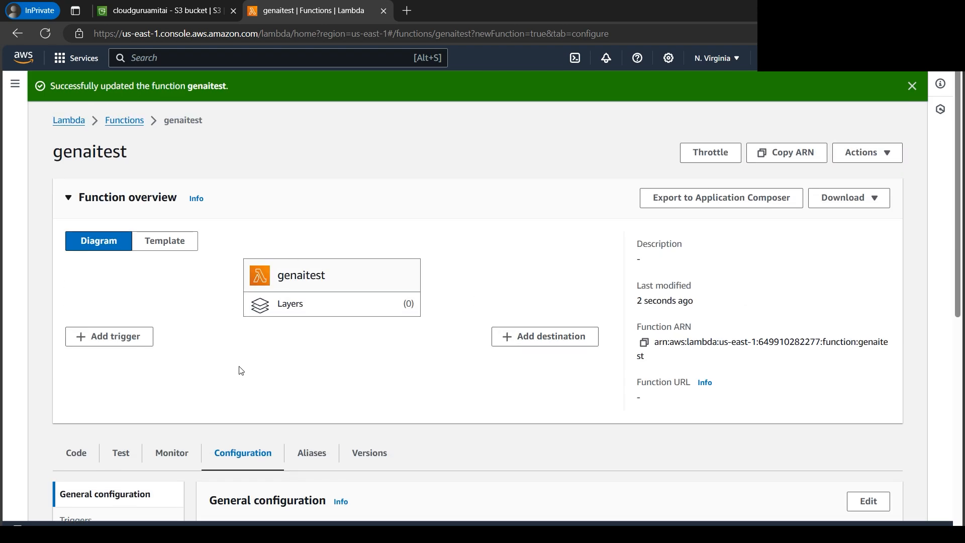
Rerun the test from lambda_function.py so genaitest returns Flower and Plant labels.
left_click(76, 453)
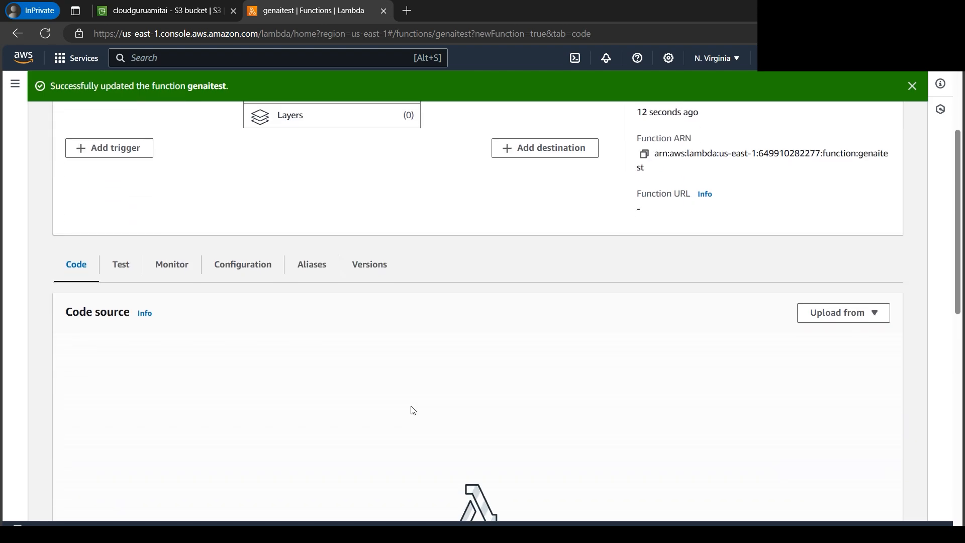
scroll("down", 3)
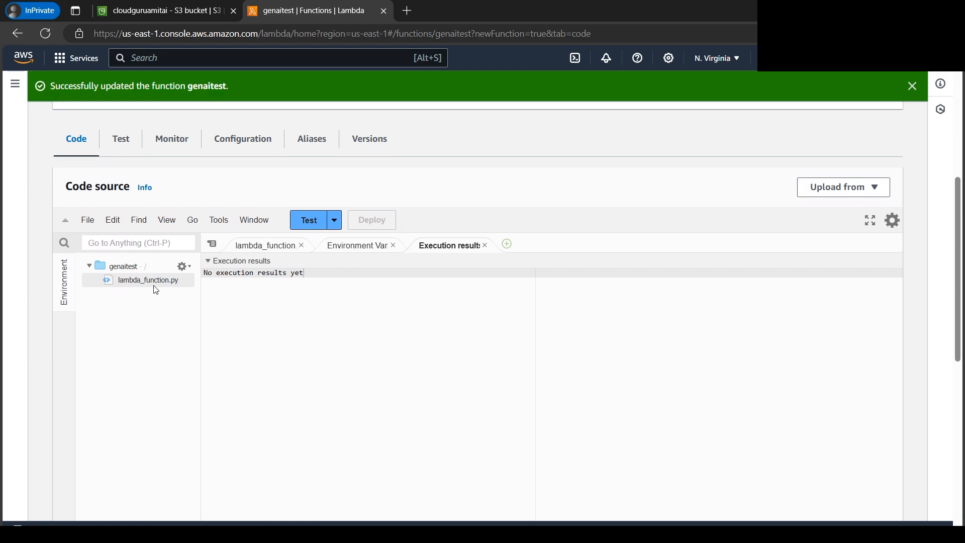
left_click(265, 246)
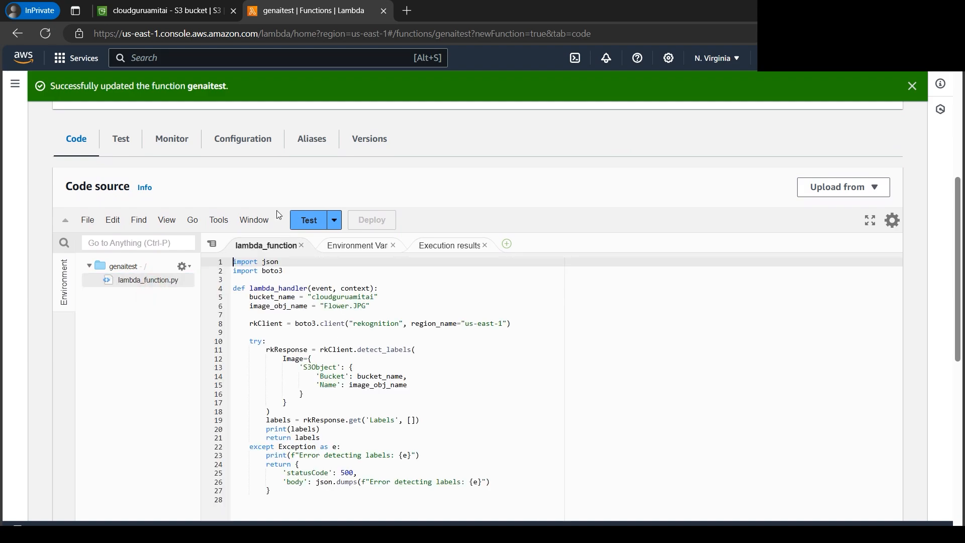
left_click(308, 219)
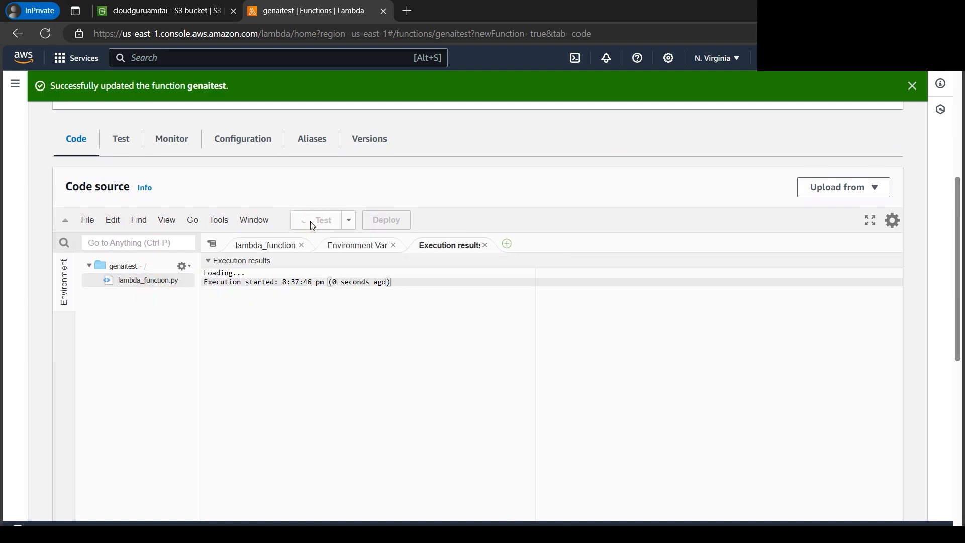
left_click(314, 219)
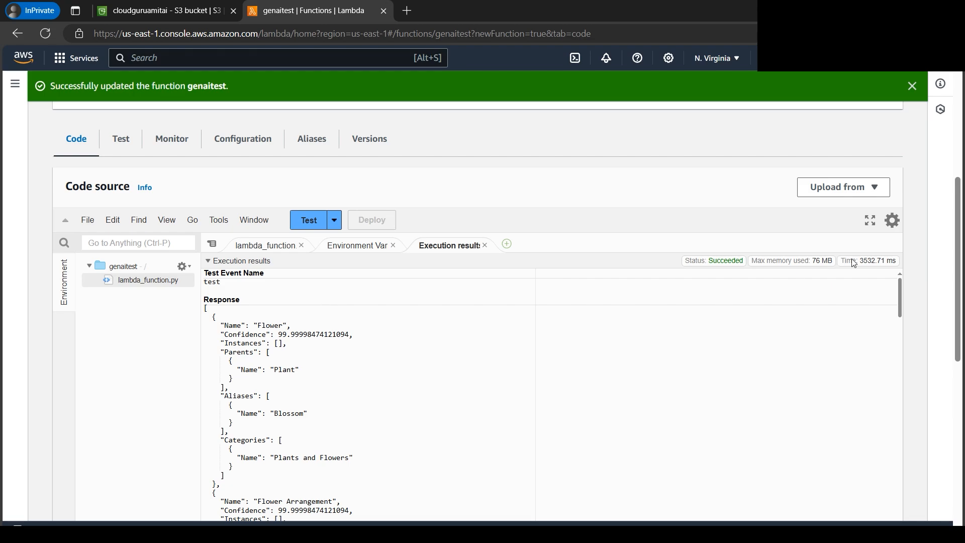
mouse_move(865, 266)
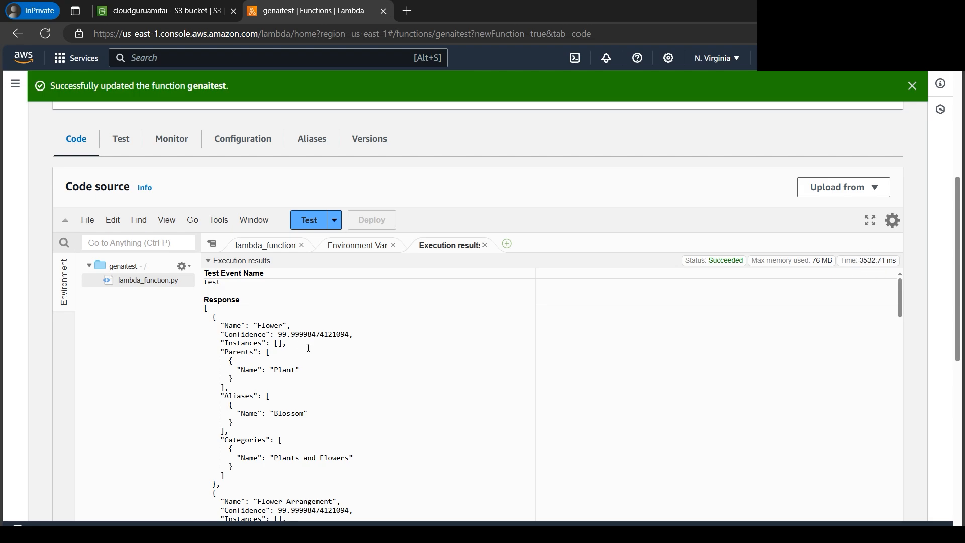
mouse_move(294, 342)
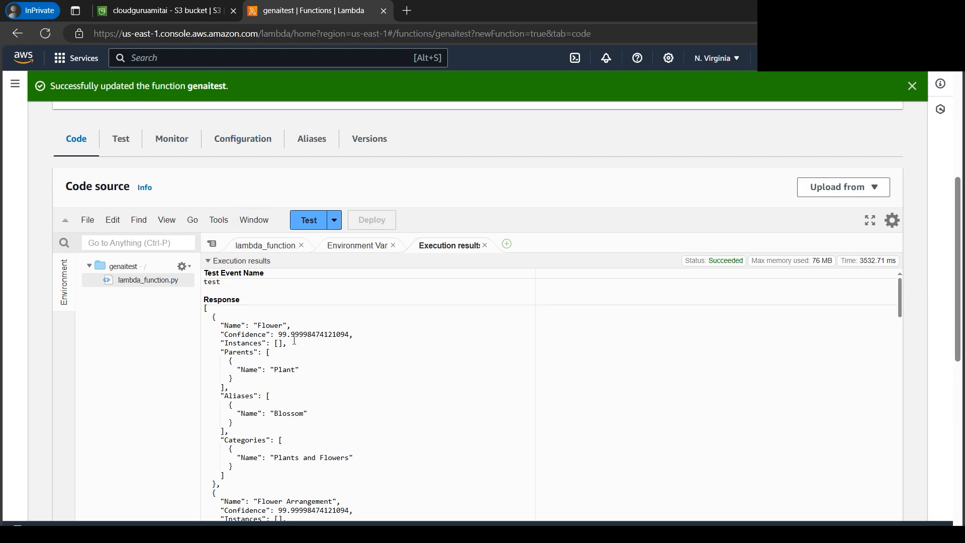
double_click(270, 325)
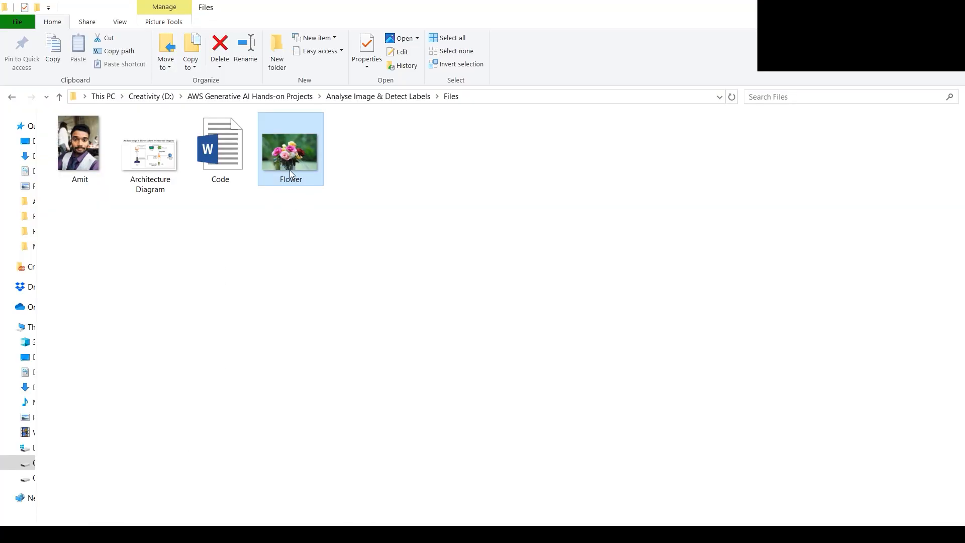
double_click(290, 149)
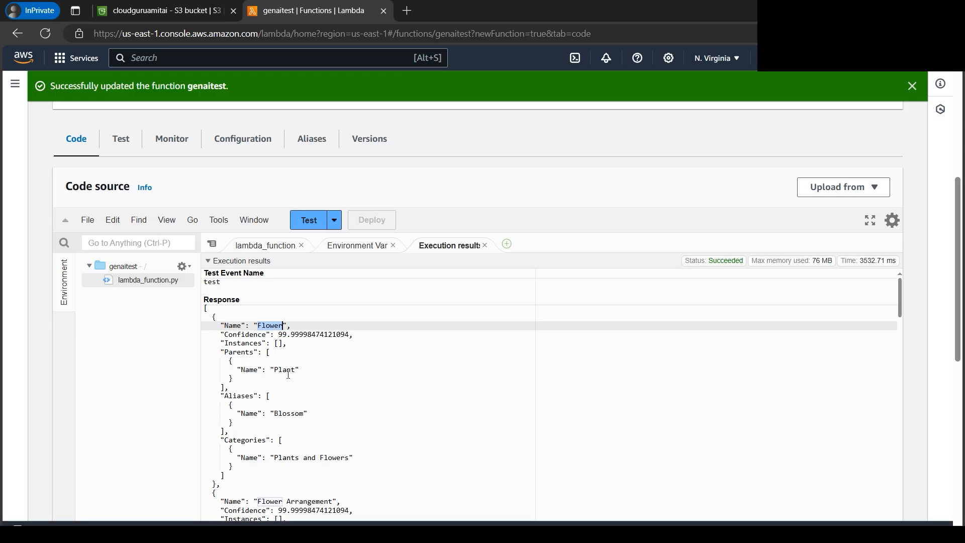
scroll("down", 3)
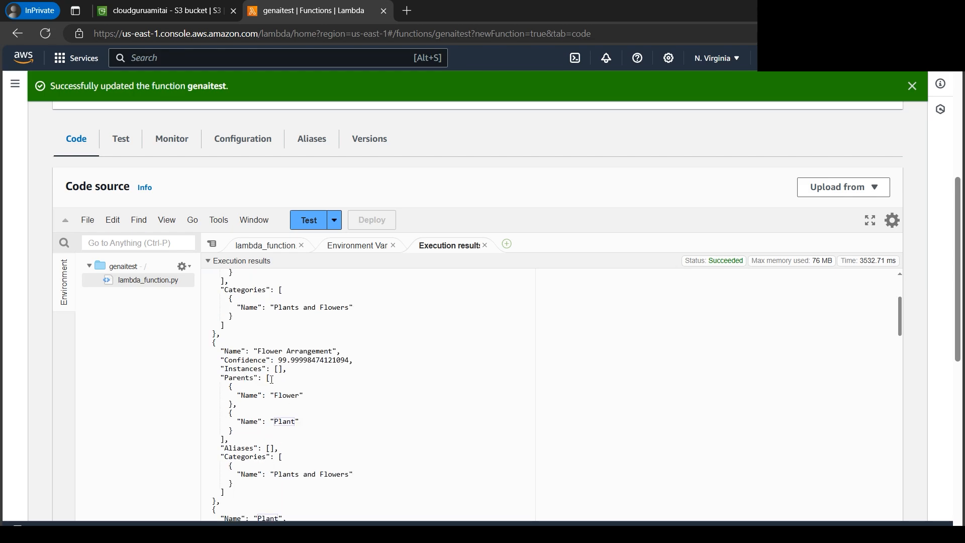
double_click(294, 351)
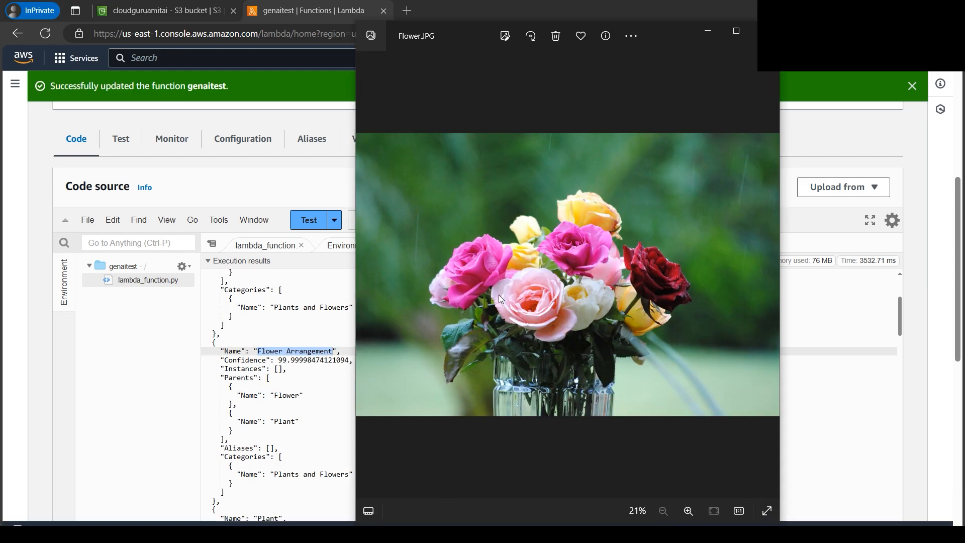
mouse_move(628, 248)
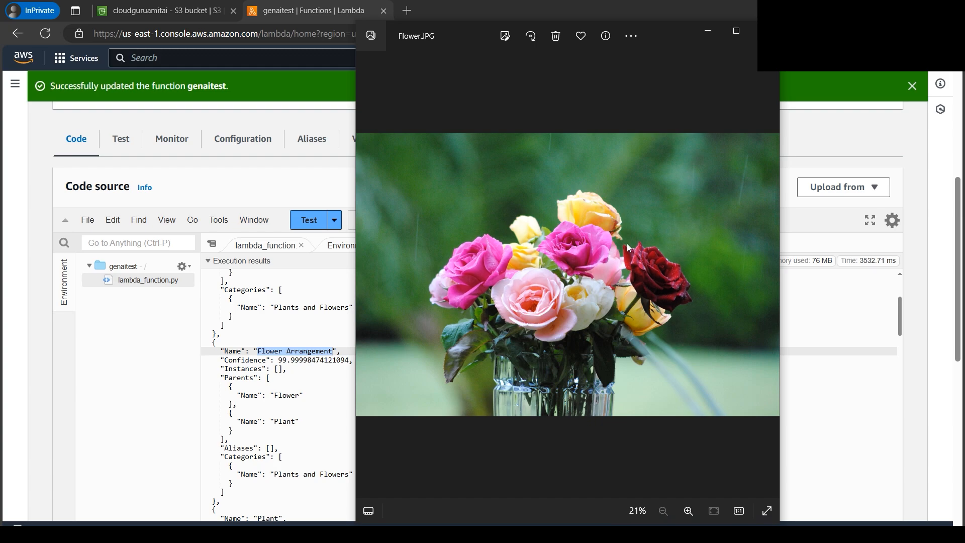
mouse_move(411, 340)
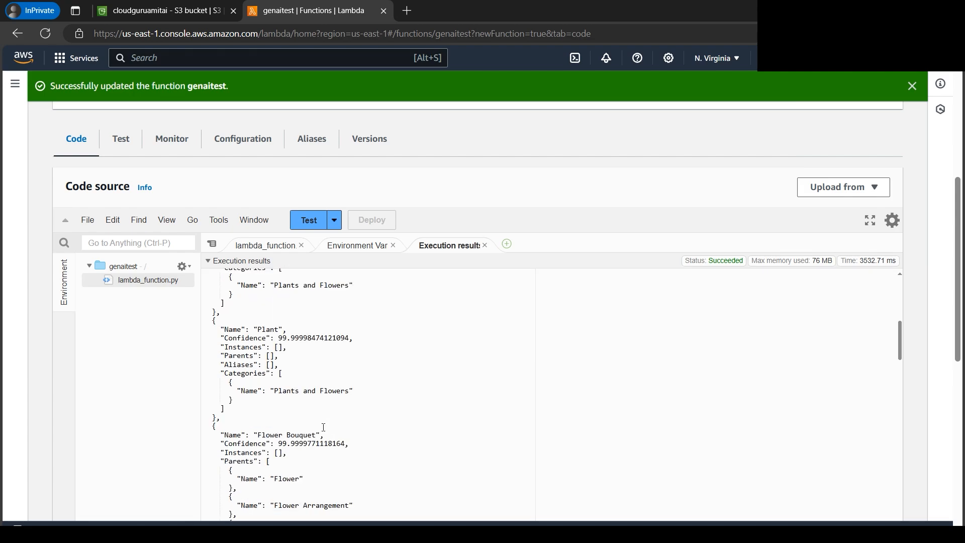
scroll("down", 3)
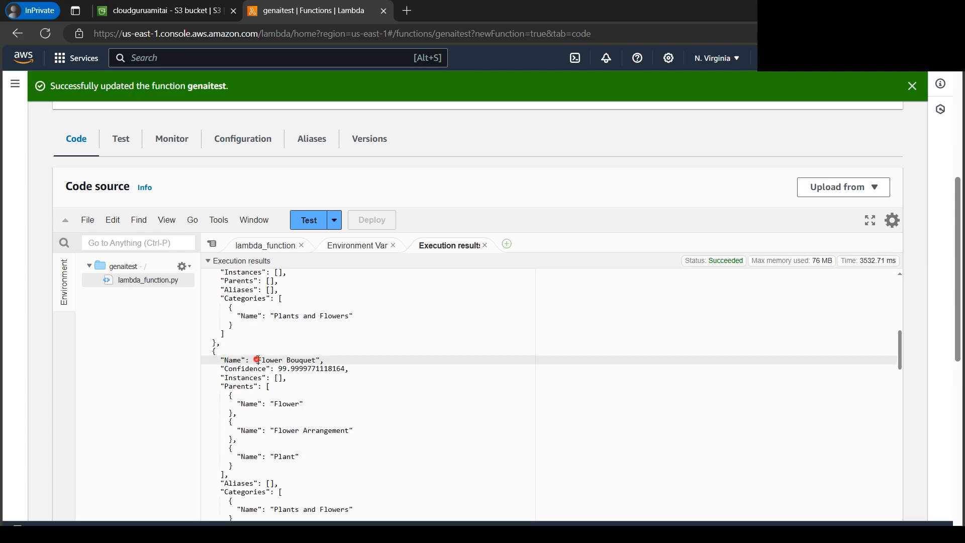
double_click(261, 360)
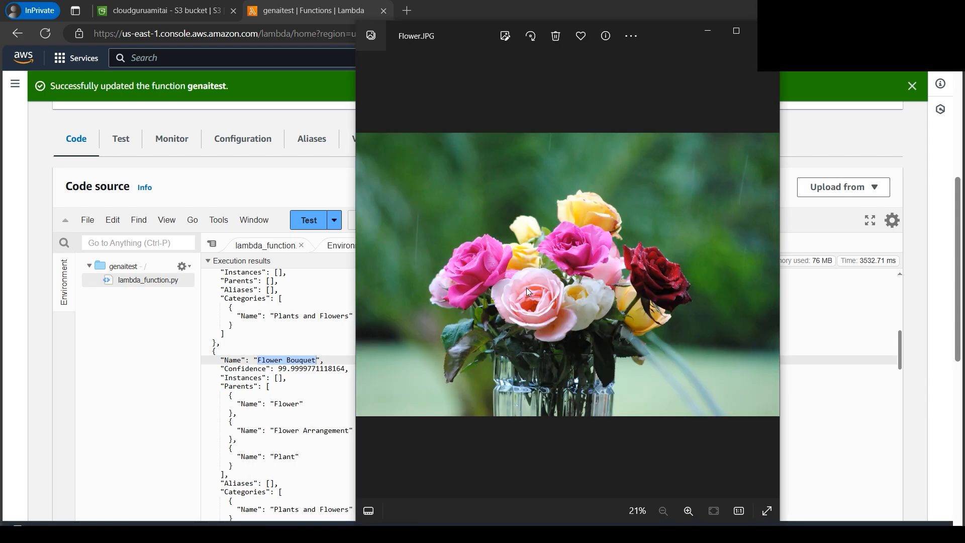
mouse_move(636, 303)
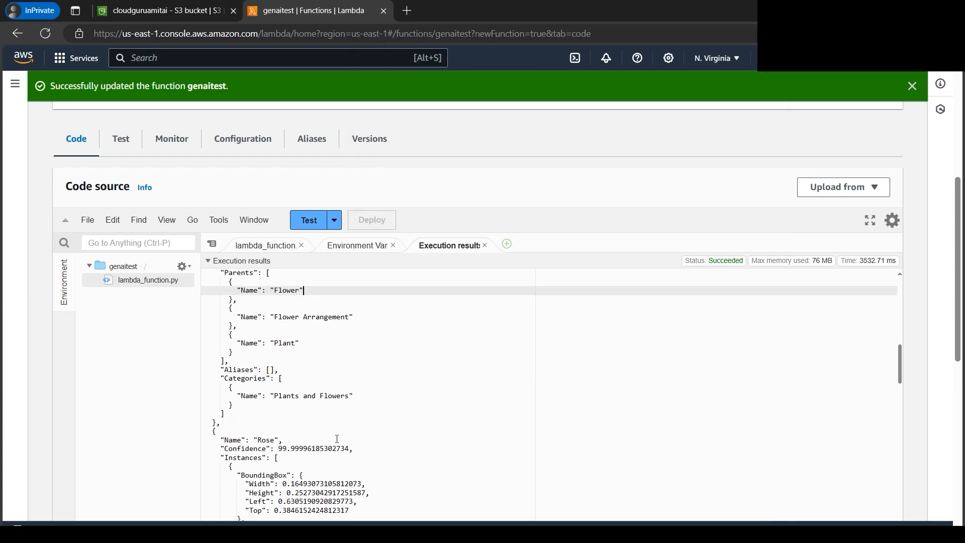
scroll("down", 3)
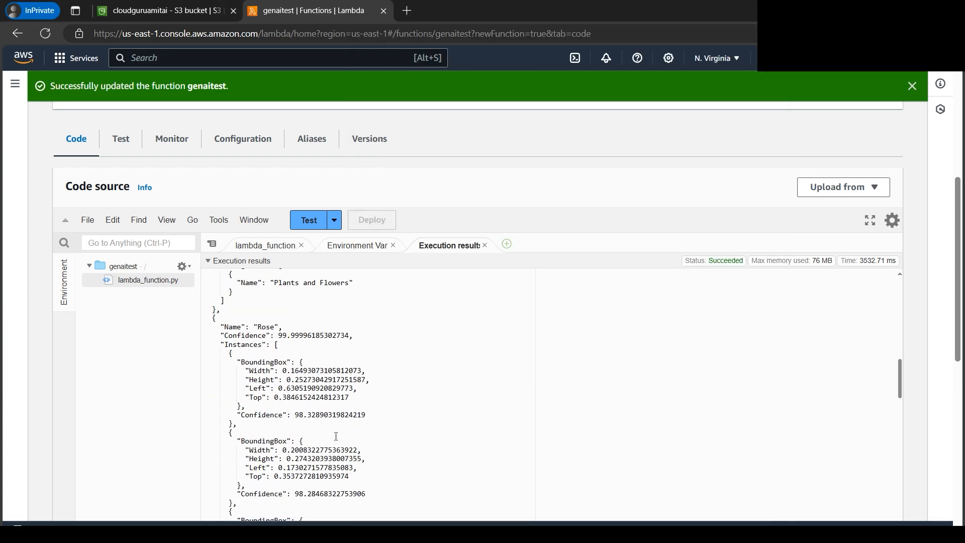
double_click(265, 326)
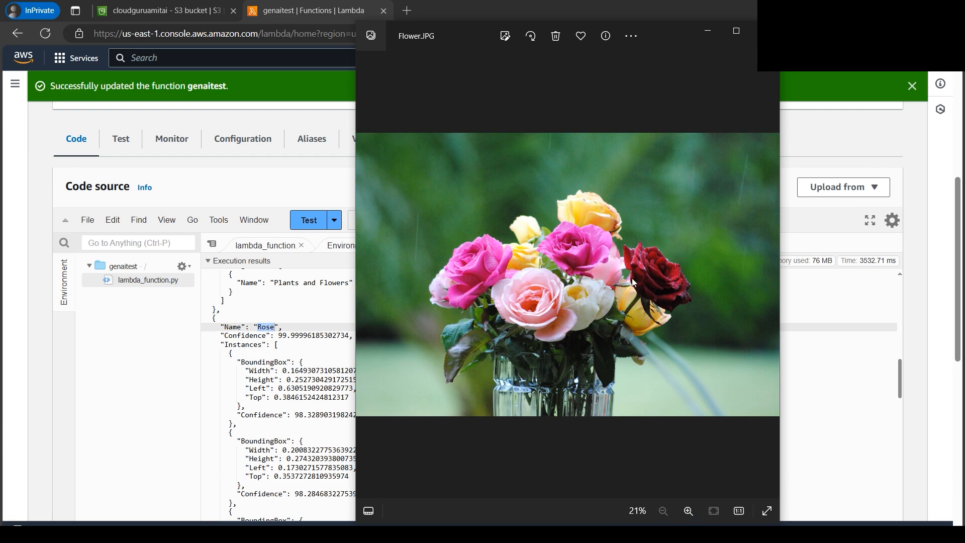
mouse_move(659, 286)
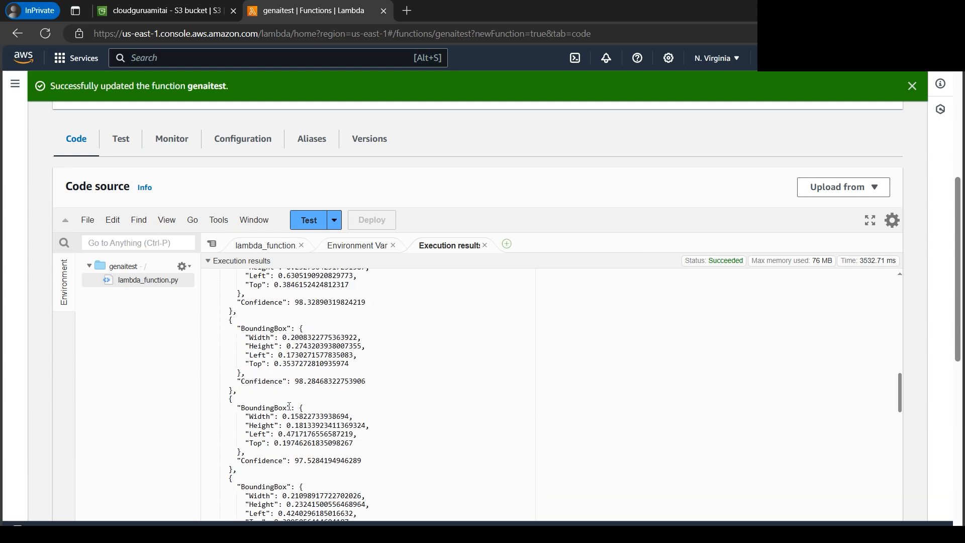
scroll("down", 3)
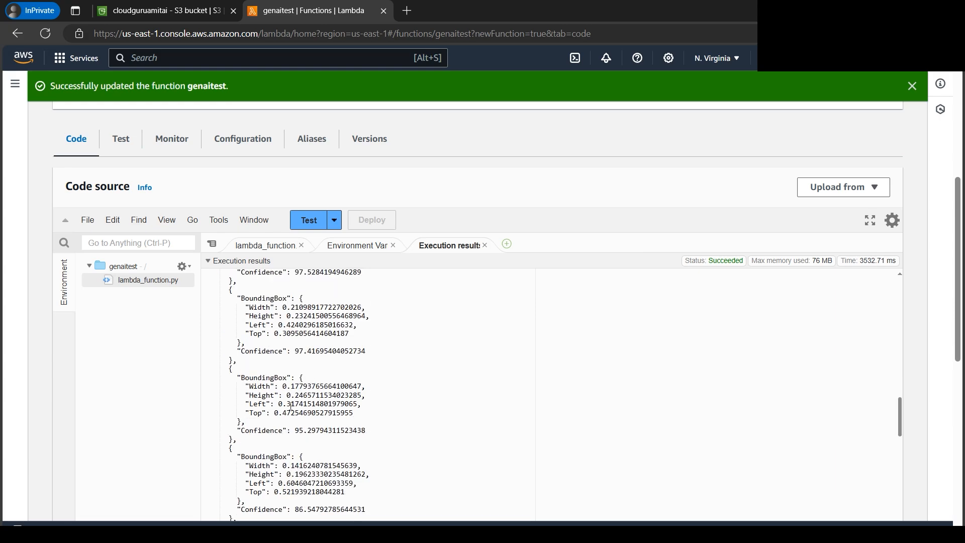
scroll("down", 3)
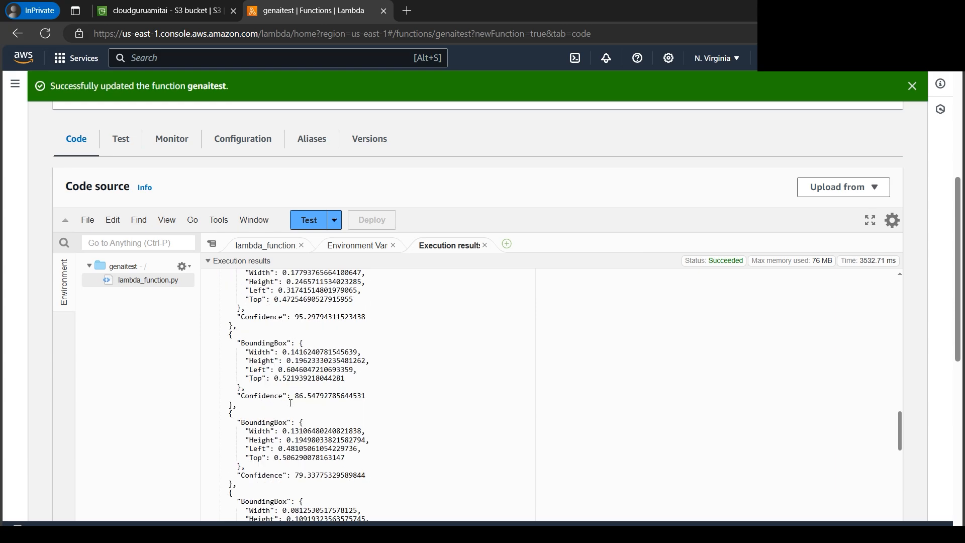
scroll("down", 3)
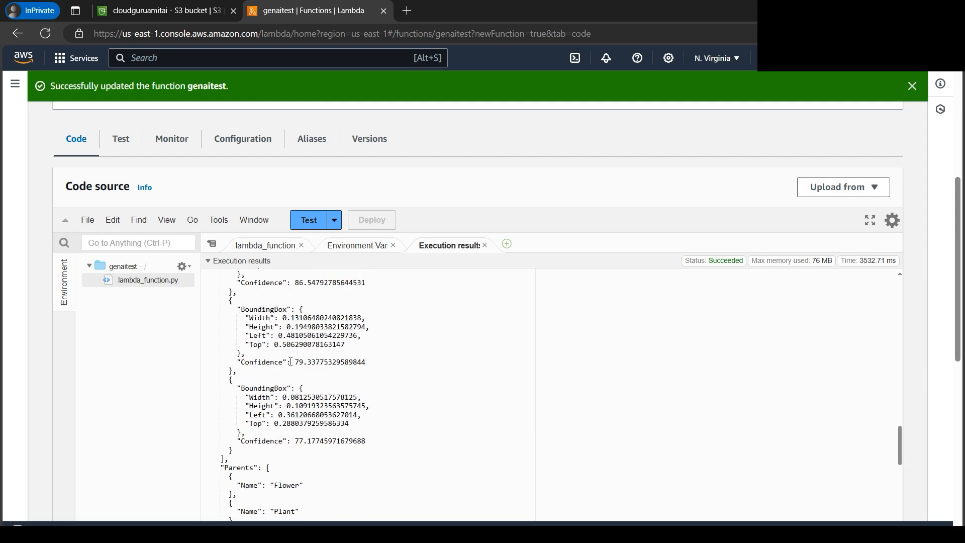
scroll("down", 3)
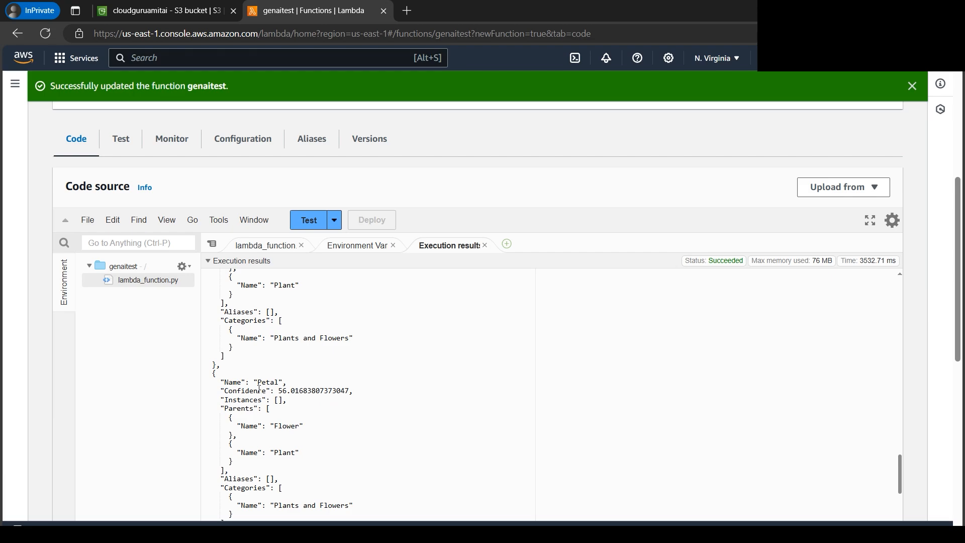
double_click(267, 382)
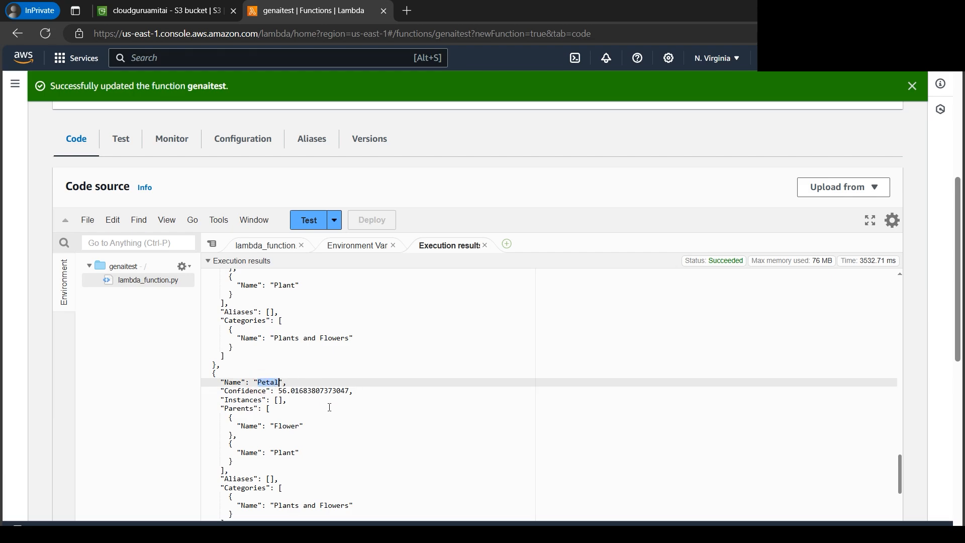
scroll("down", 3)
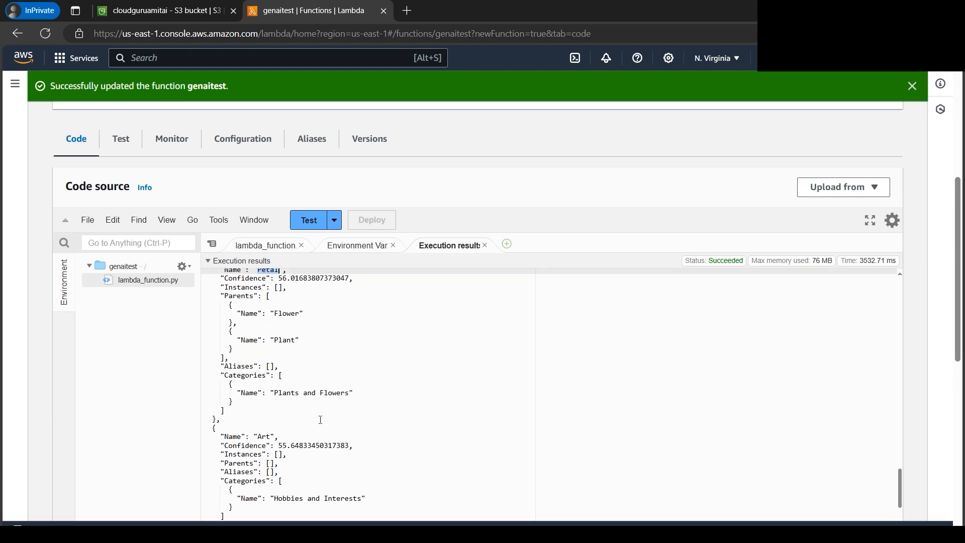
scroll("down", 3)
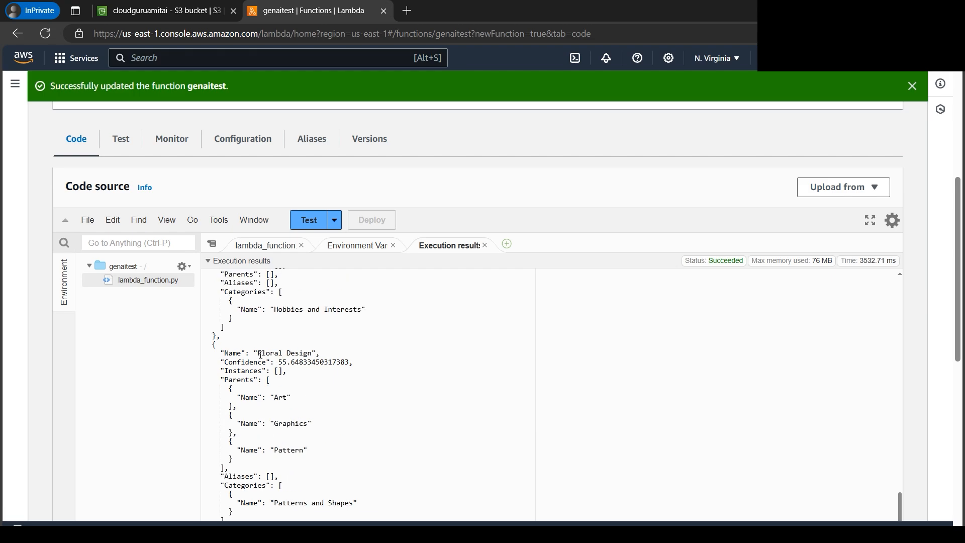
scroll("down", 3)
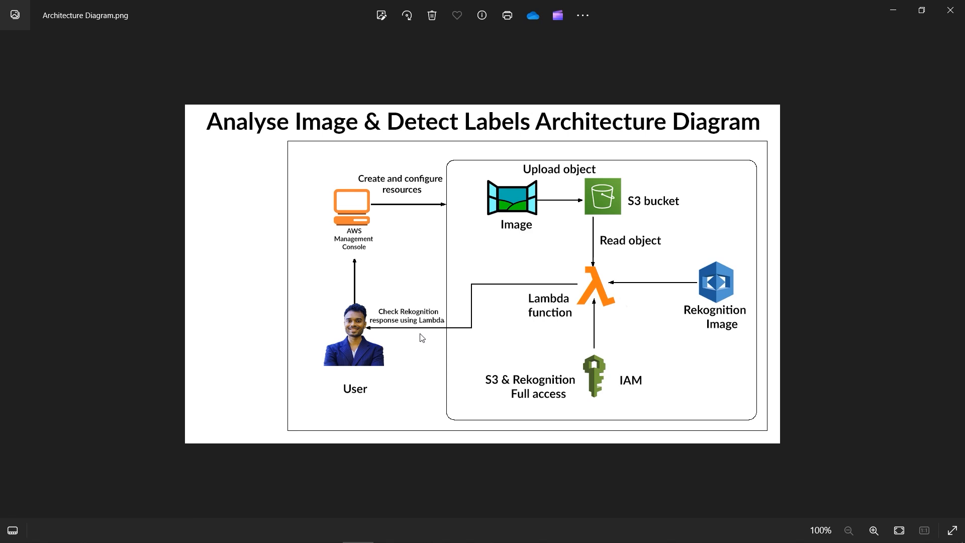
mouse_move(587, 218)
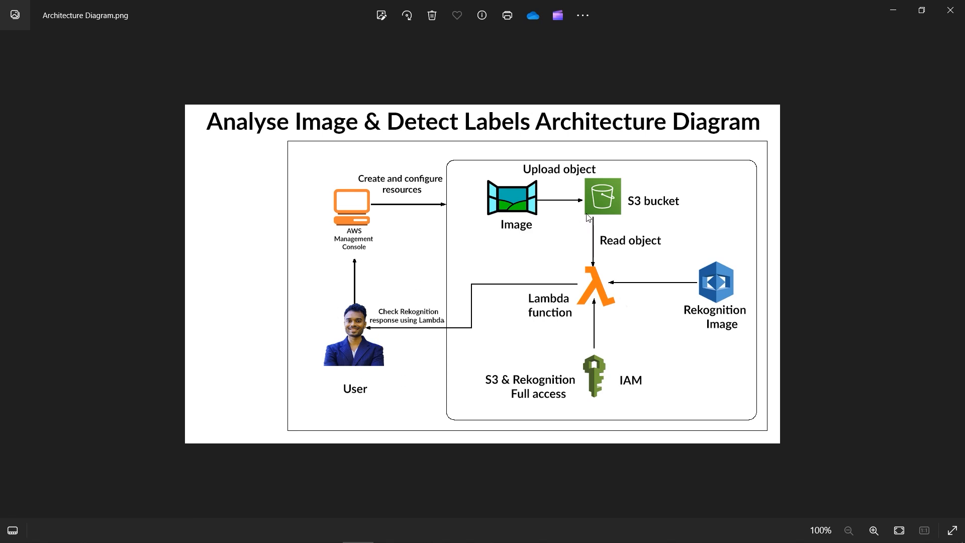
mouse_move(611, 191)
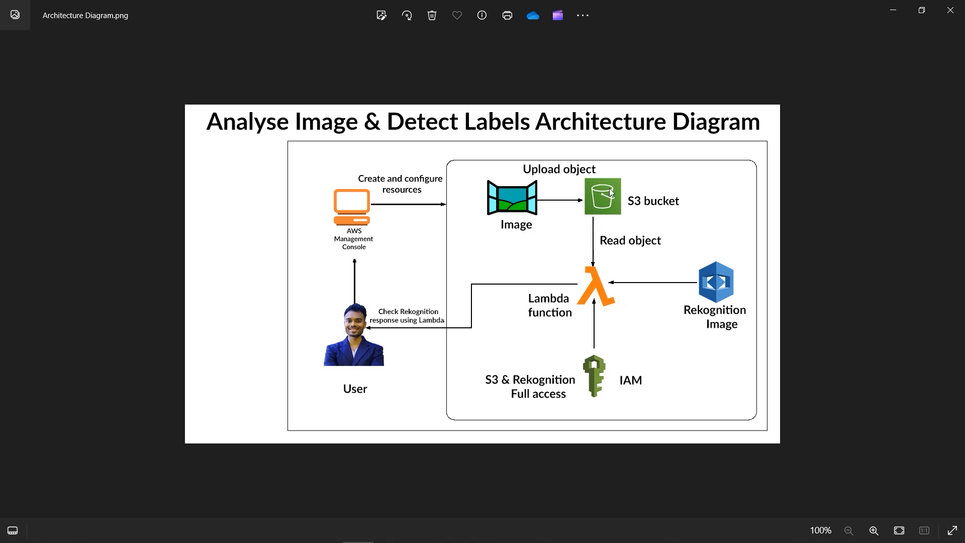
mouse_move(525, 216)
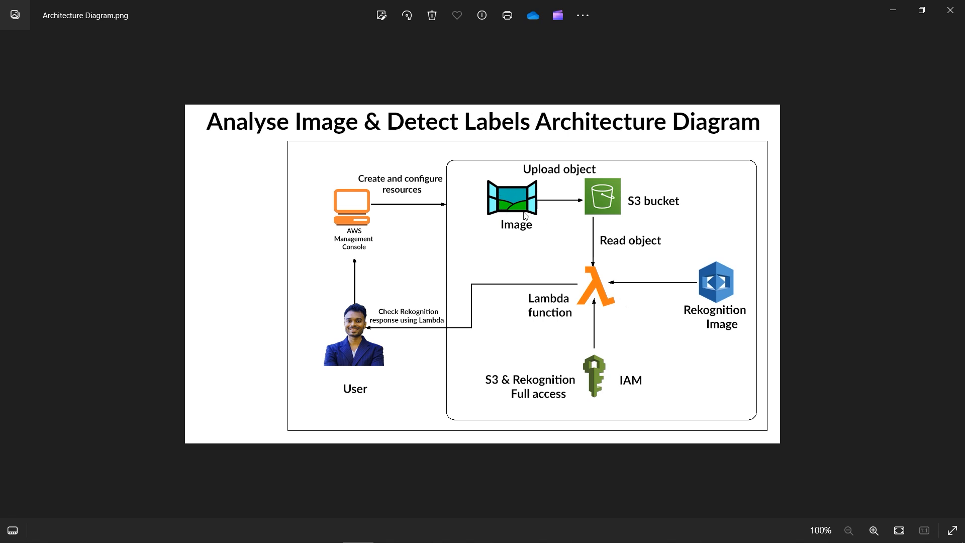
mouse_move(619, 277)
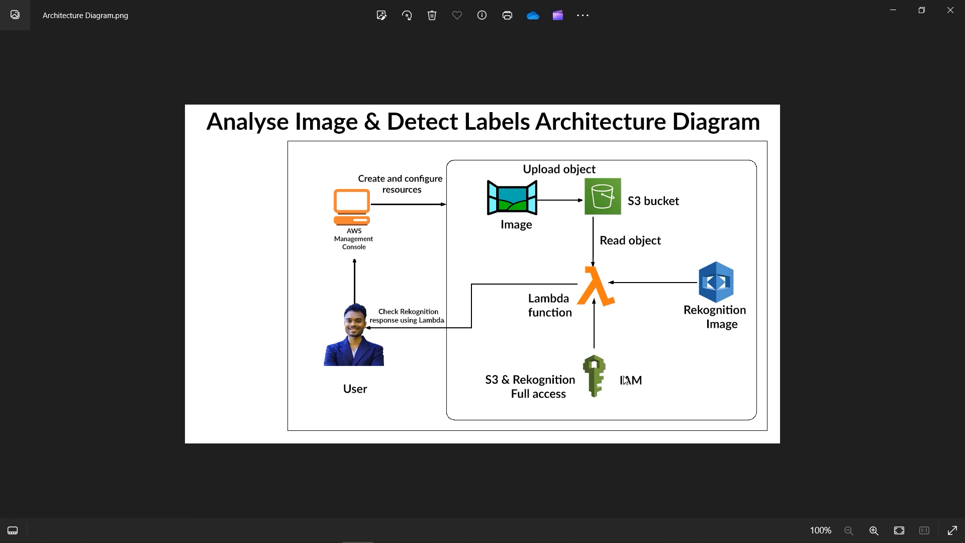
mouse_move(587, 399)
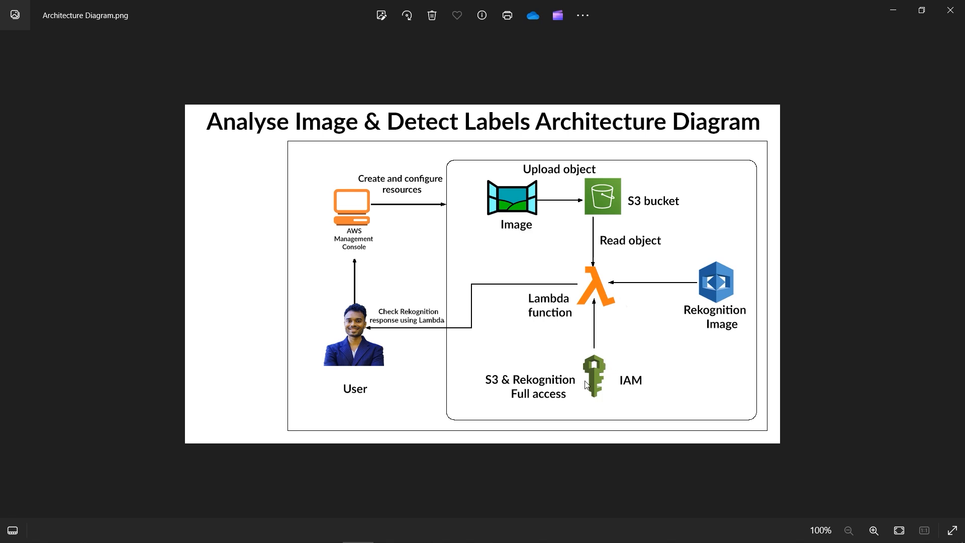
mouse_move(572, 311)
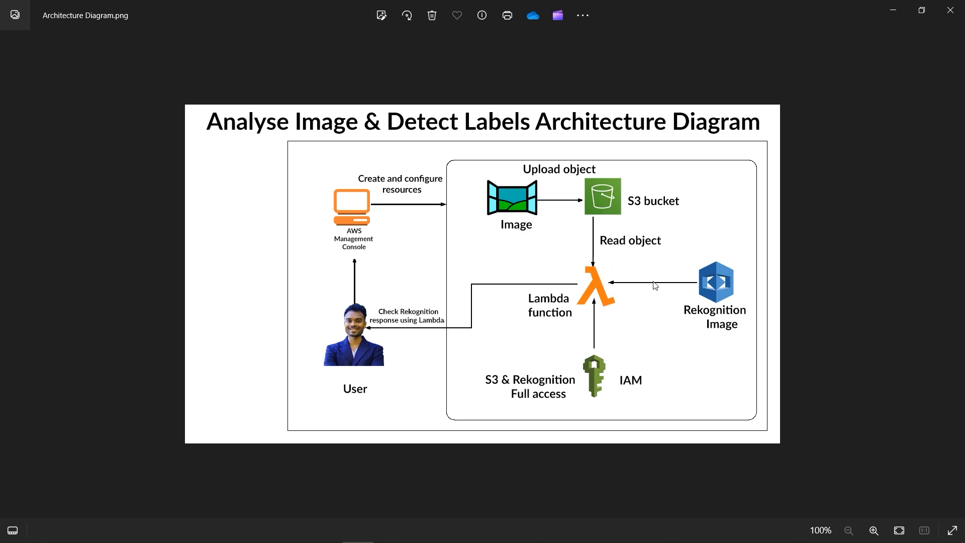
mouse_move(686, 288)
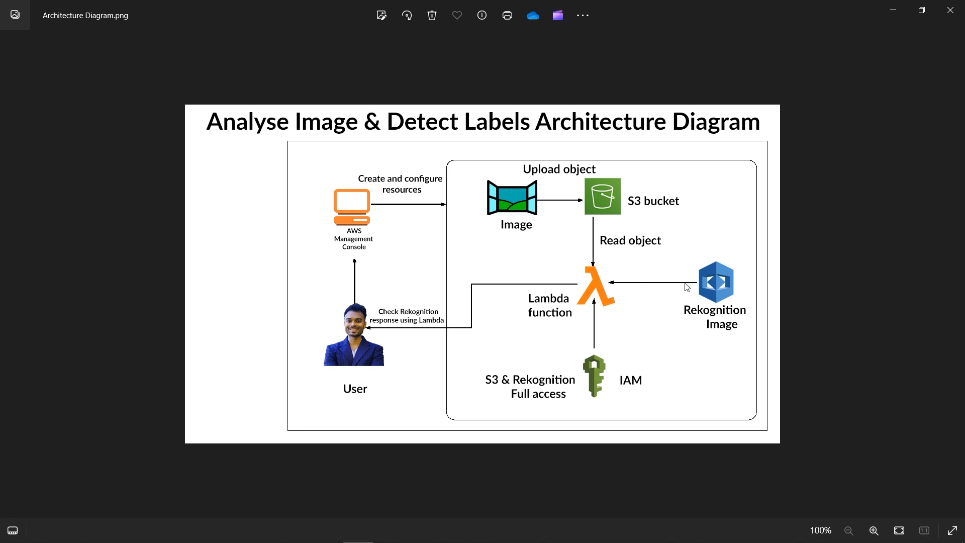
mouse_move(690, 311)
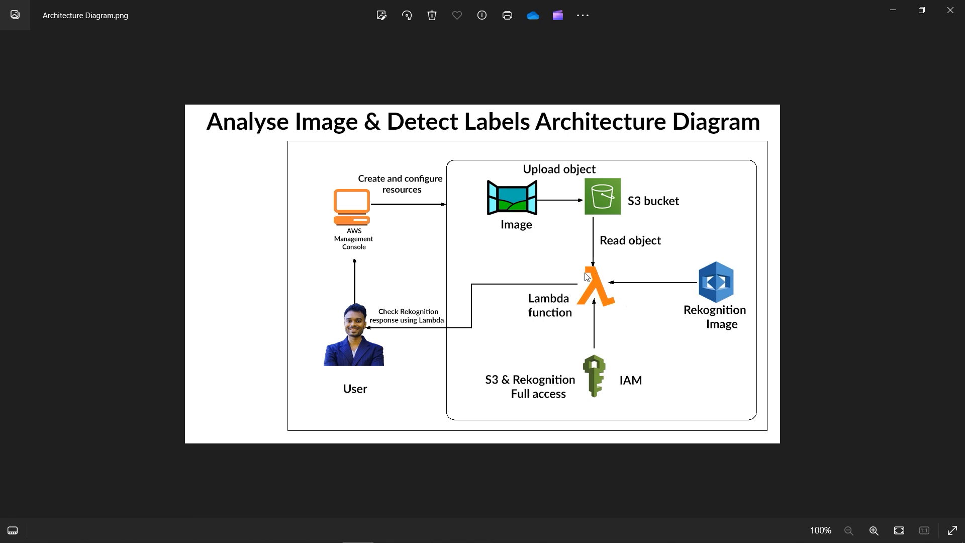
mouse_move(603, 307)
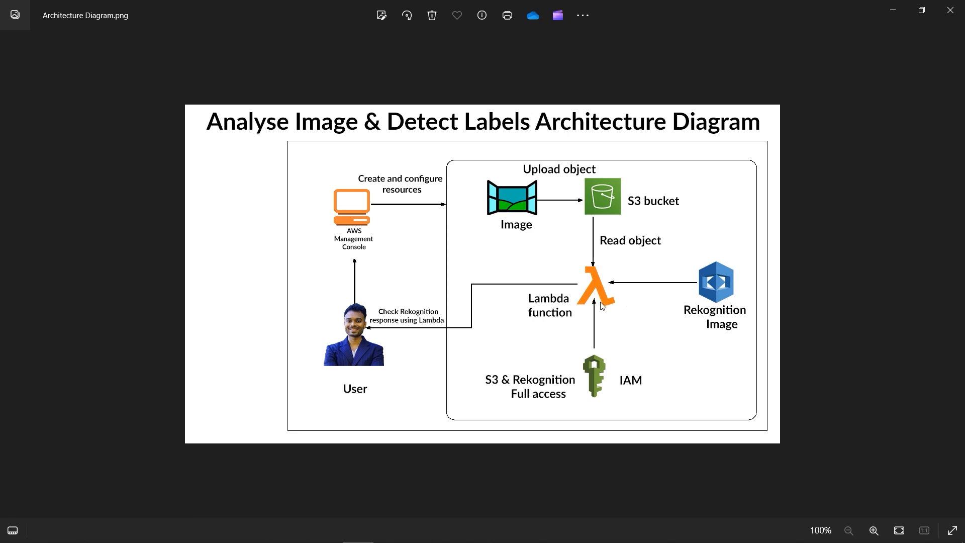
mouse_move(605, 314)
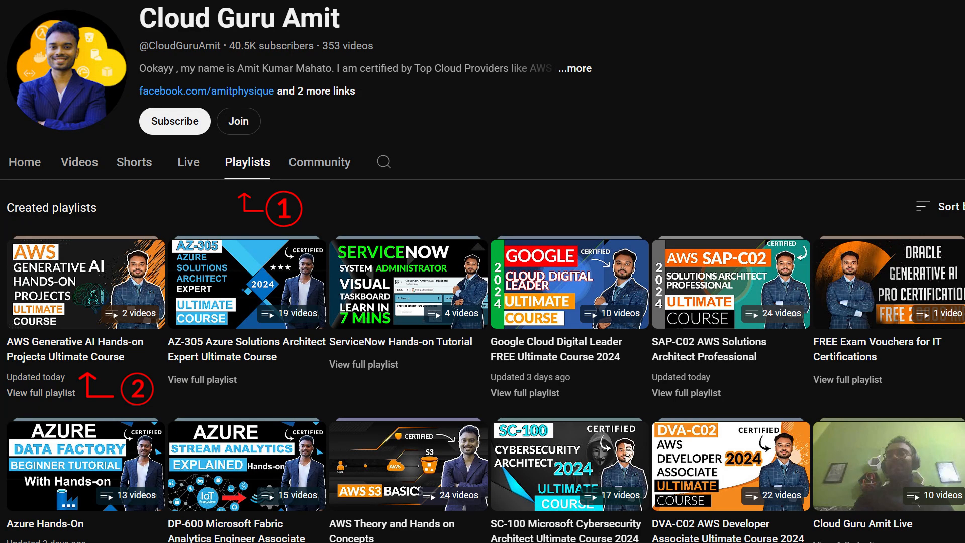
Open the AWS Generative AI Hands-on Projects Ultimate Course playlist listing its three videos.
left_click(86, 283)
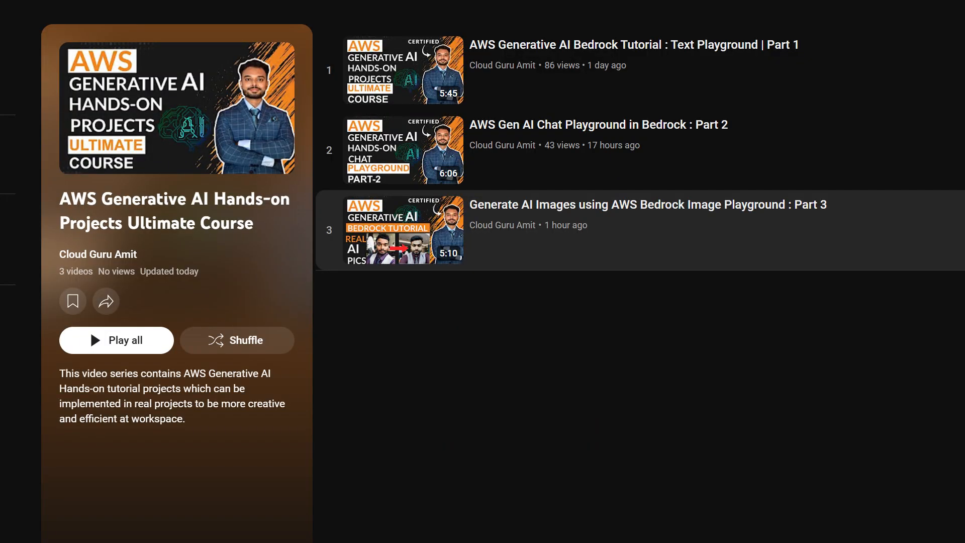